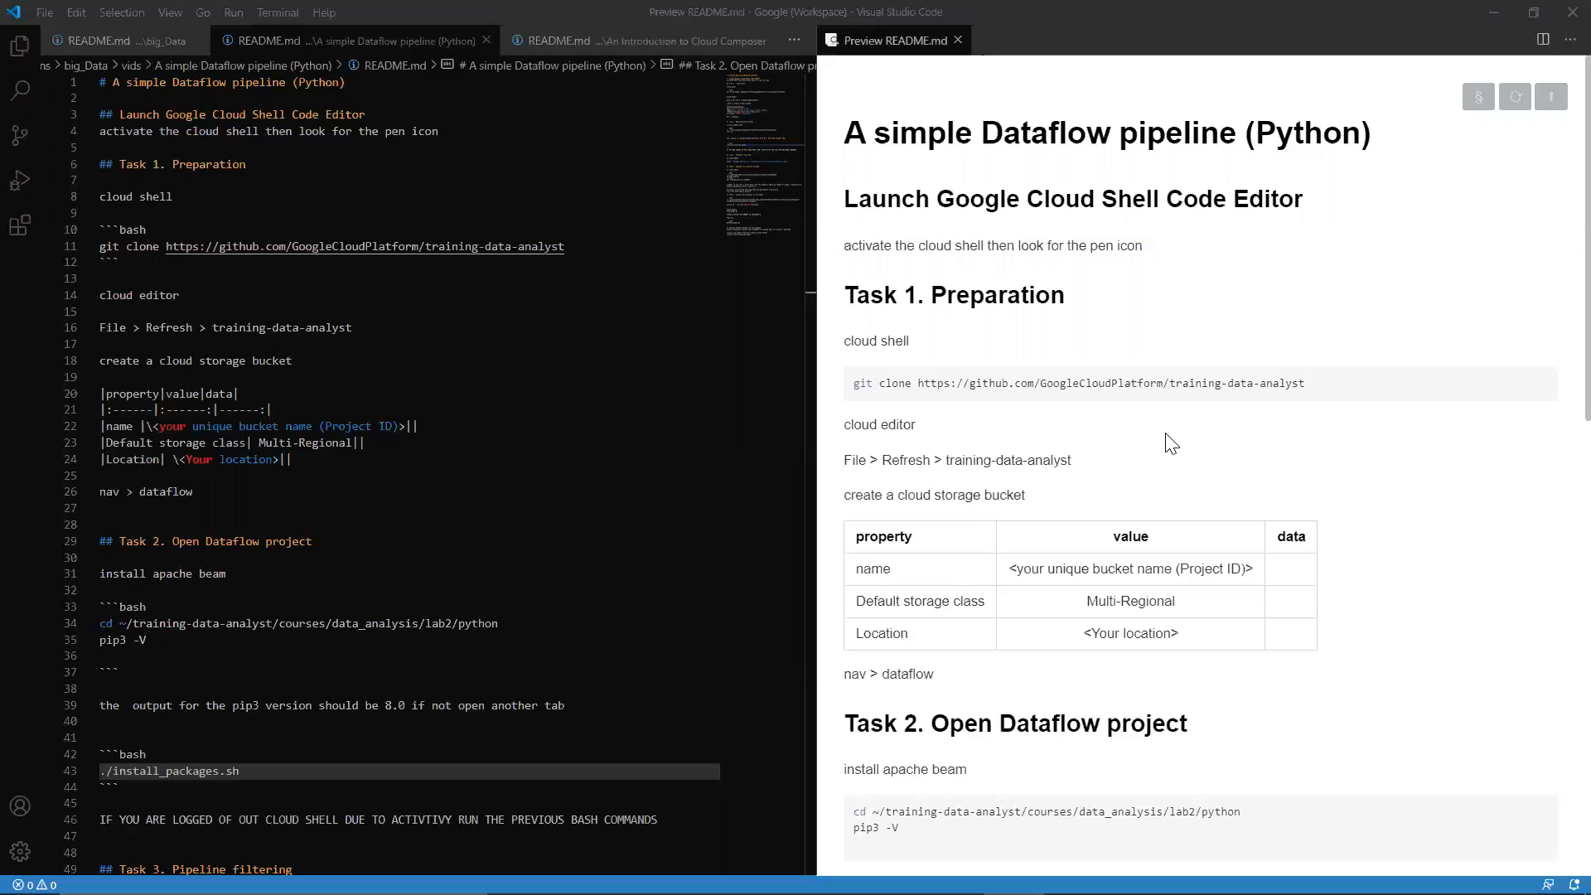
pyautogui.moveTo(923, 660)
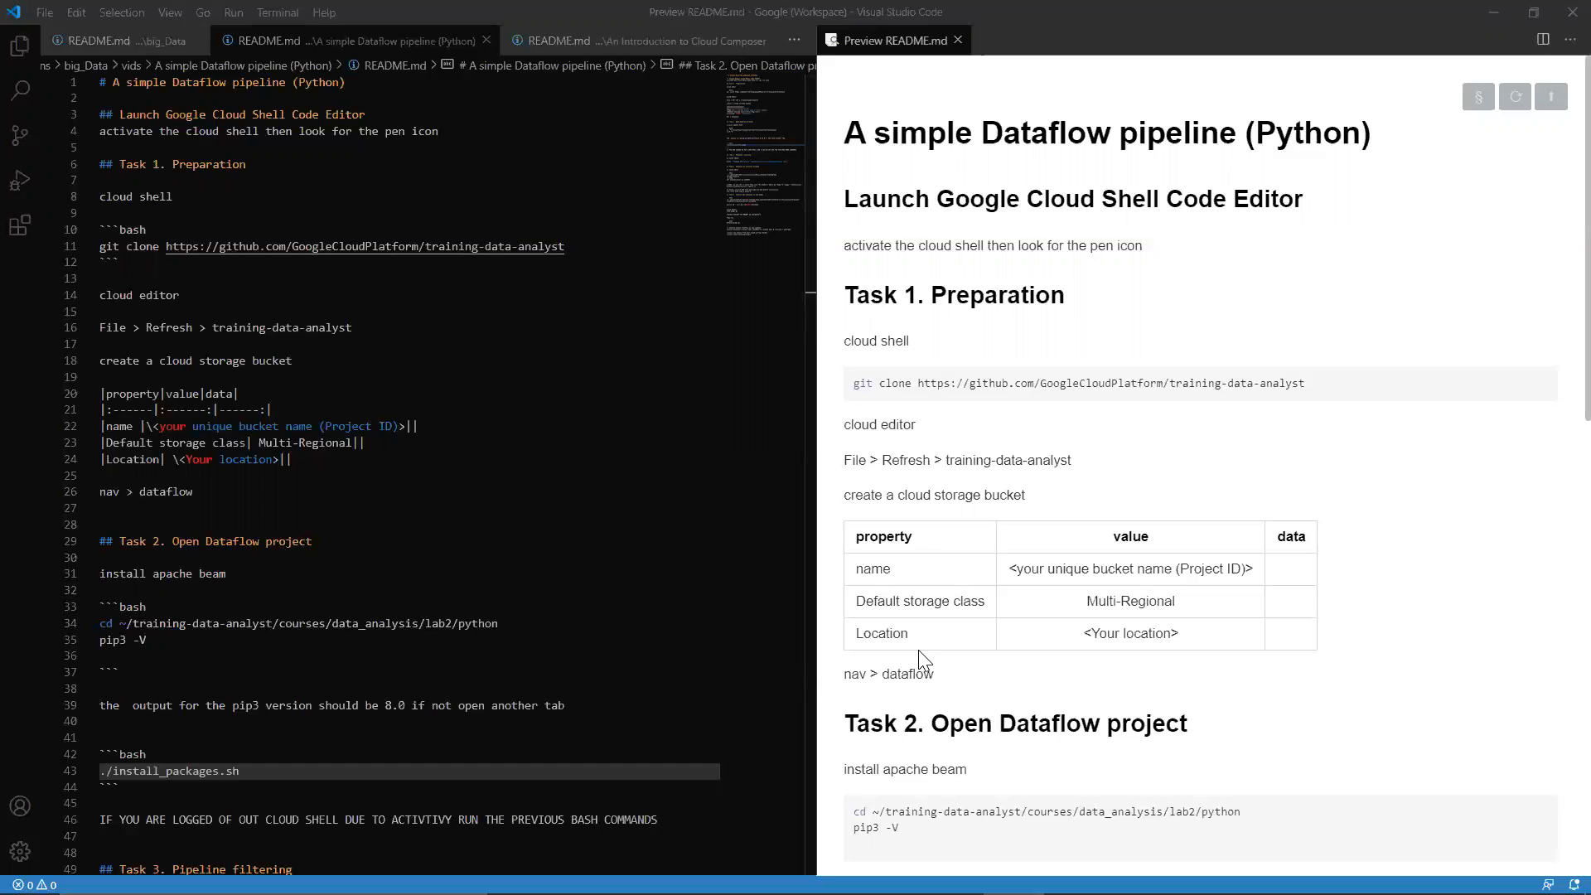
# - List the home directory to confirm training-data-analyst, then switch to the Storage bucket list
pyautogui.press('alt+tab')
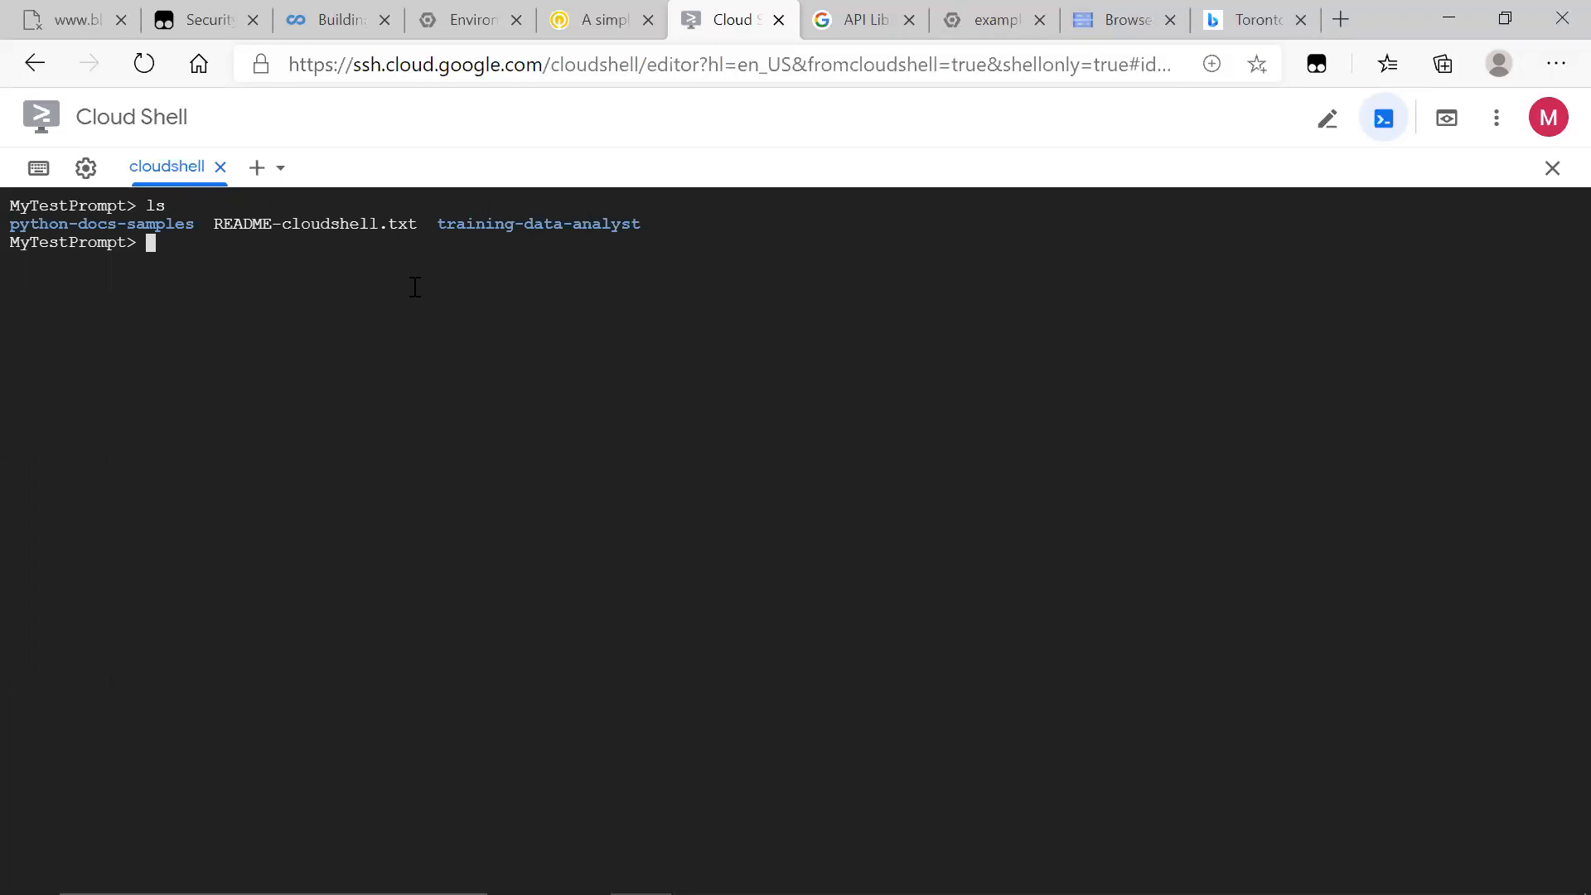
pyautogui.write('ls')
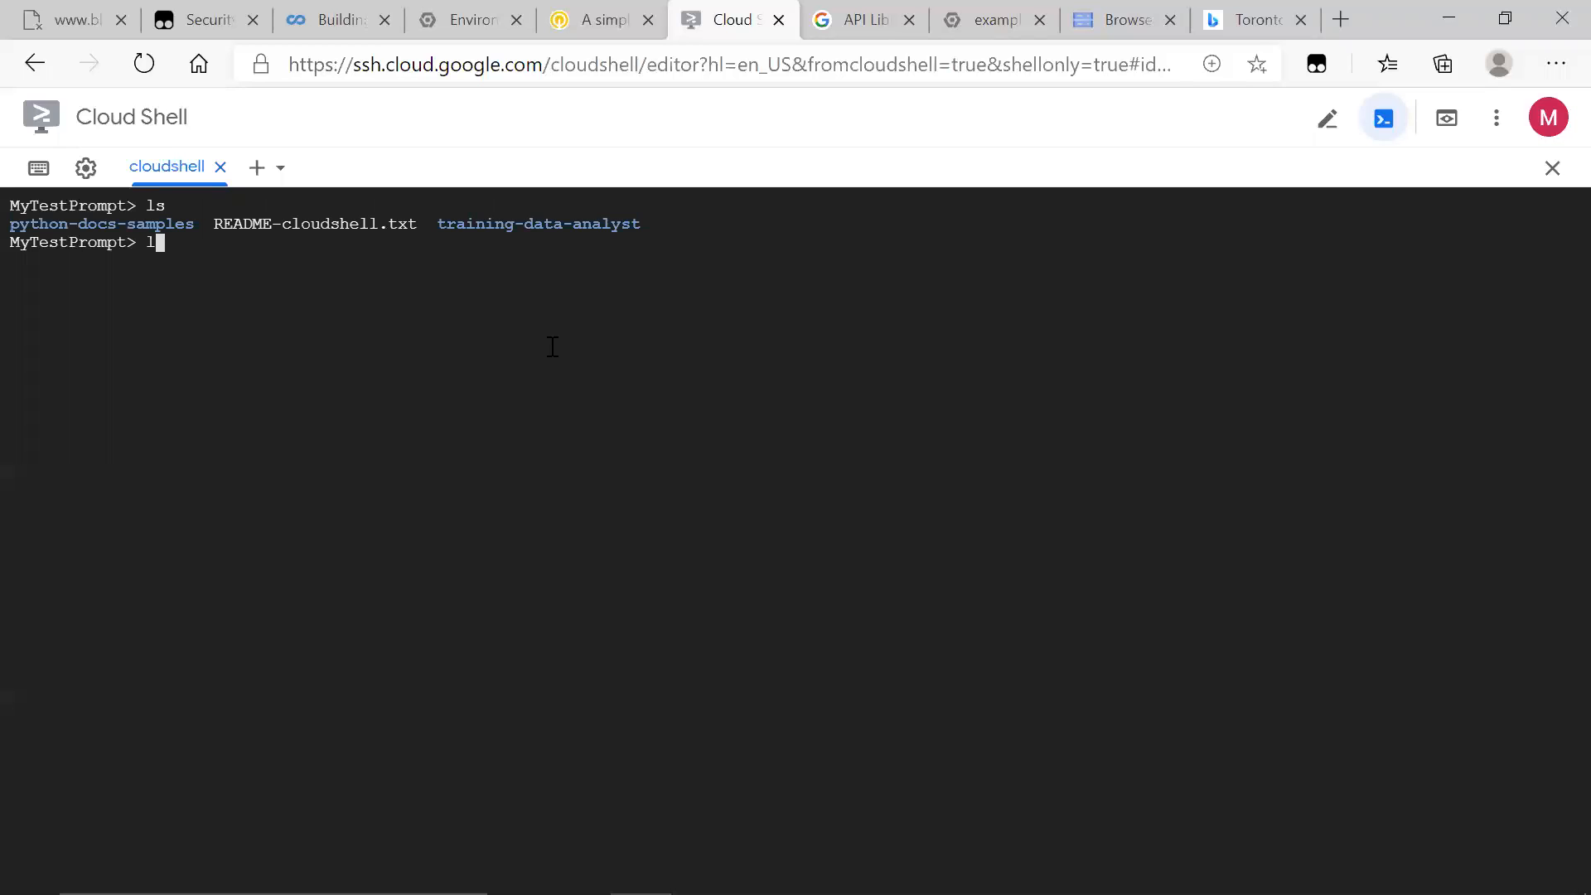
pyautogui.press('Backspace')
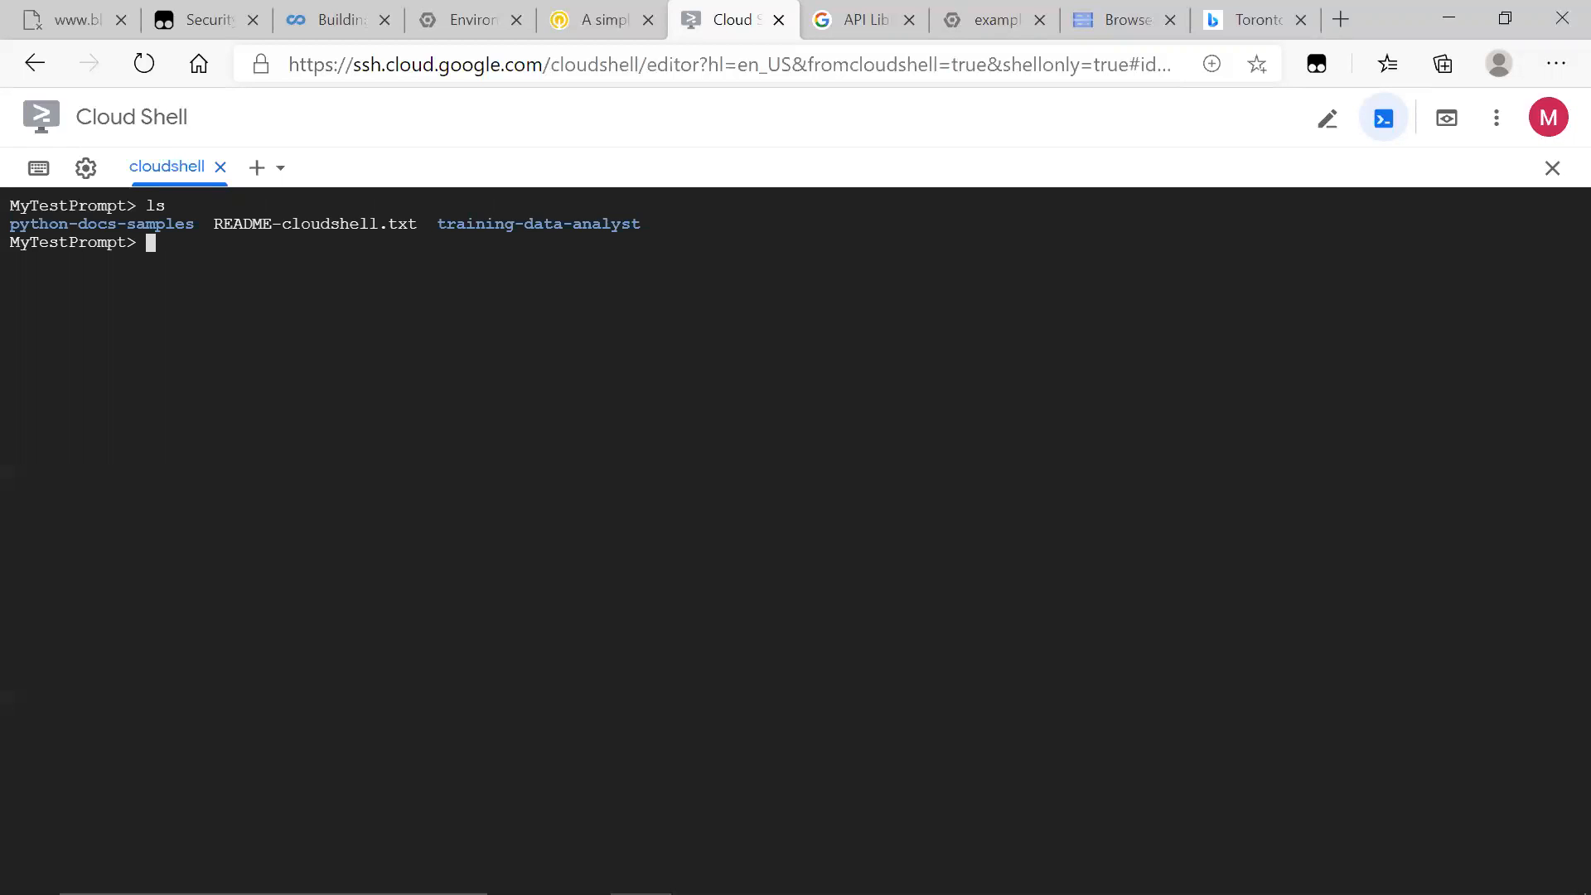
pyautogui.click(1118, 20)
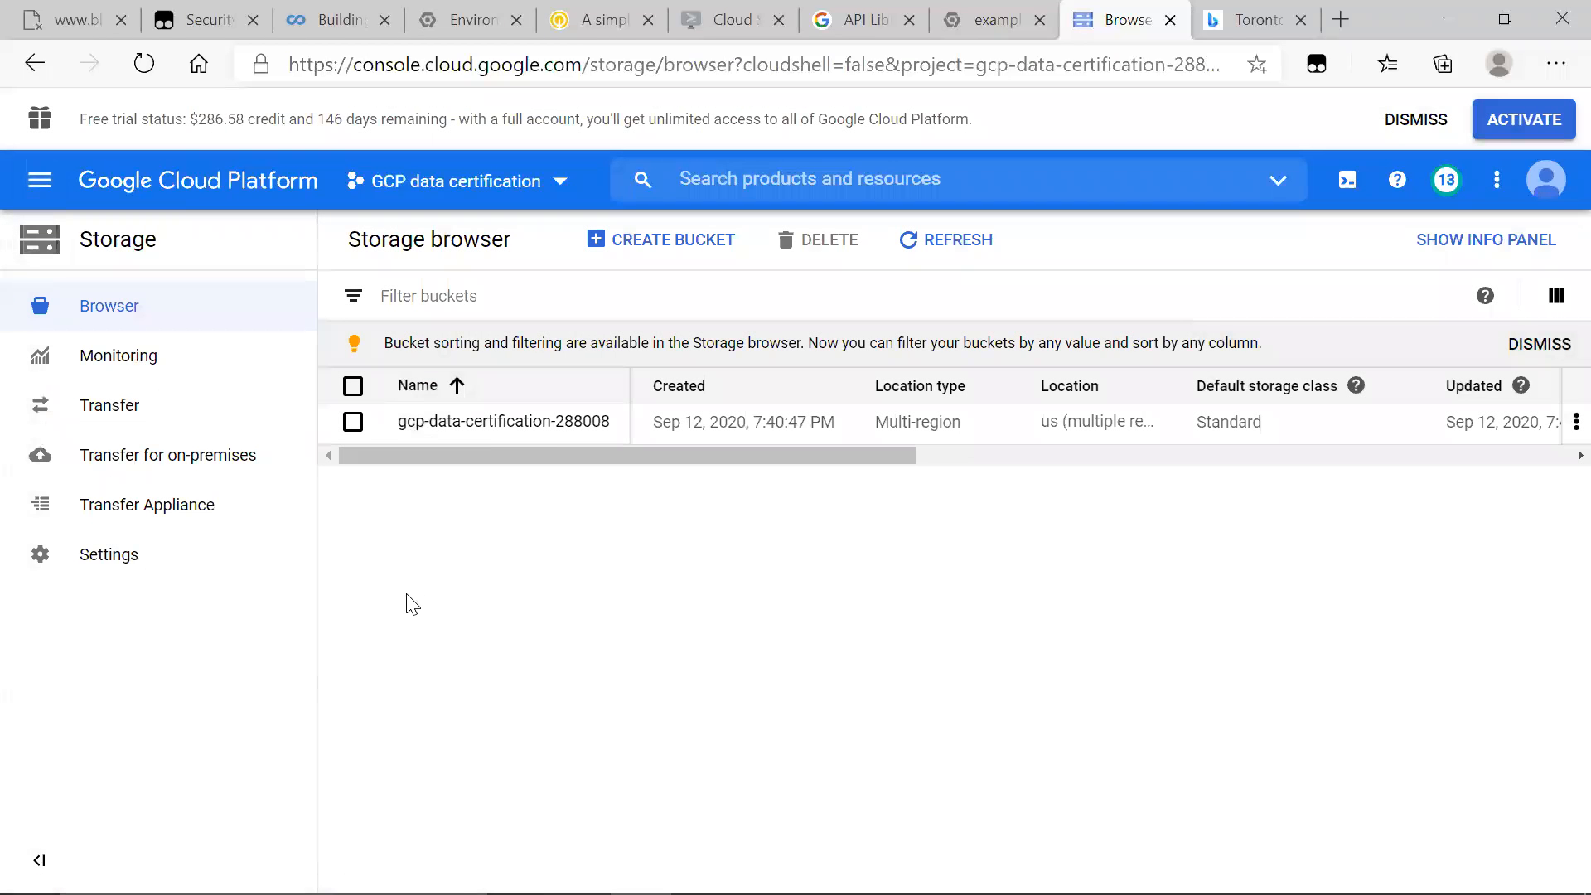
pyautogui.click(662, 239)
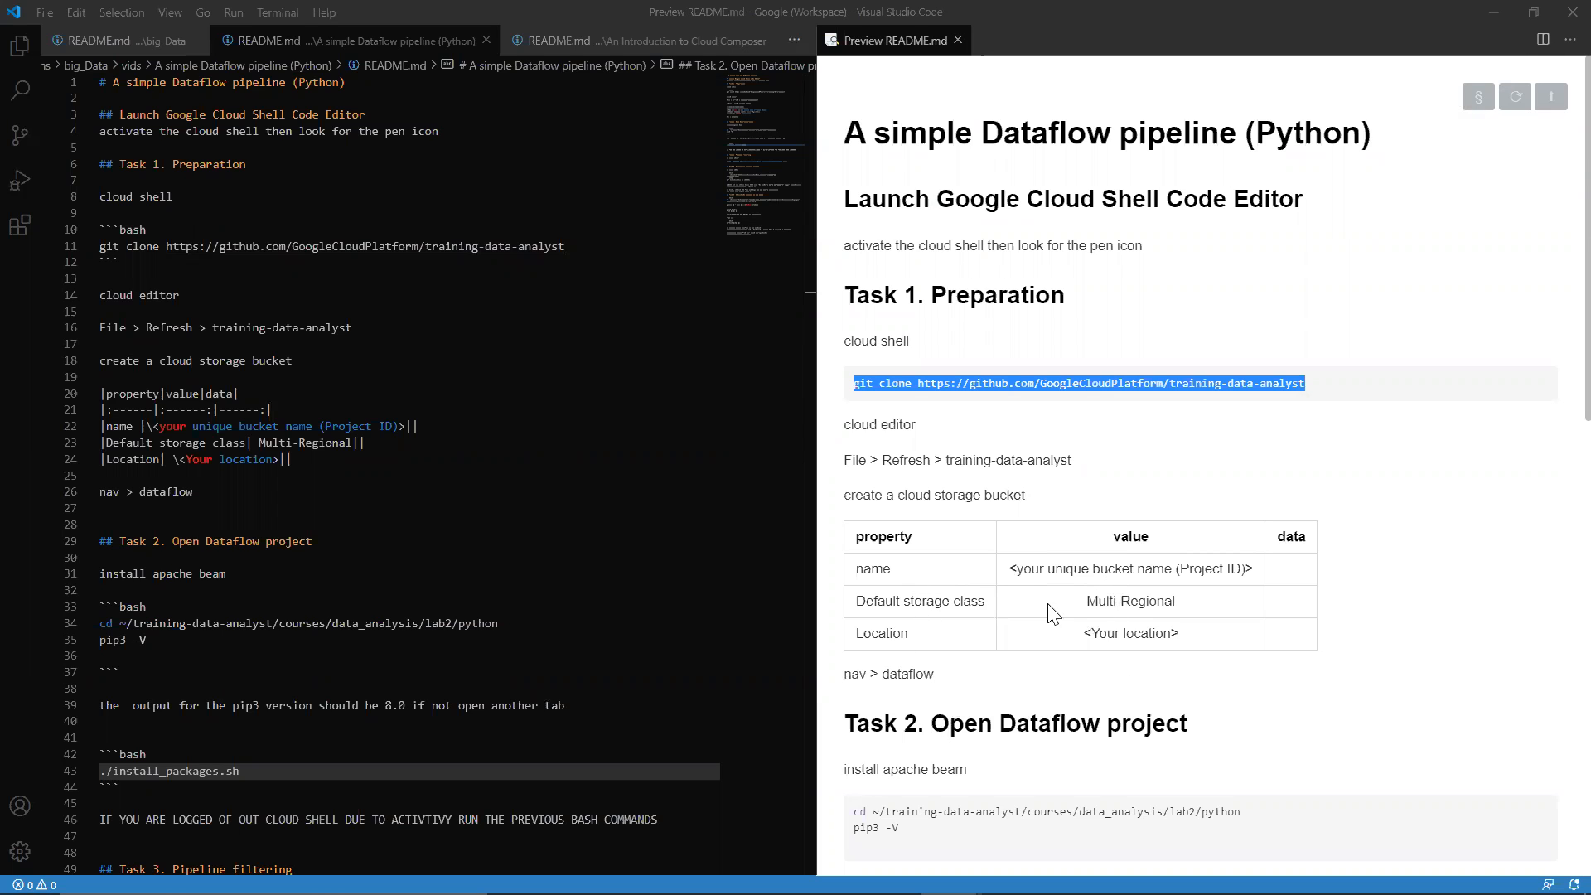
pyautogui.moveTo(1248, 567)
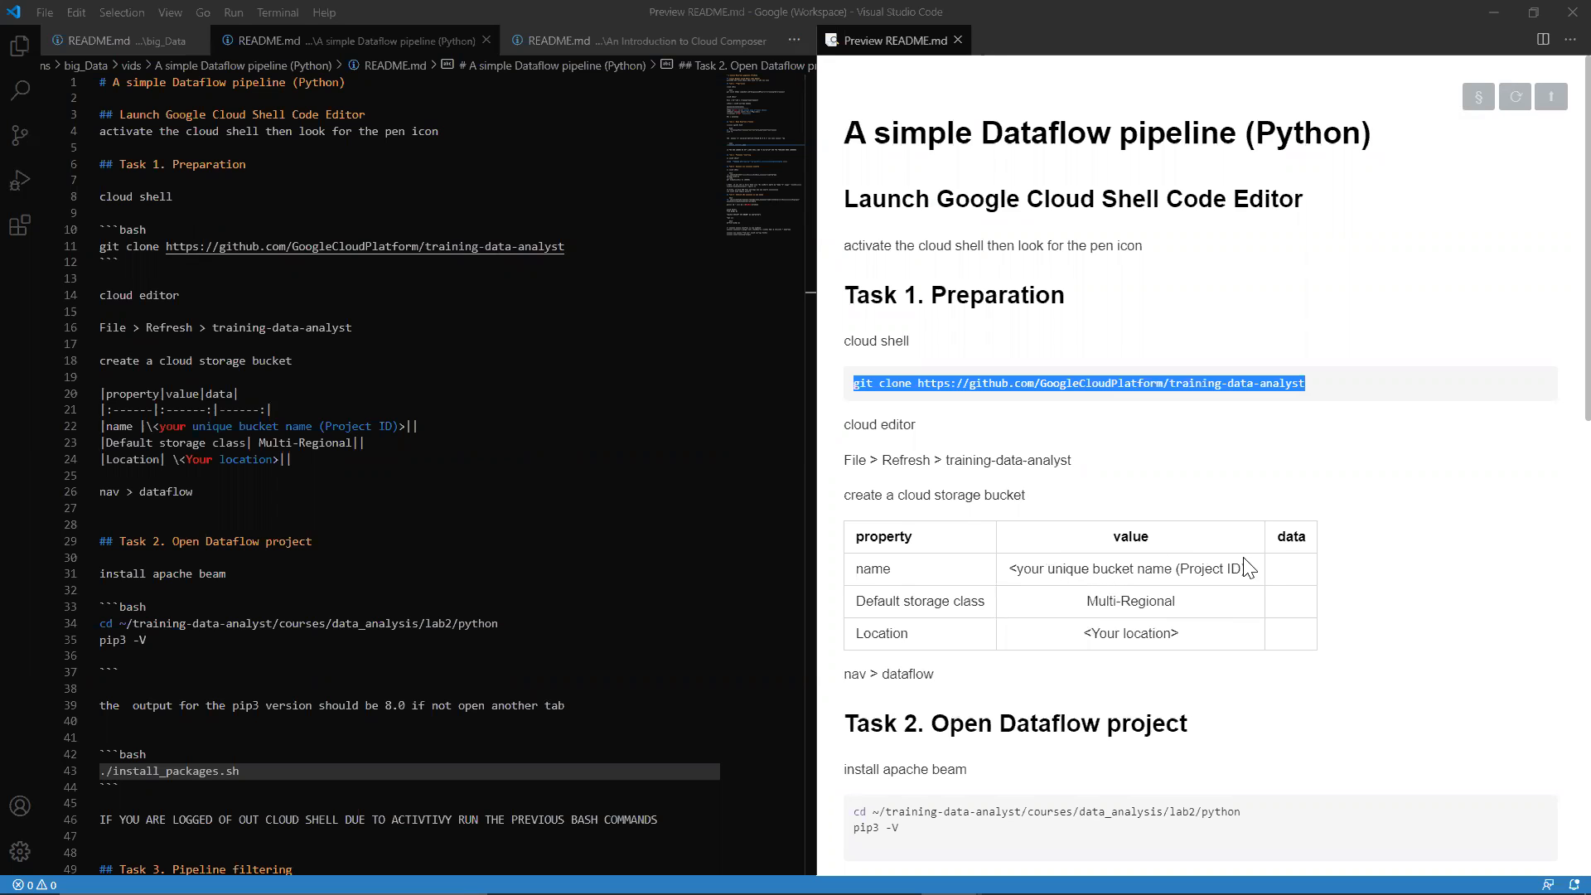
pyautogui.moveTo(1276, 561)
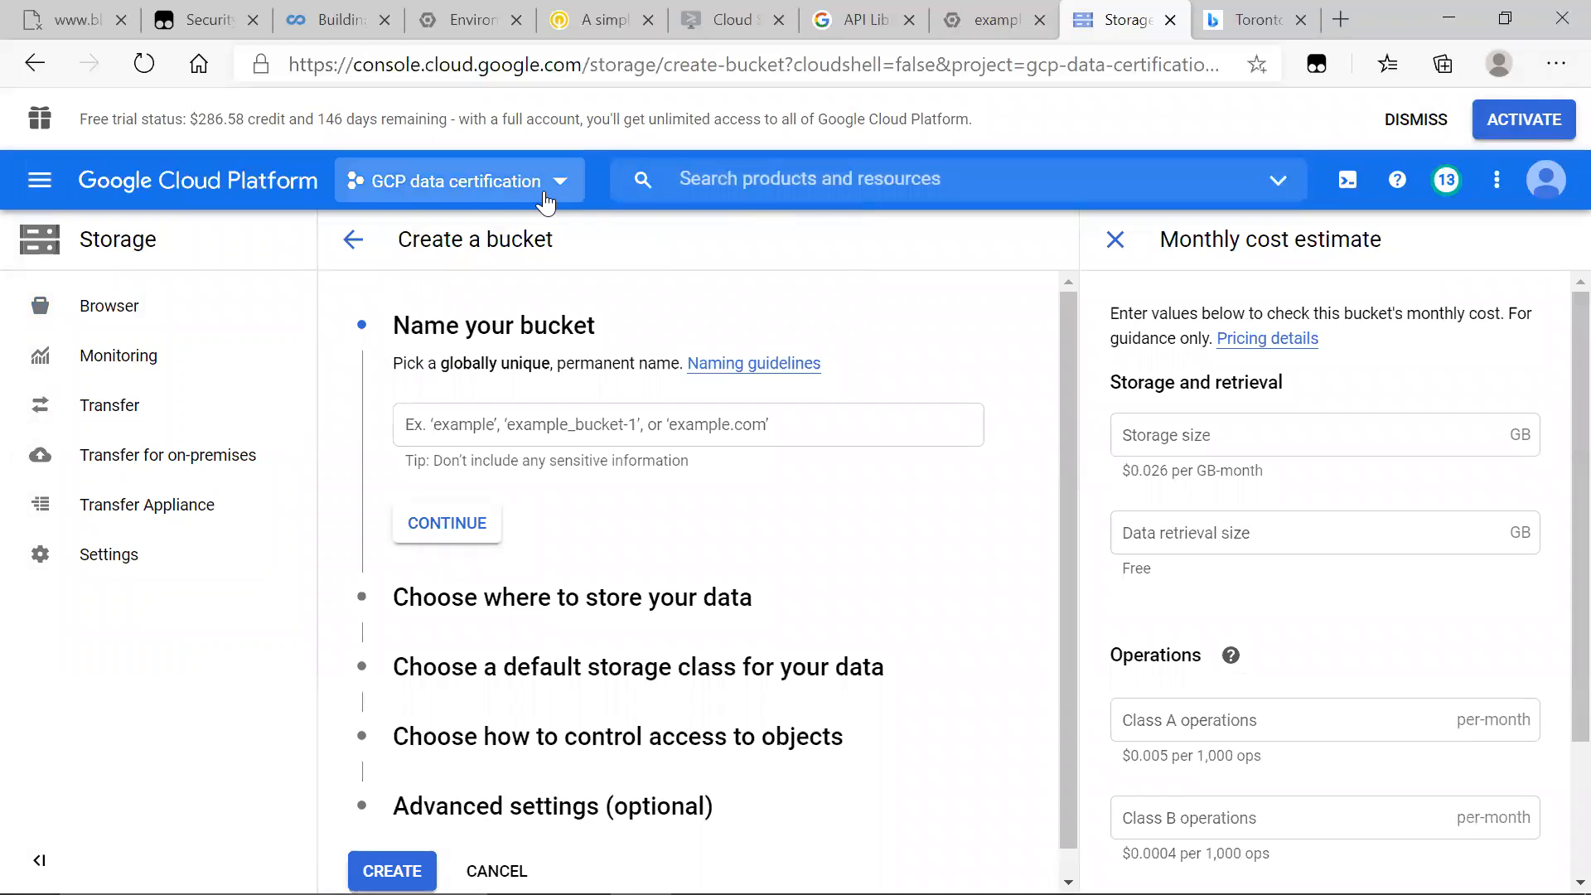
pyautogui.click(457, 179)
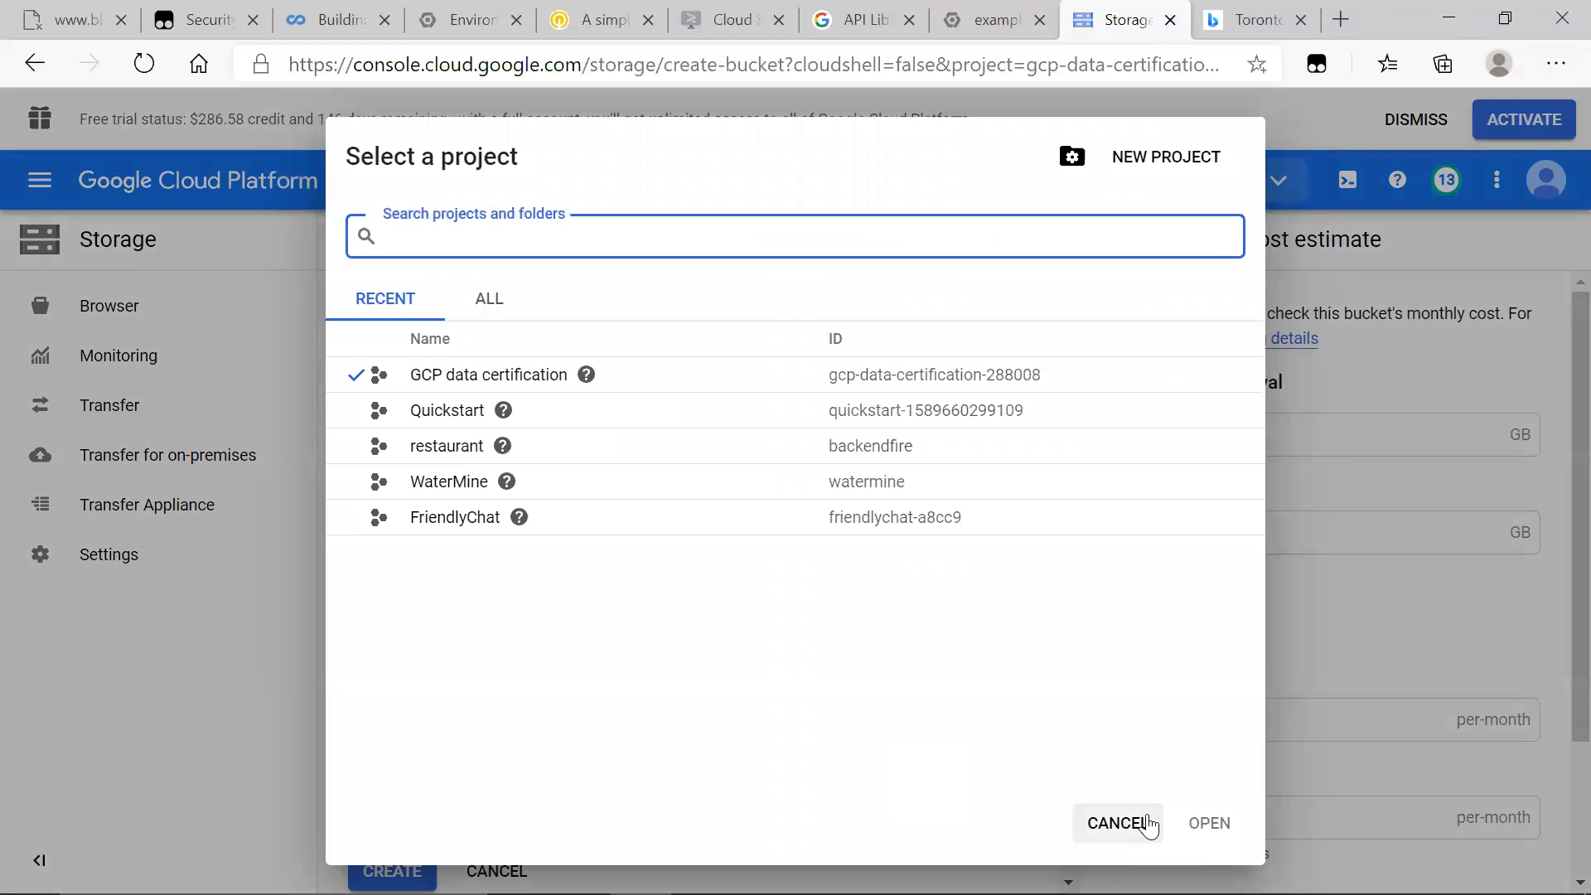
pyautogui.click(1115, 823)
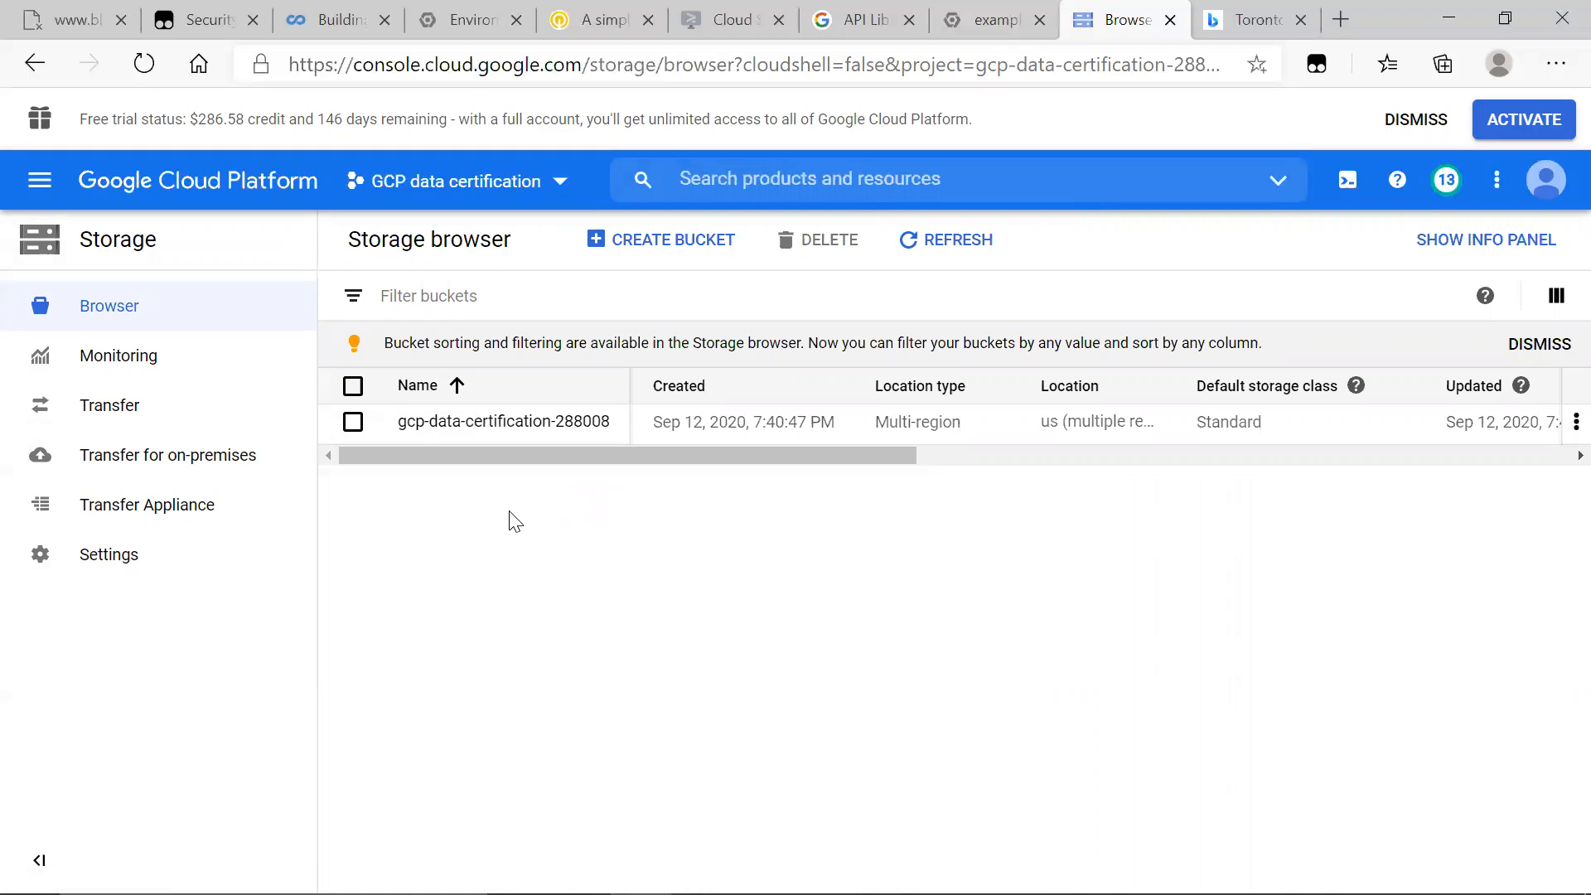
pyautogui.click(978, 20)
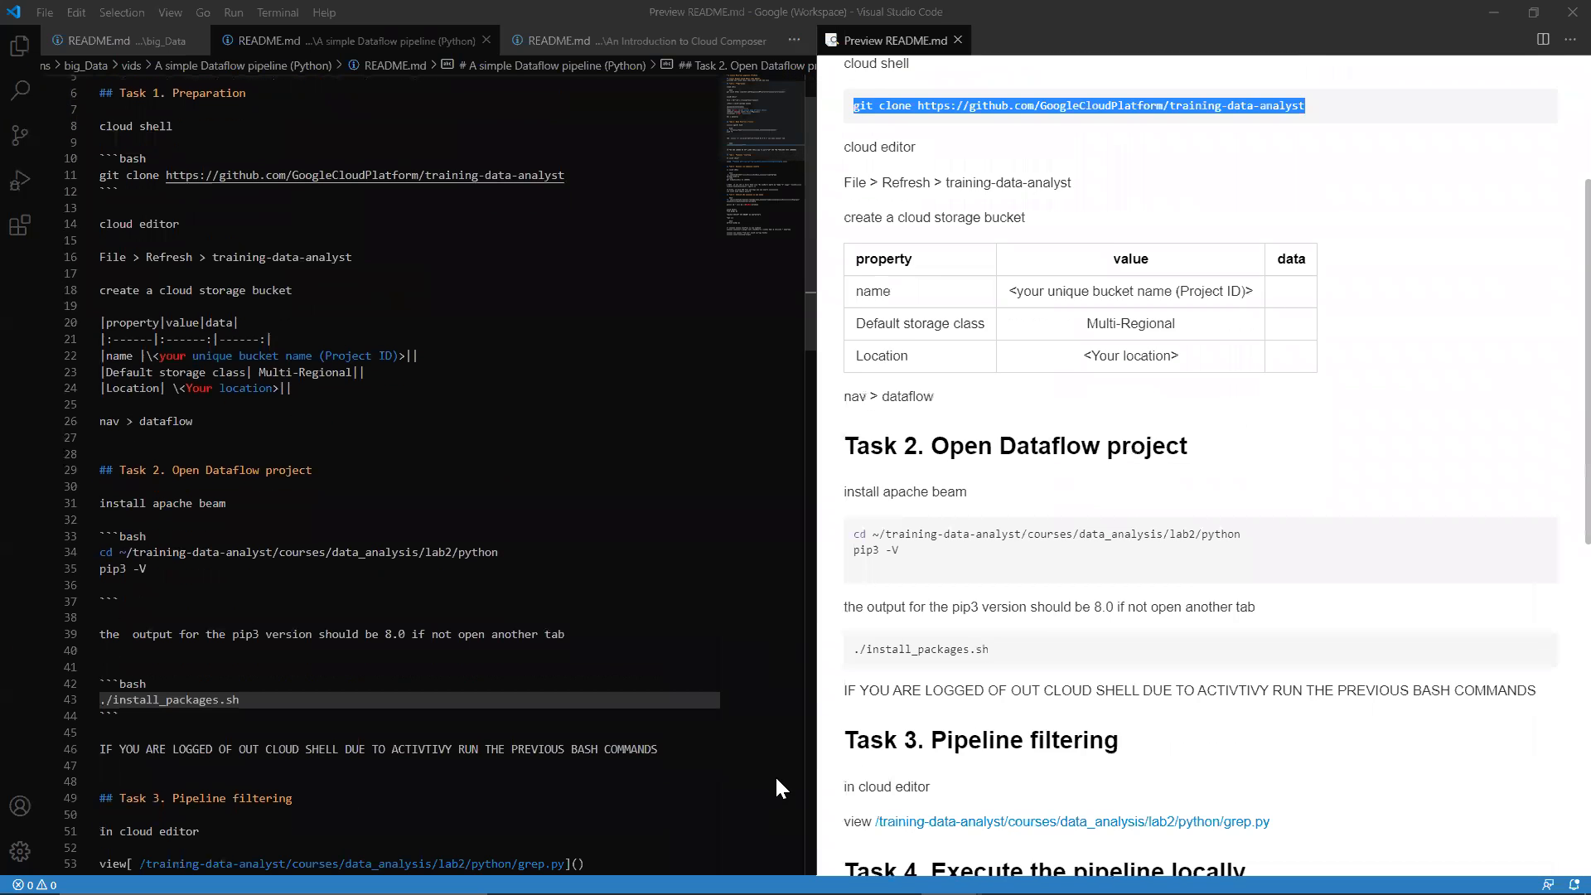
# - Review the Dataflow jobs list and return to the shell in lab2/python listing grep.py and grepc.py
pyautogui.scroll(-3)
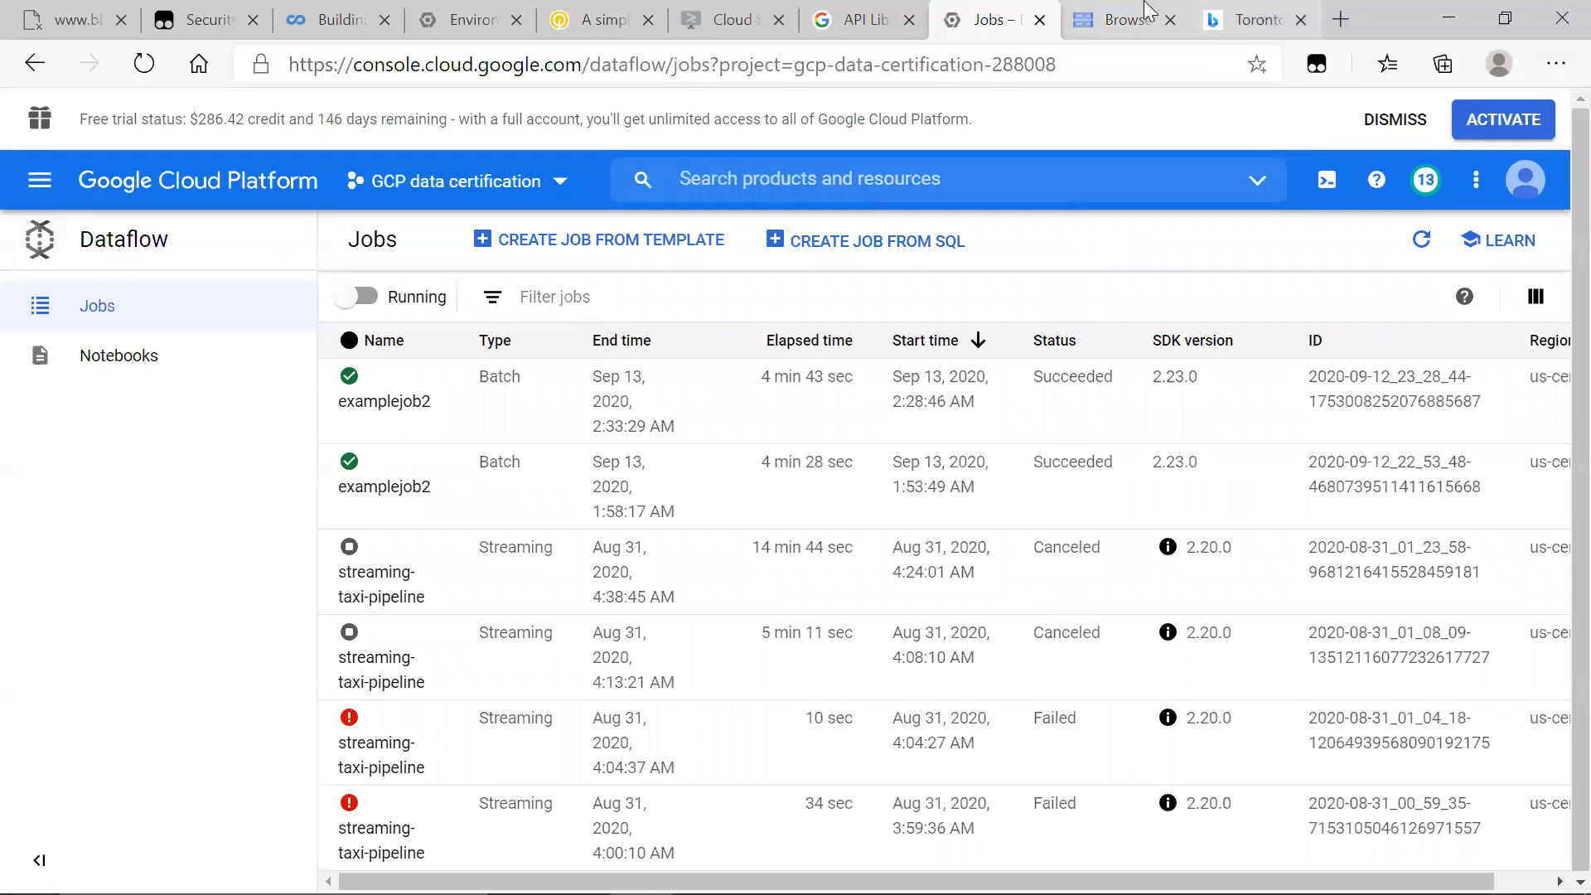
pyautogui.click(730, 20)
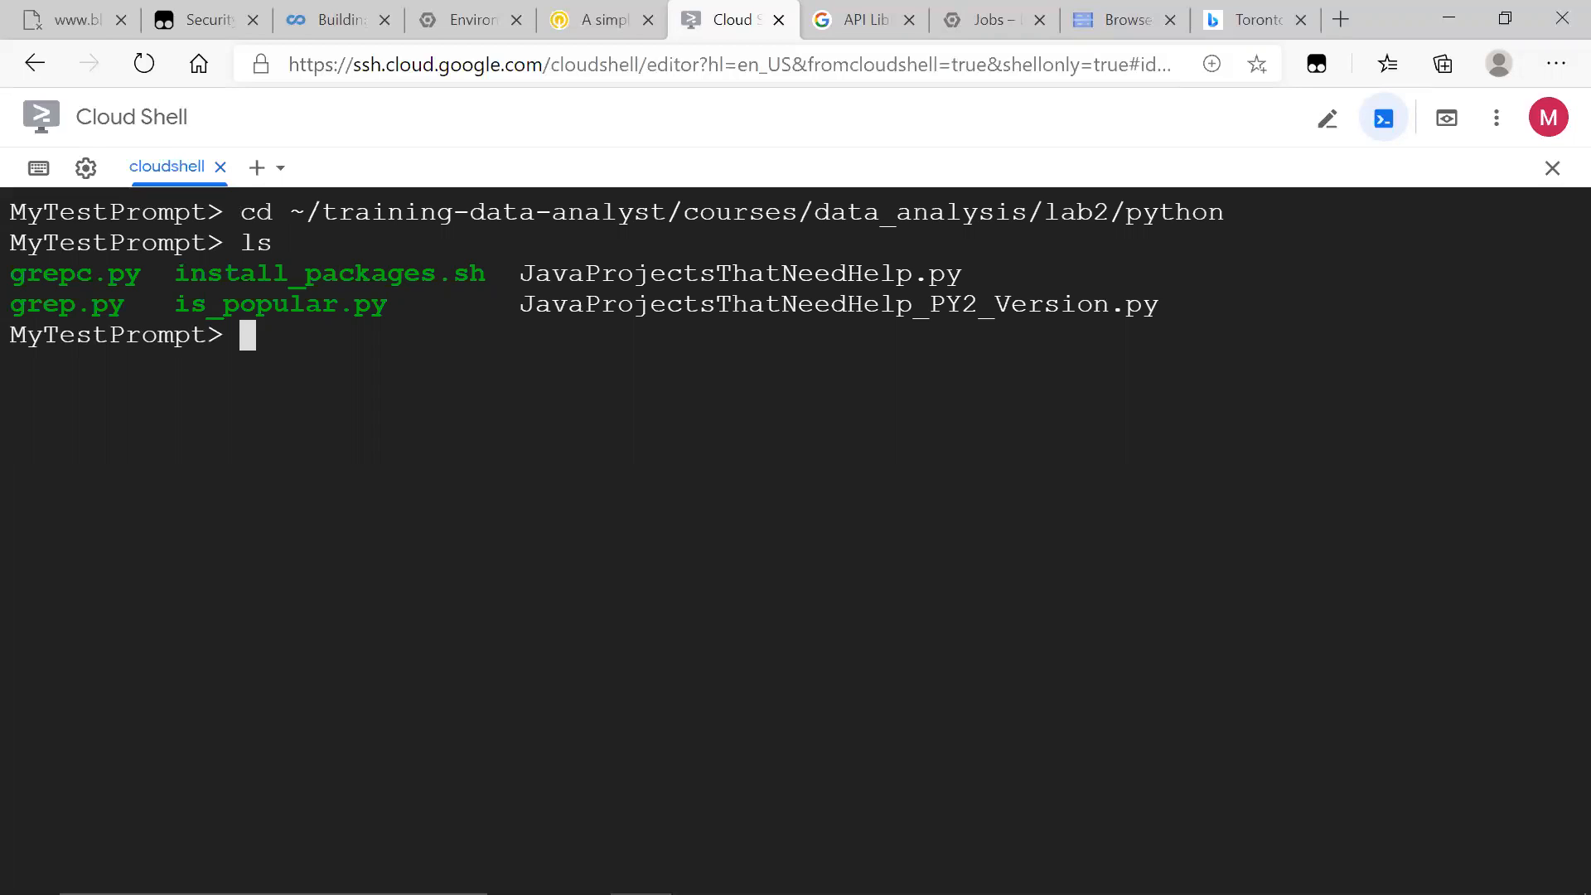
# - Run ./install_packages.sh to satisfy Apache Beam requirements, then bring up grep.py in the editor
pyautogui.write('./in')
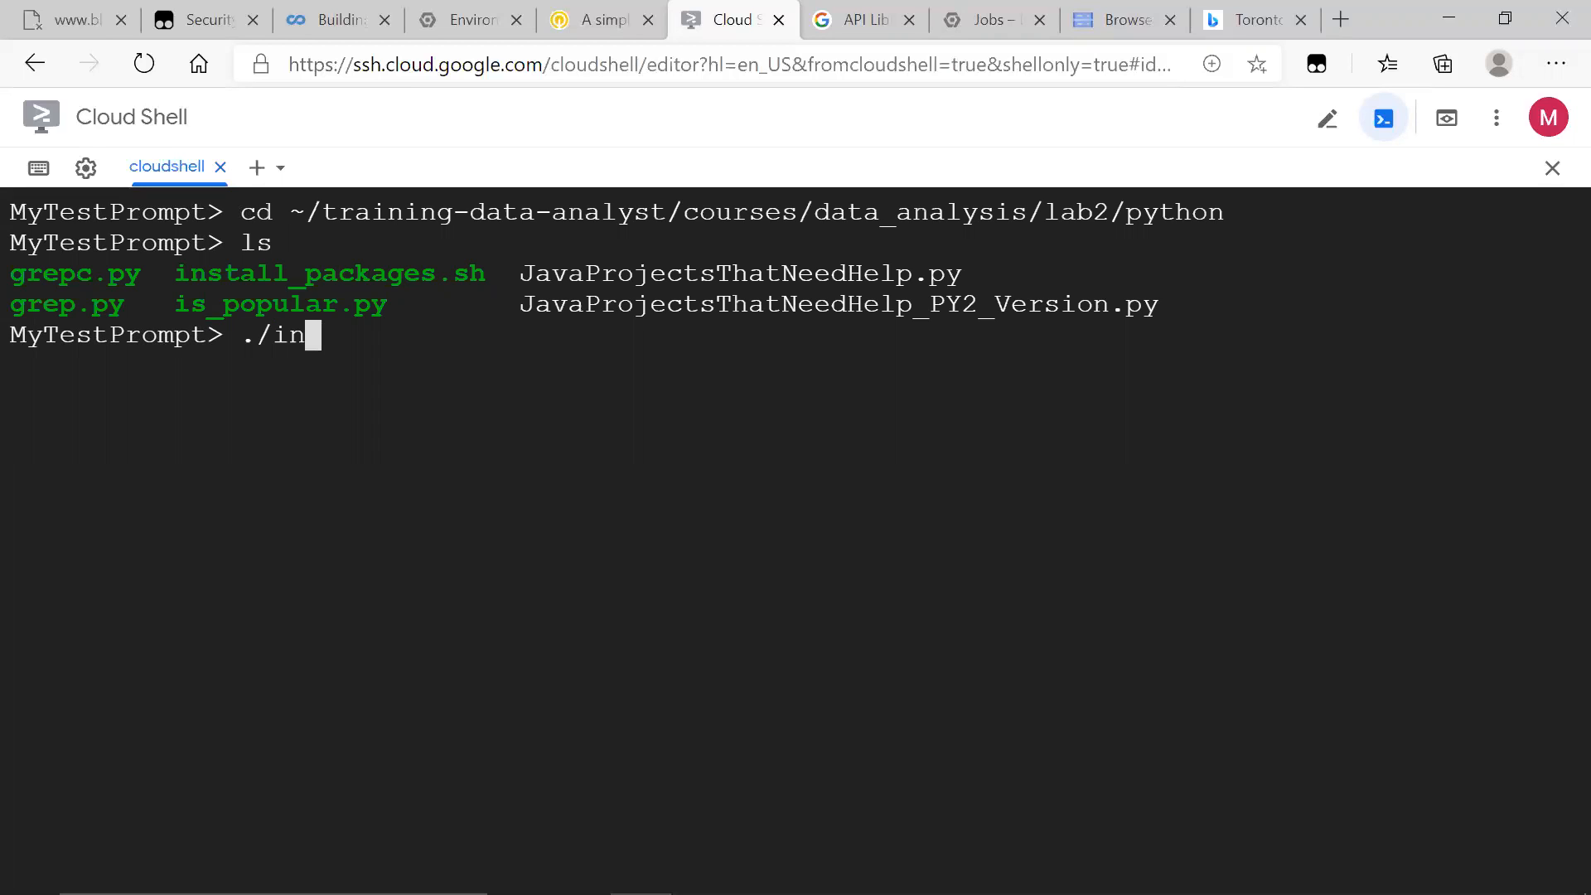
pyautogui.write('stall_packages.sh')
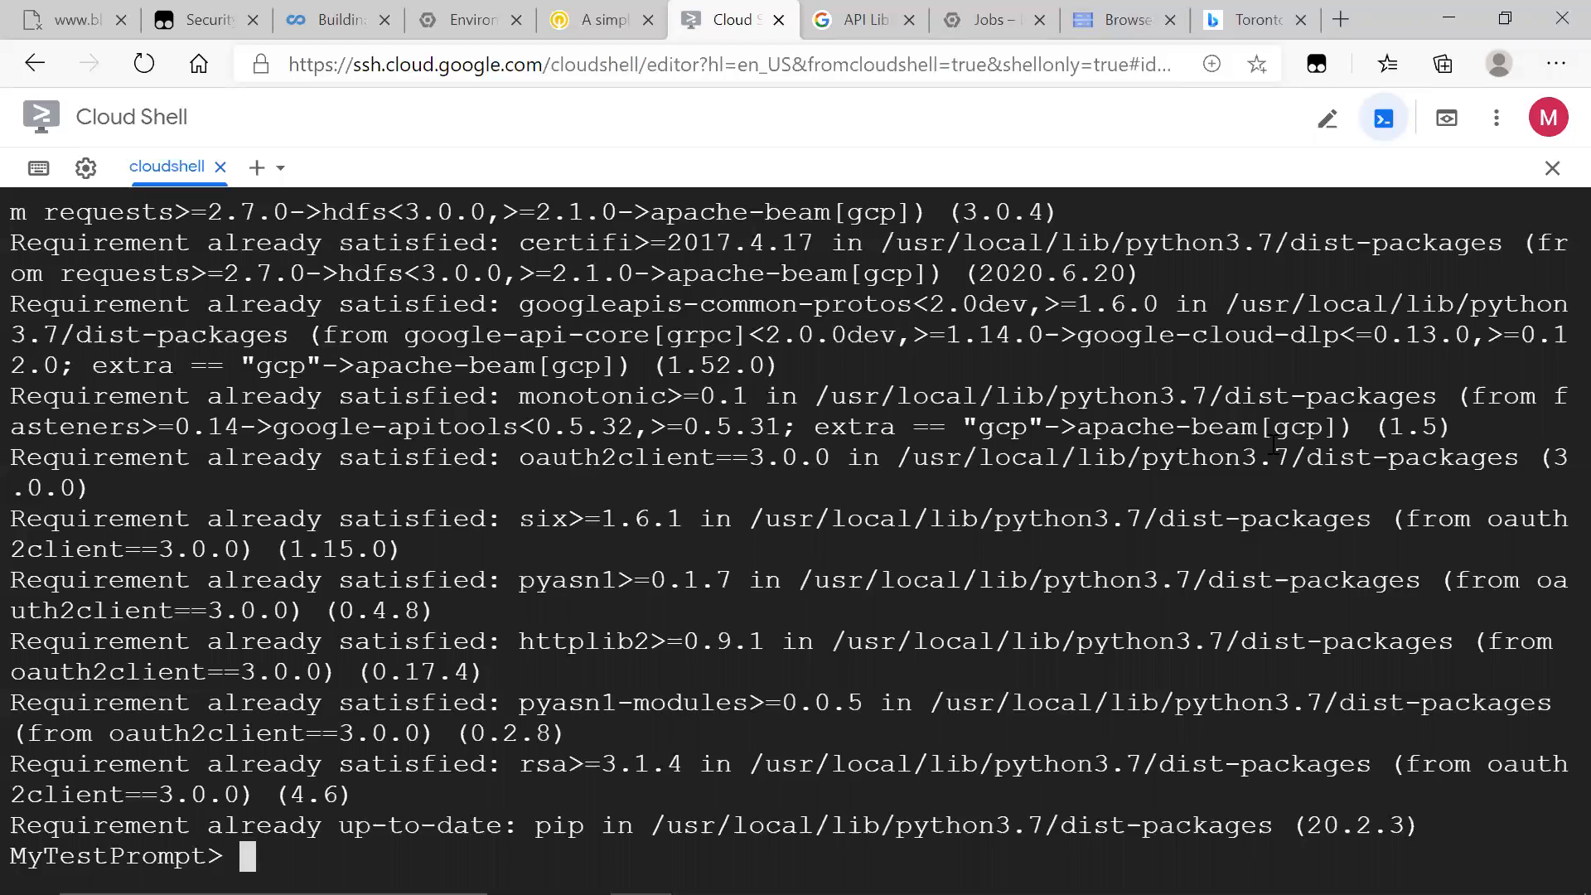
pyautogui.click(1326, 118)
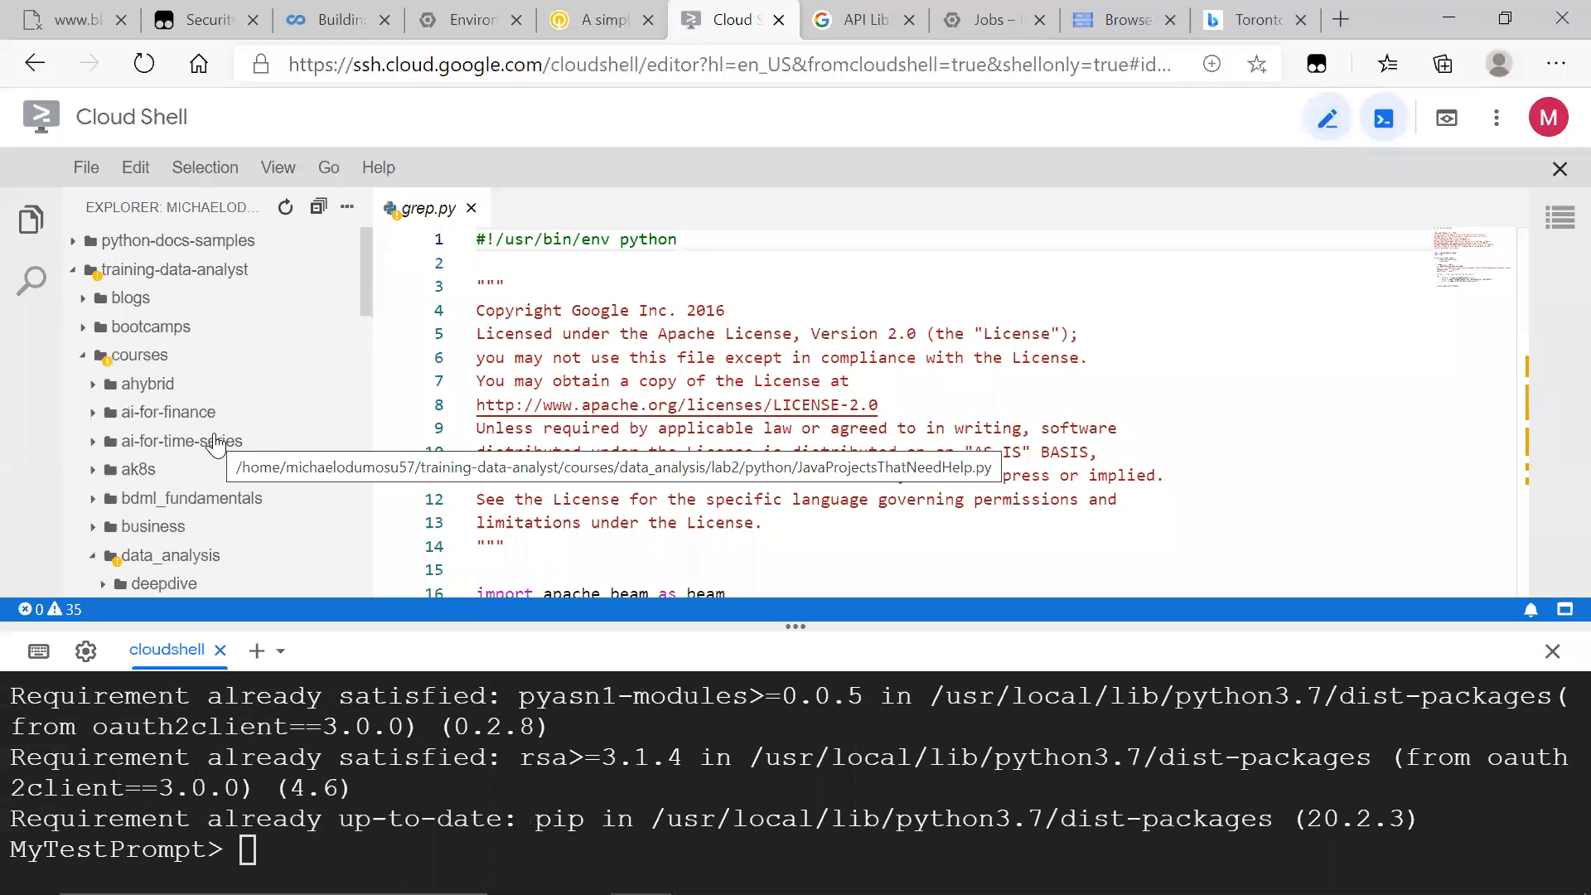
pyautogui.scroll(-3)
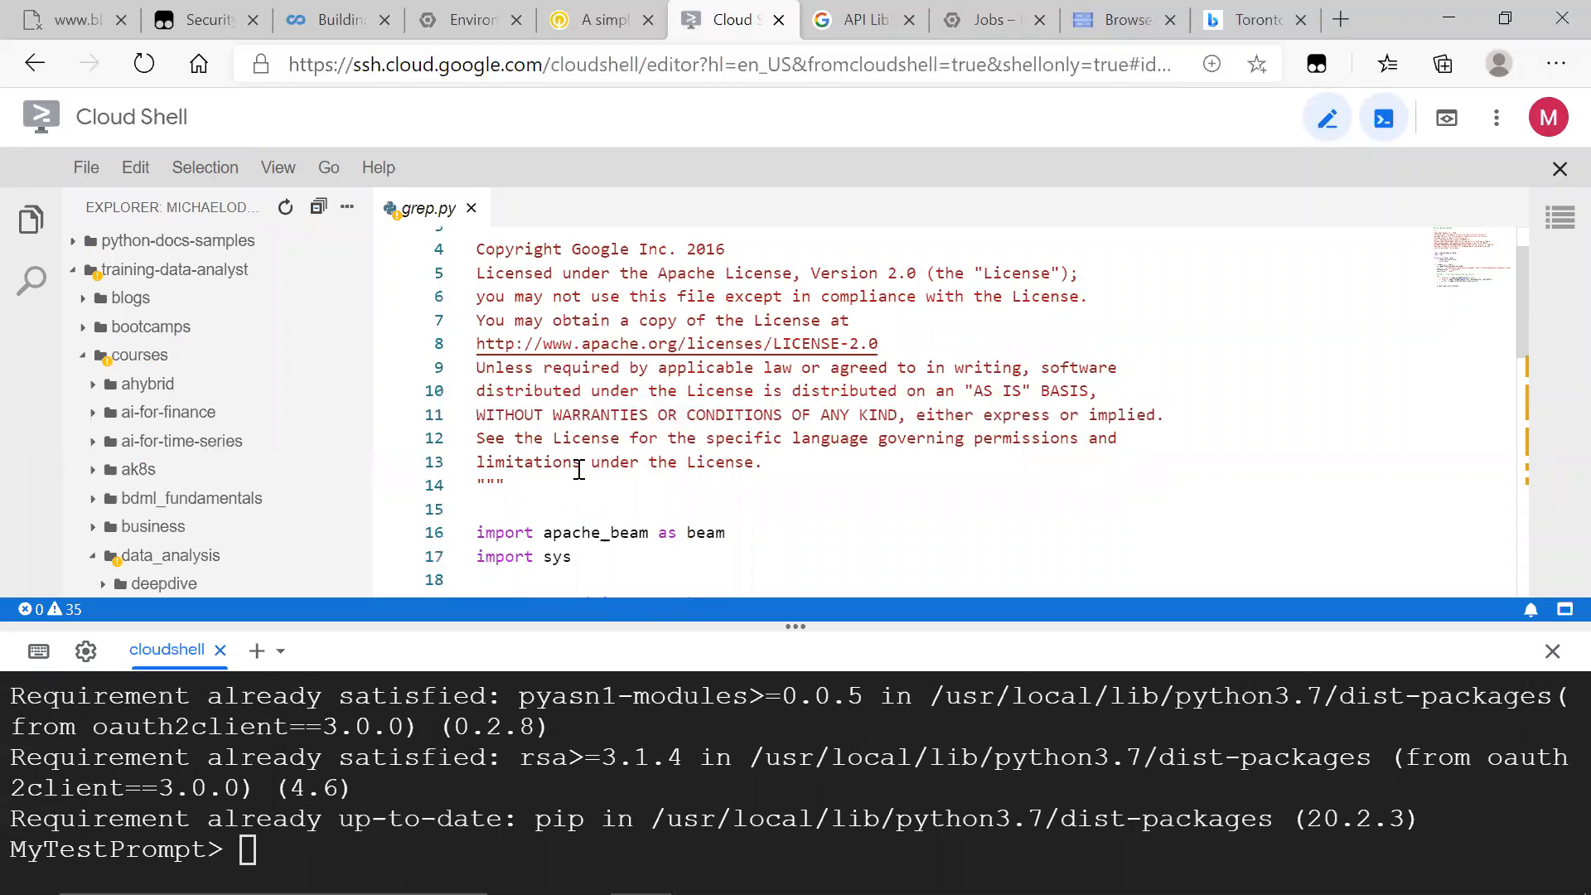
pyautogui.scroll(-3)
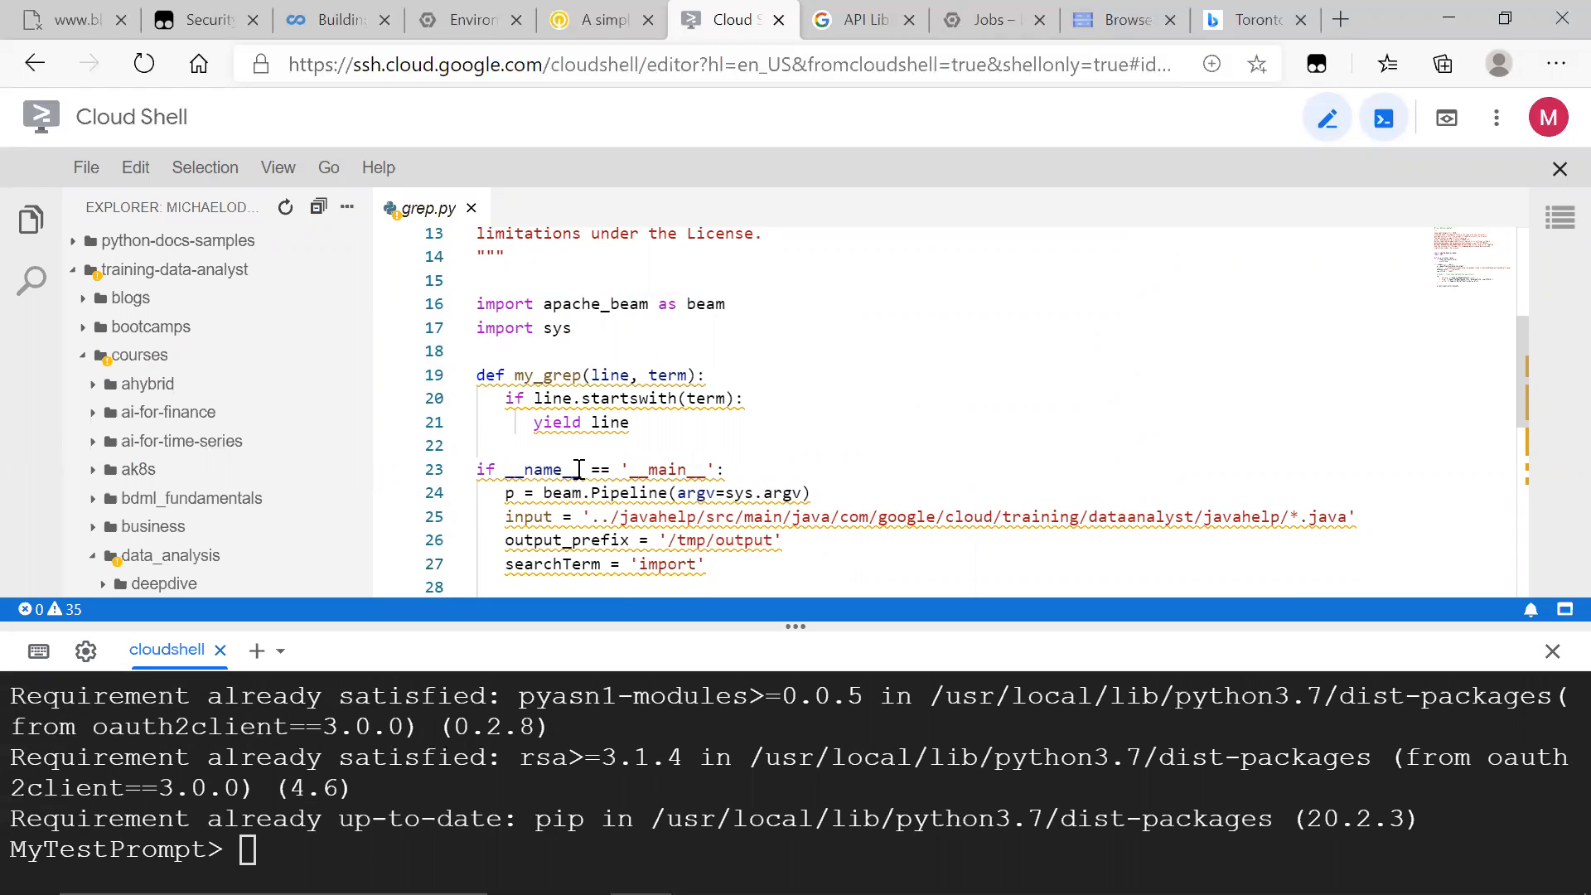
pyautogui.scroll(-3)
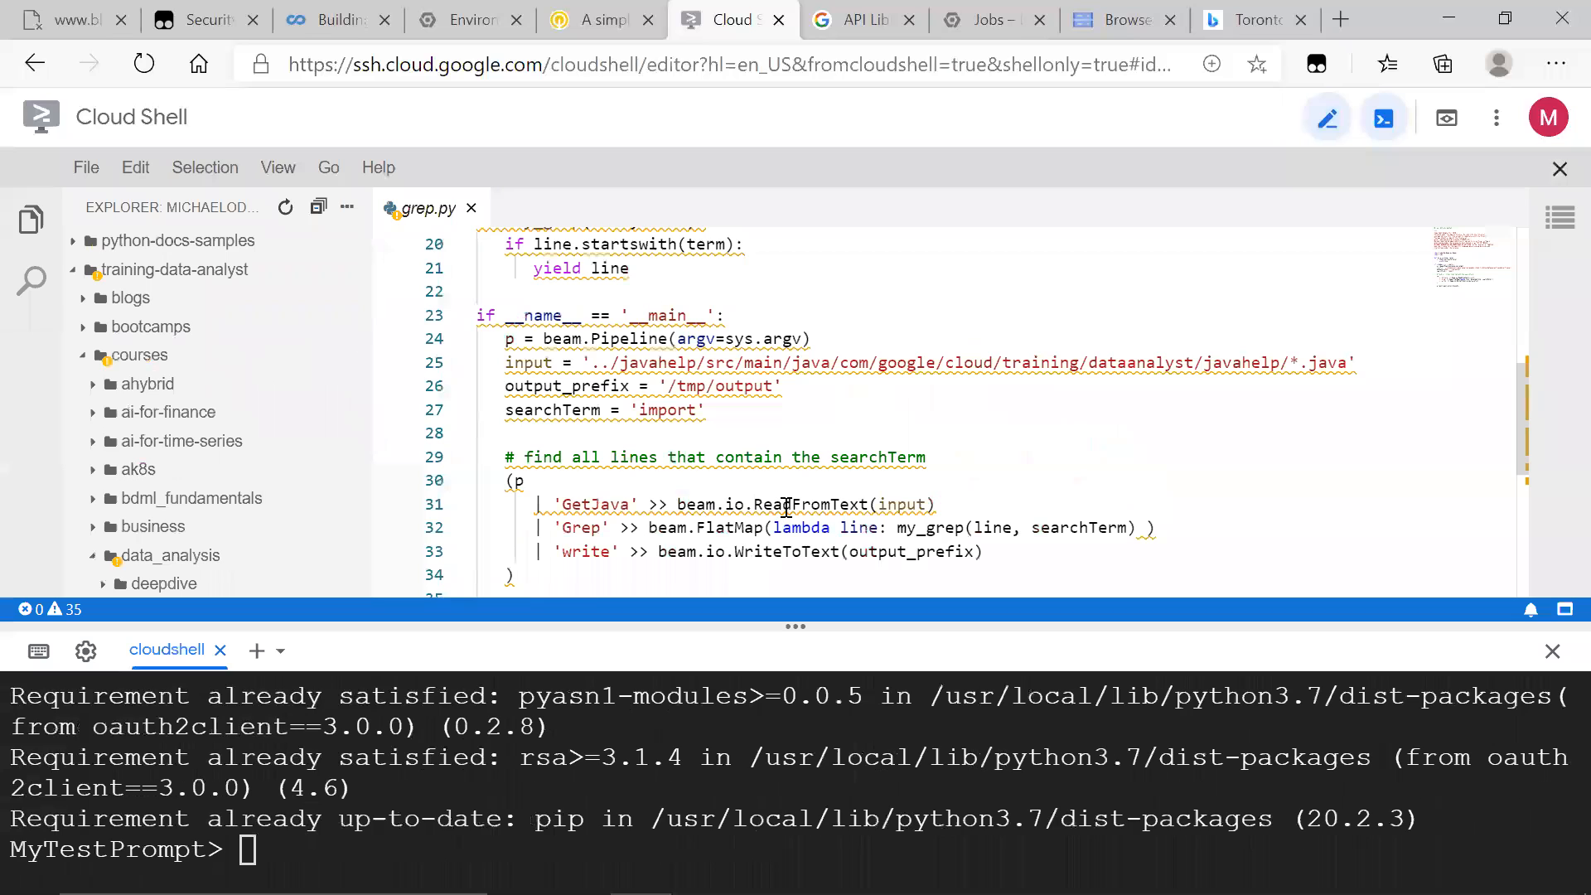
pyautogui.moveTo(1299, 486)
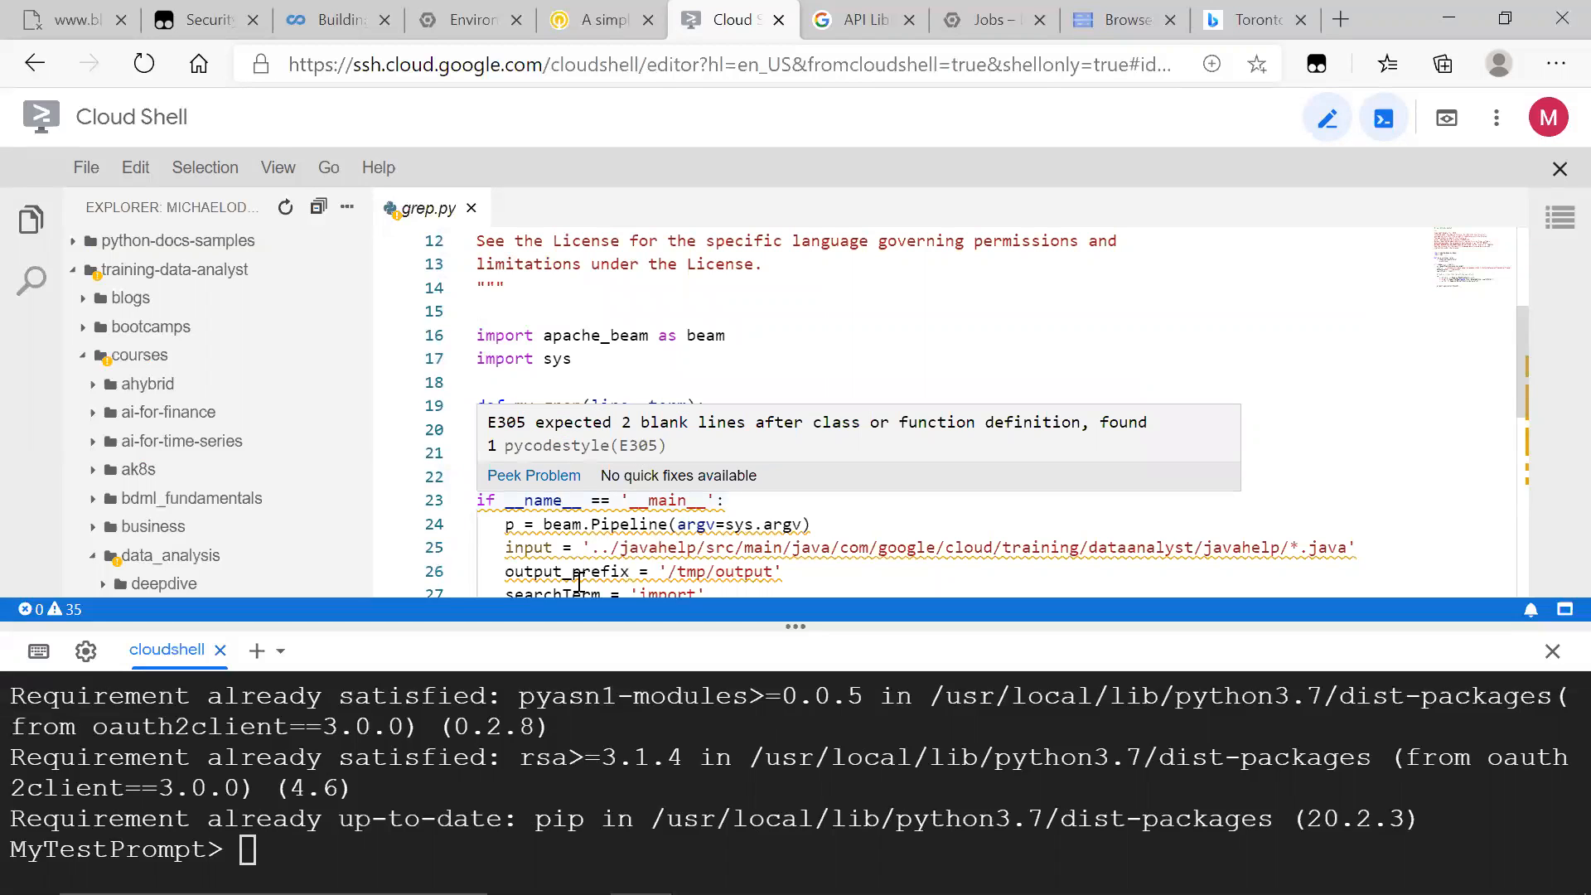
pyautogui.scroll(-3)
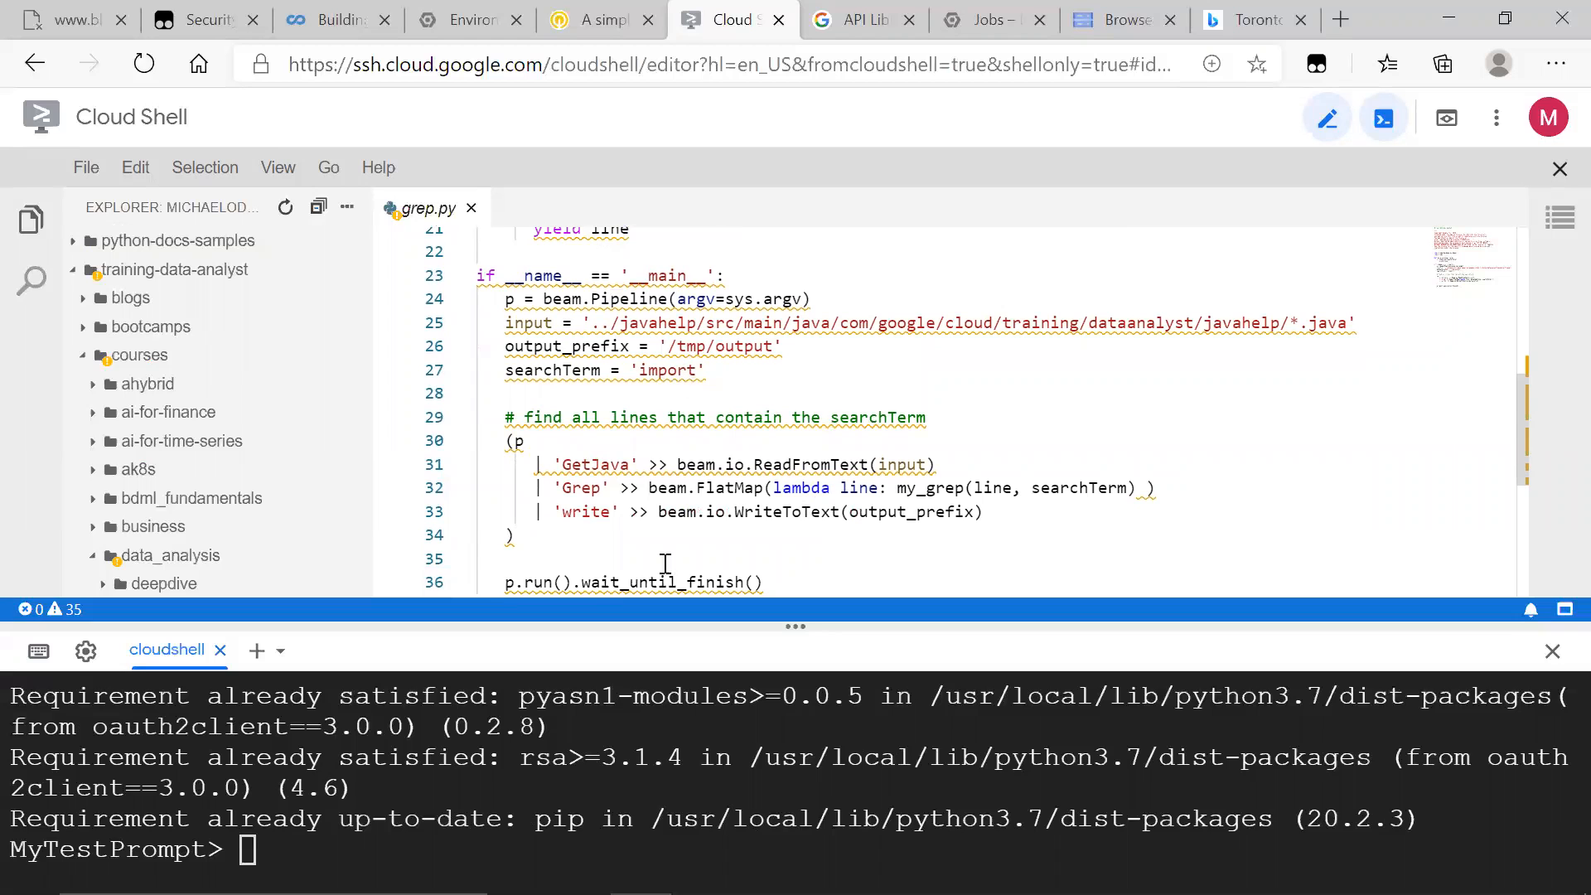
pyautogui.scroll(-3)
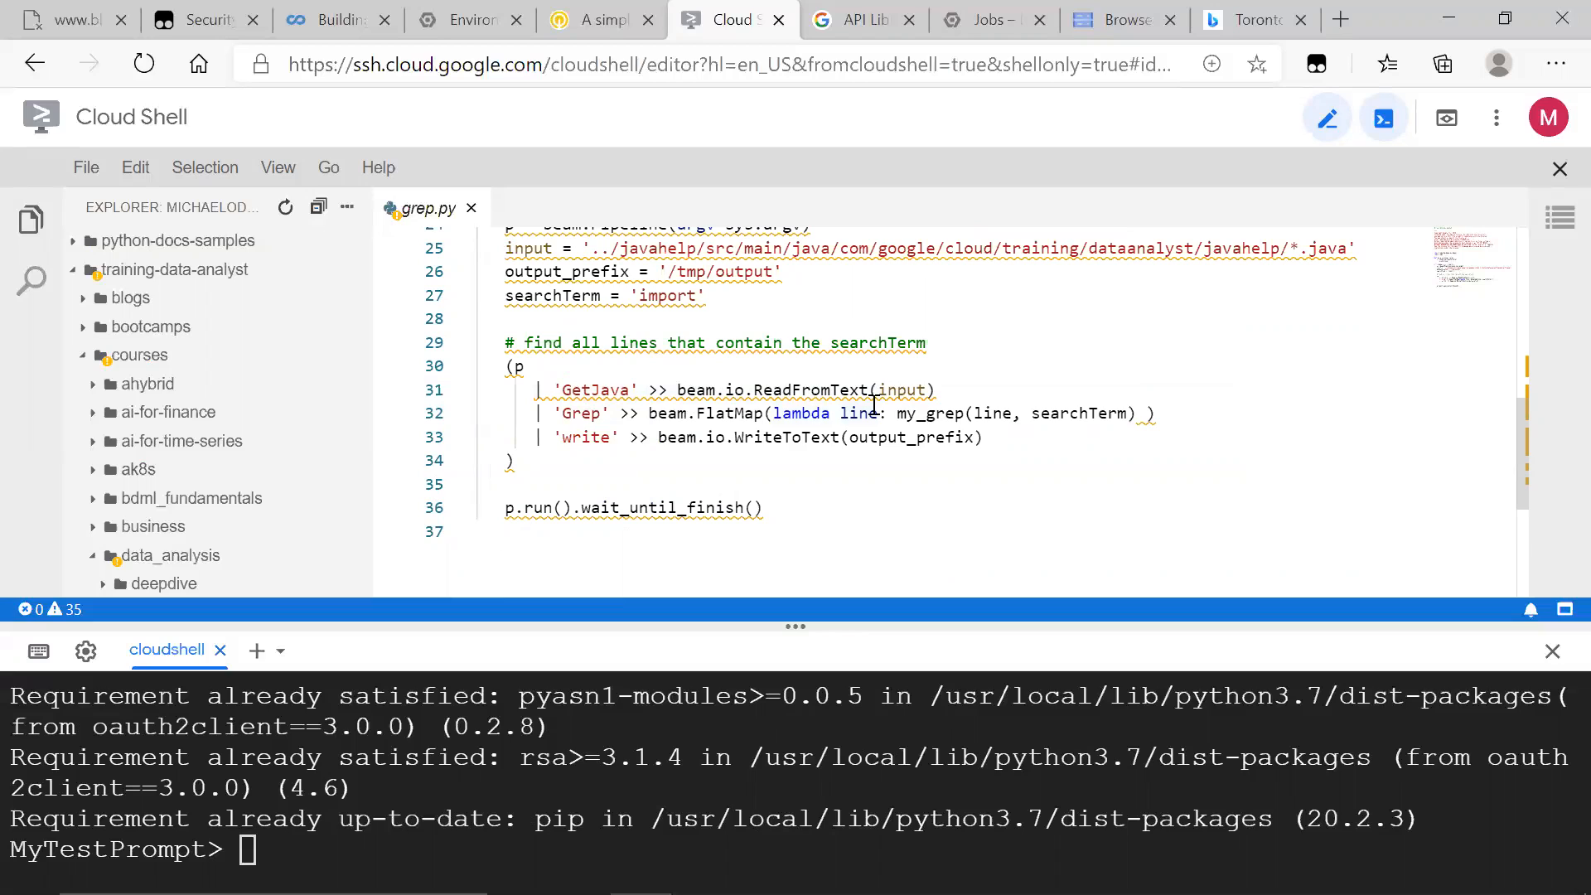
pyautogui.moveTo(926, 368)
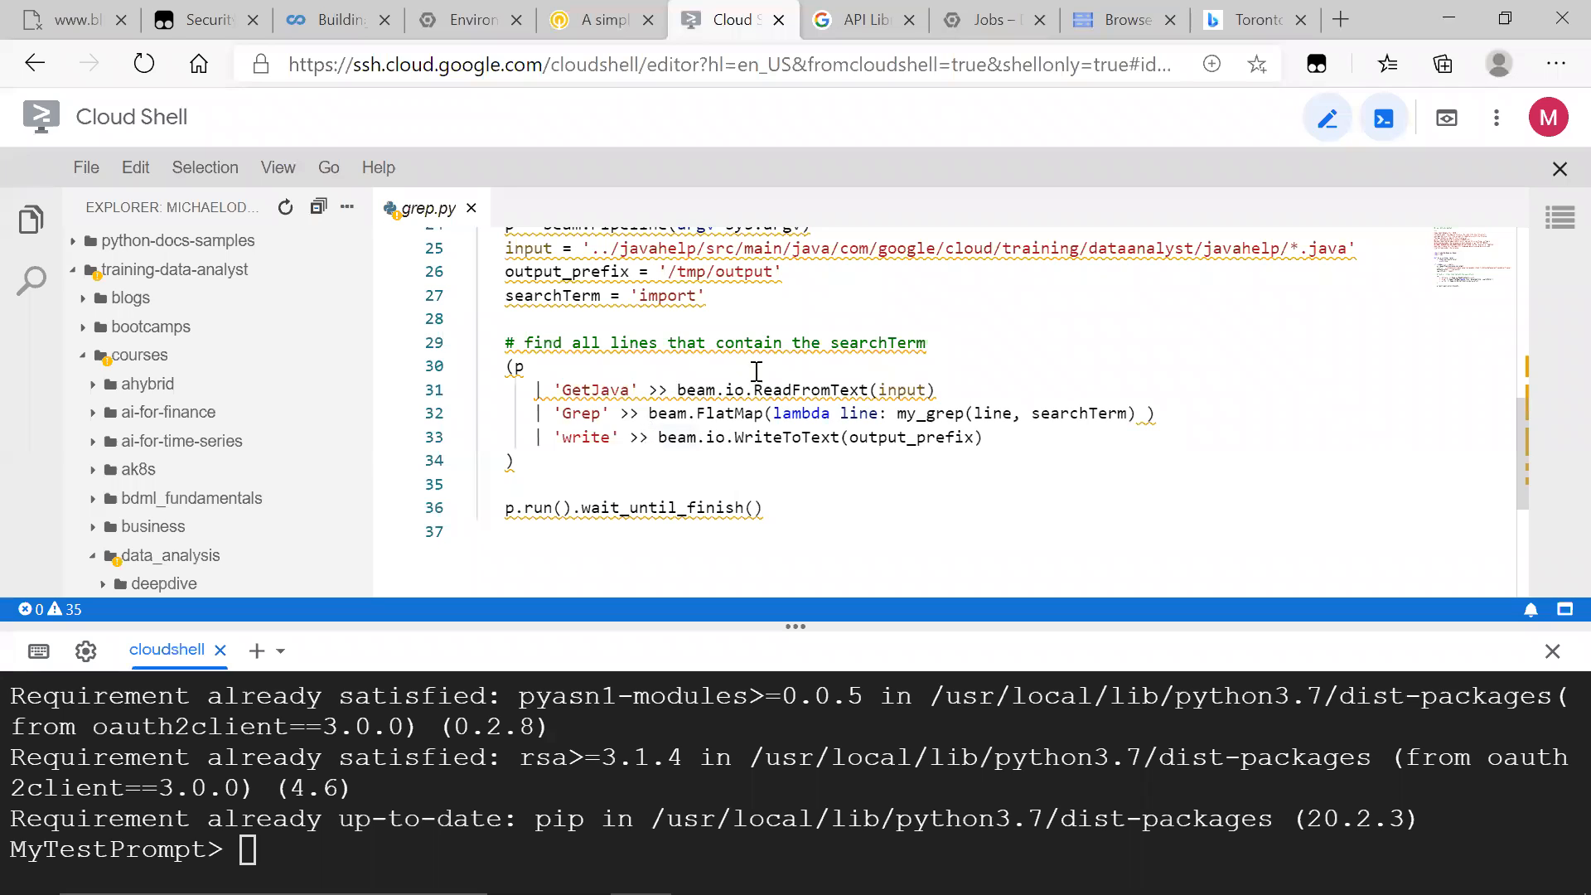
pyautogui.moveTo(1037, 345)
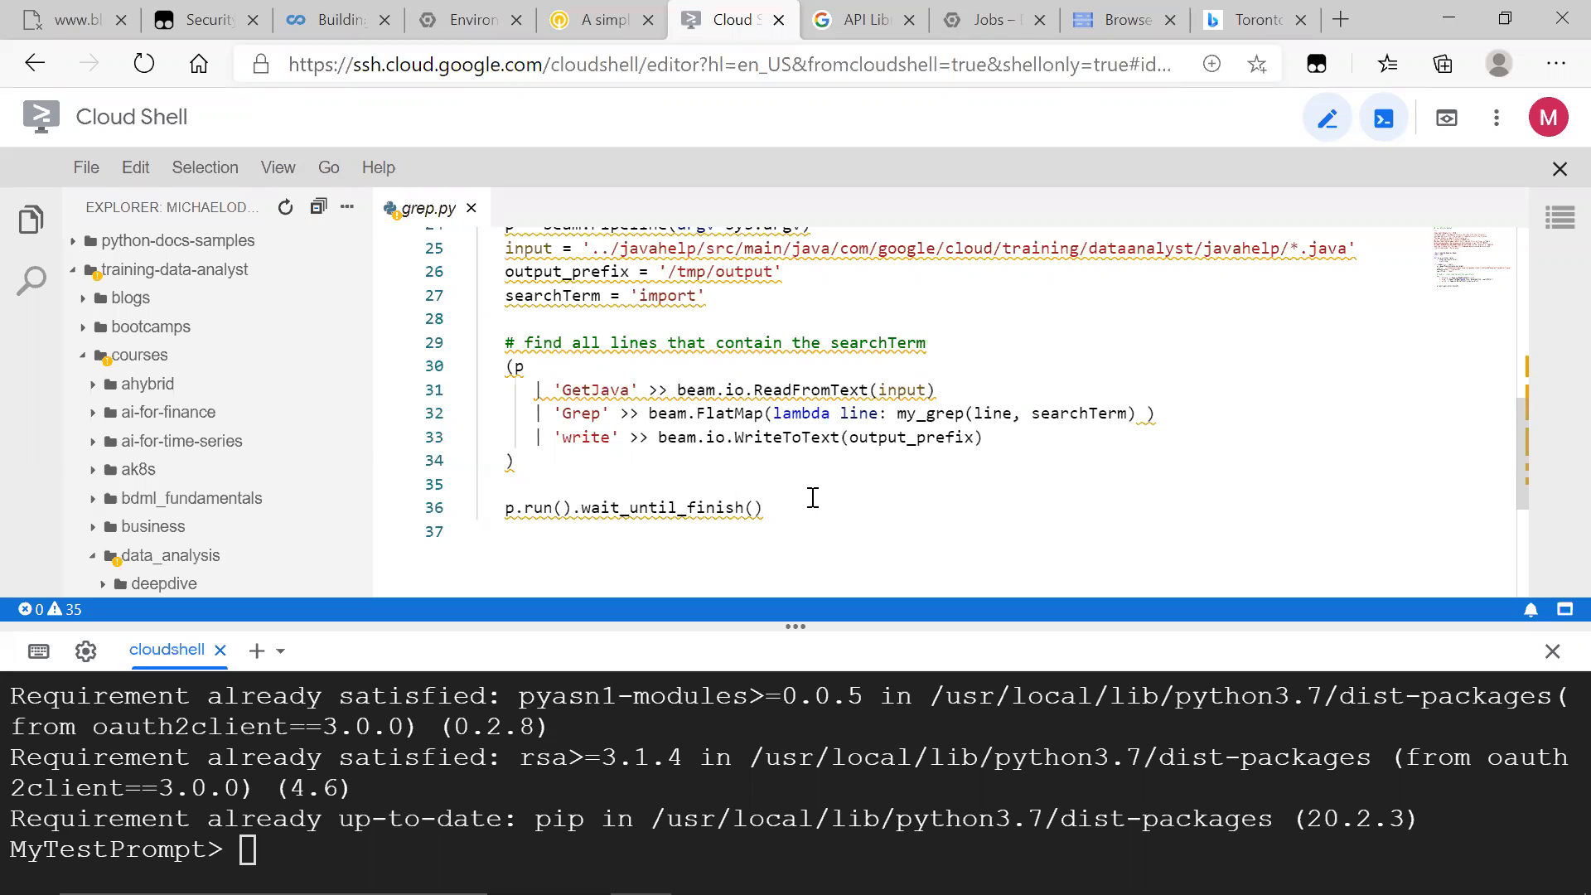
pyautogui.click(710, 484)
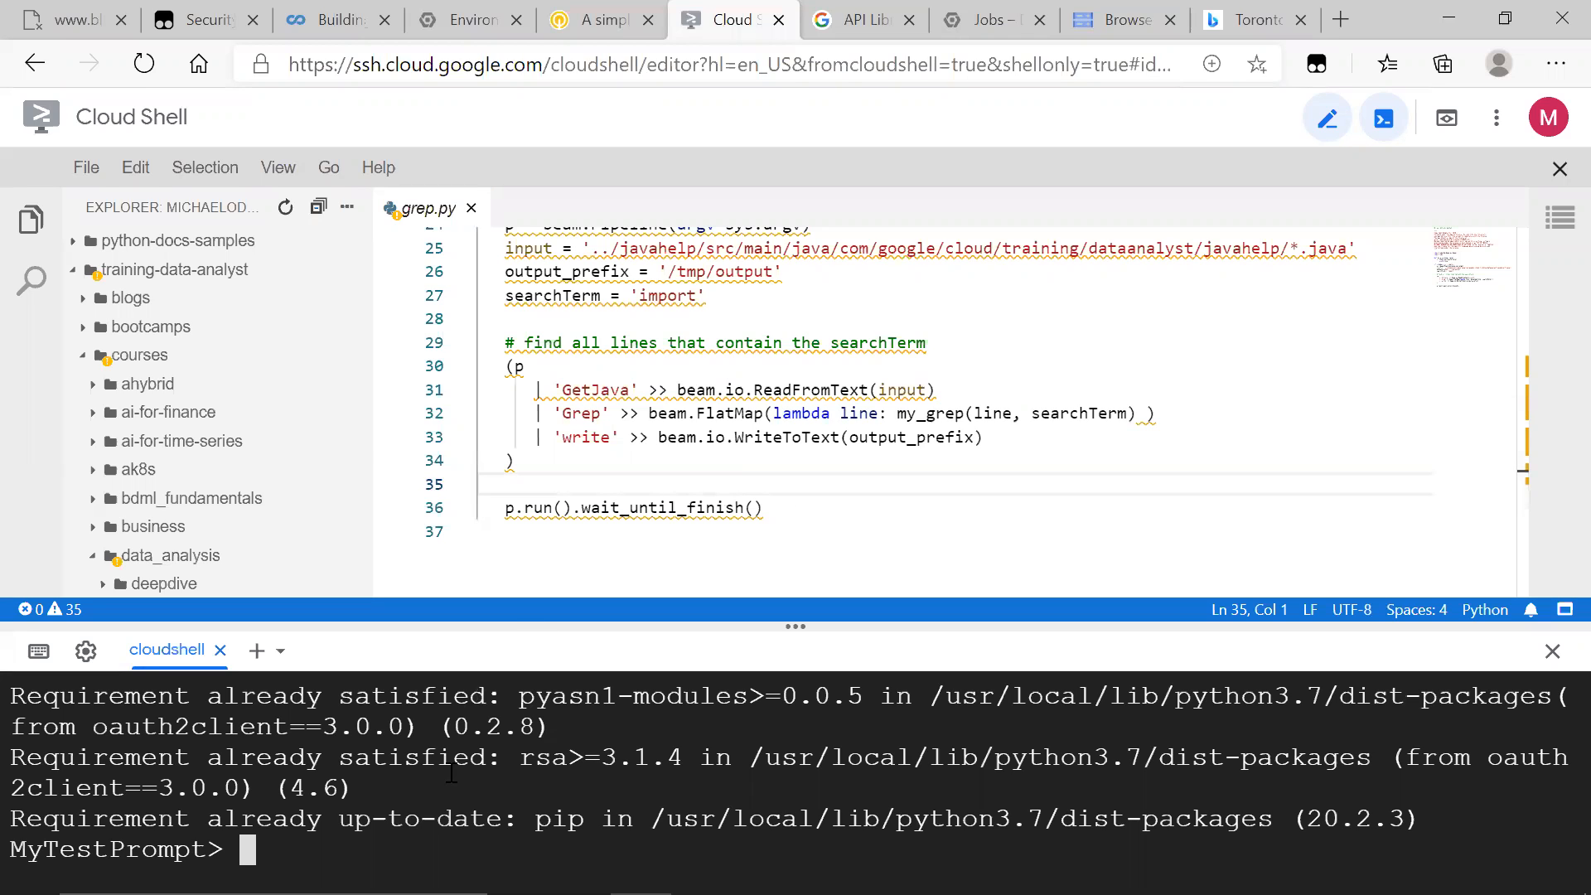
# - Run python3 grep.py locally so the pipeline writes matching lines to the /tmp output file
pyautogui.write('ls')
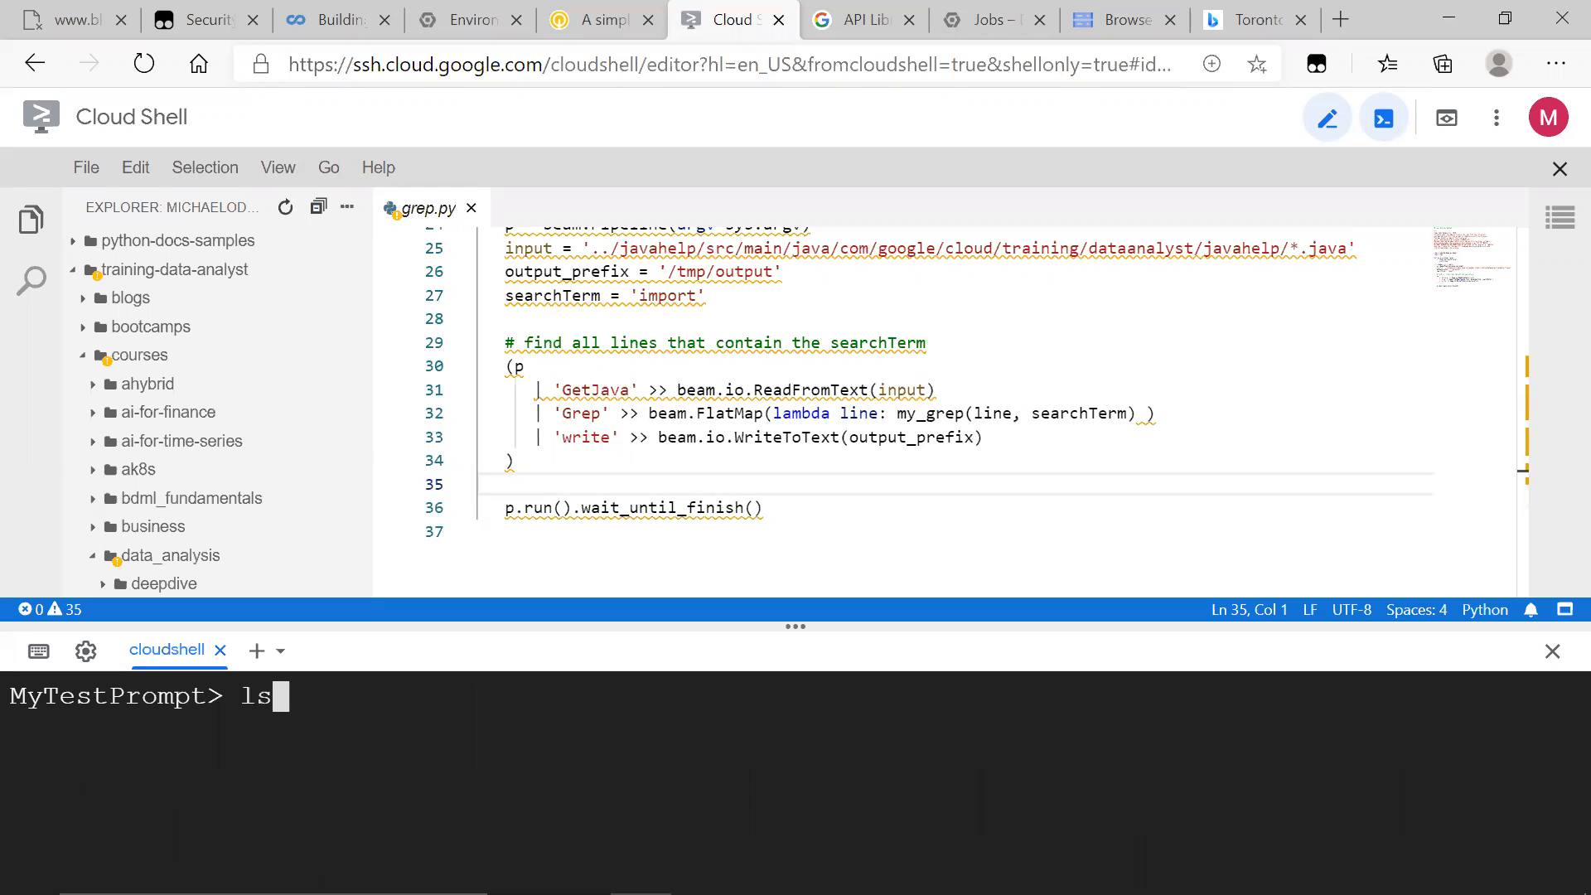
pyautogui.write('python3')
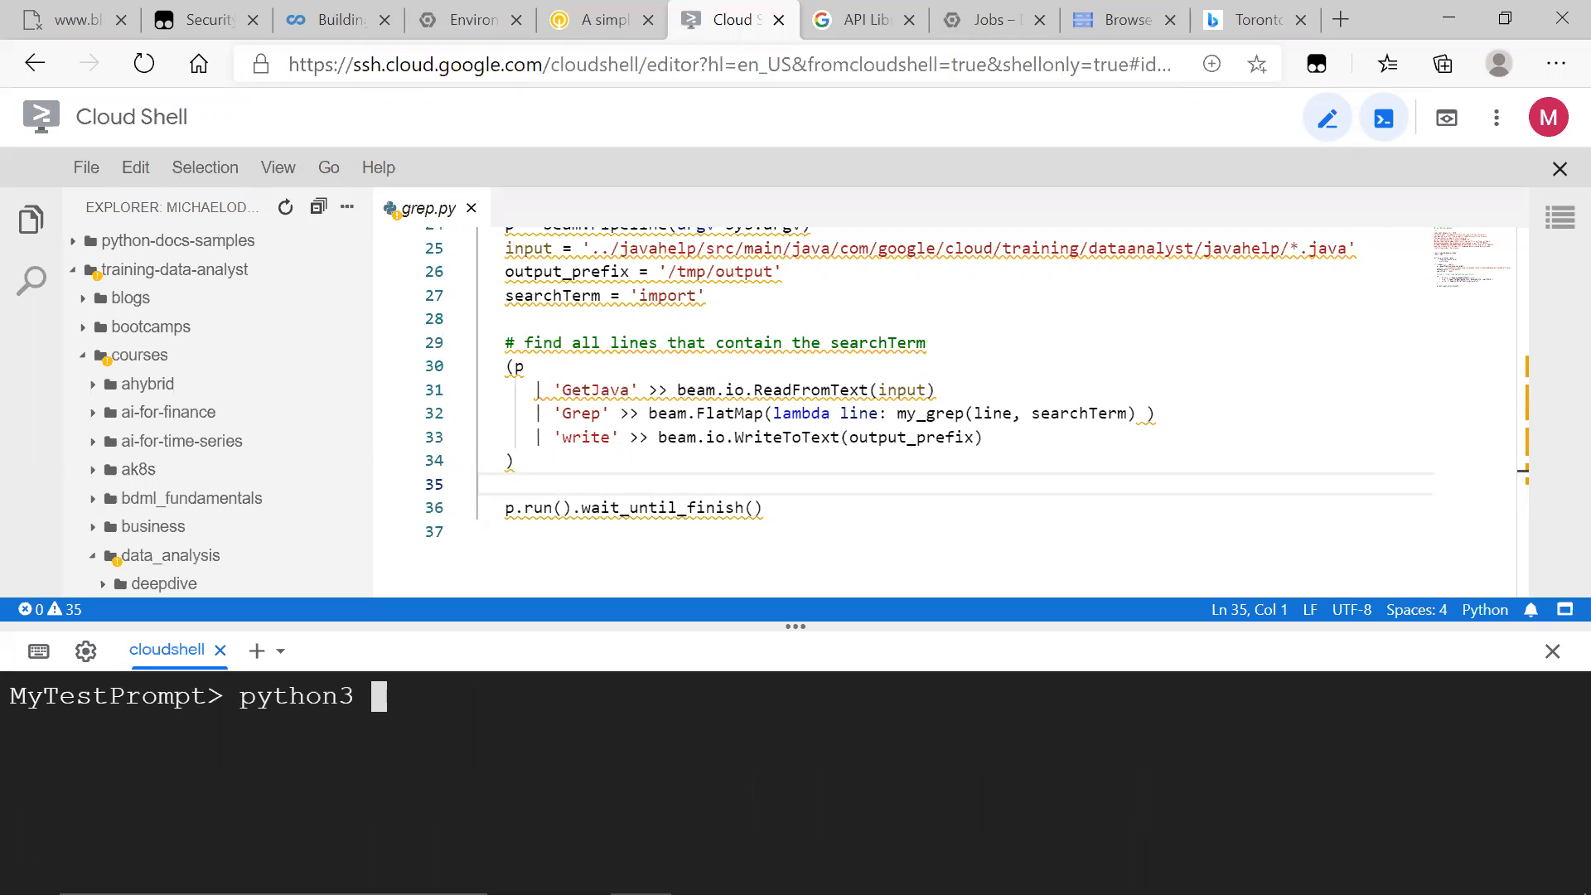
pyautogui.write('grep')
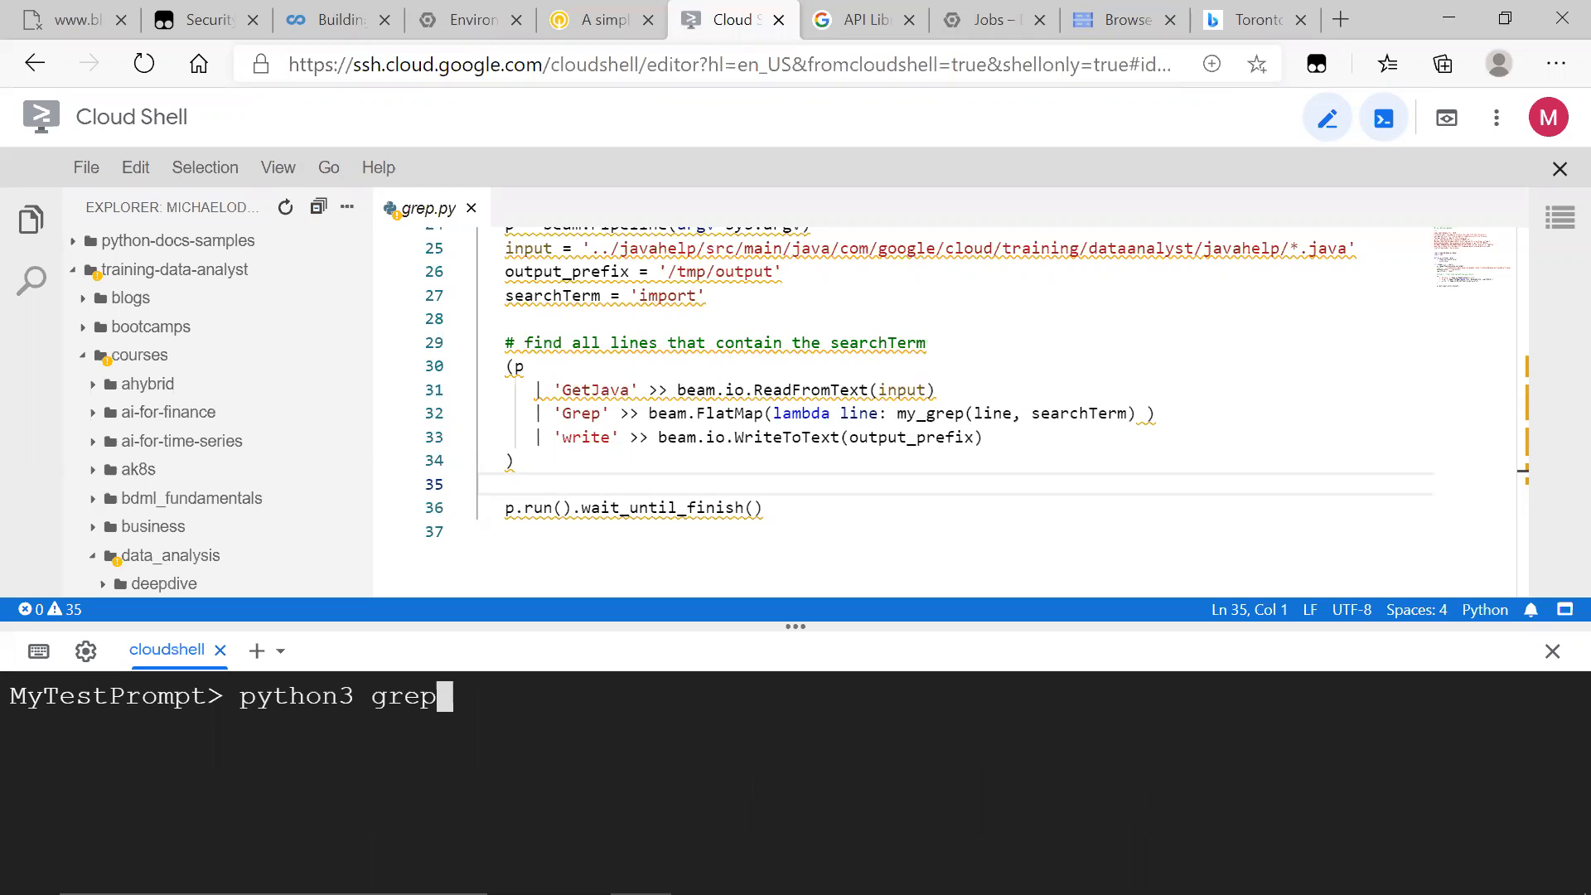
pyautogui.press('Backspace')
pyautogui.write('ls')
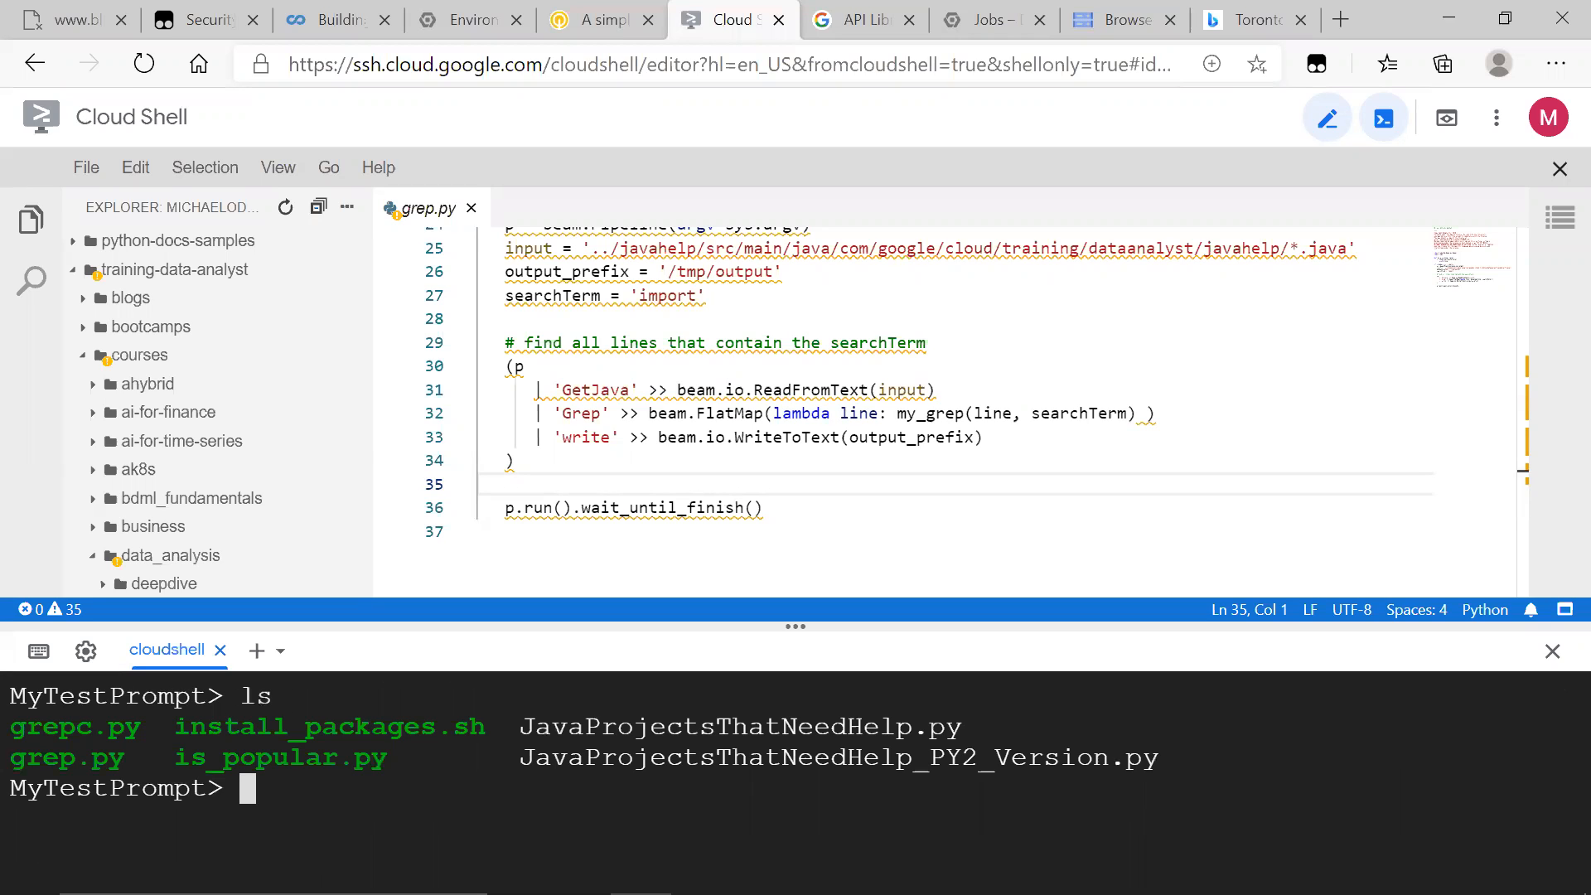
pyautogui.write('grep')
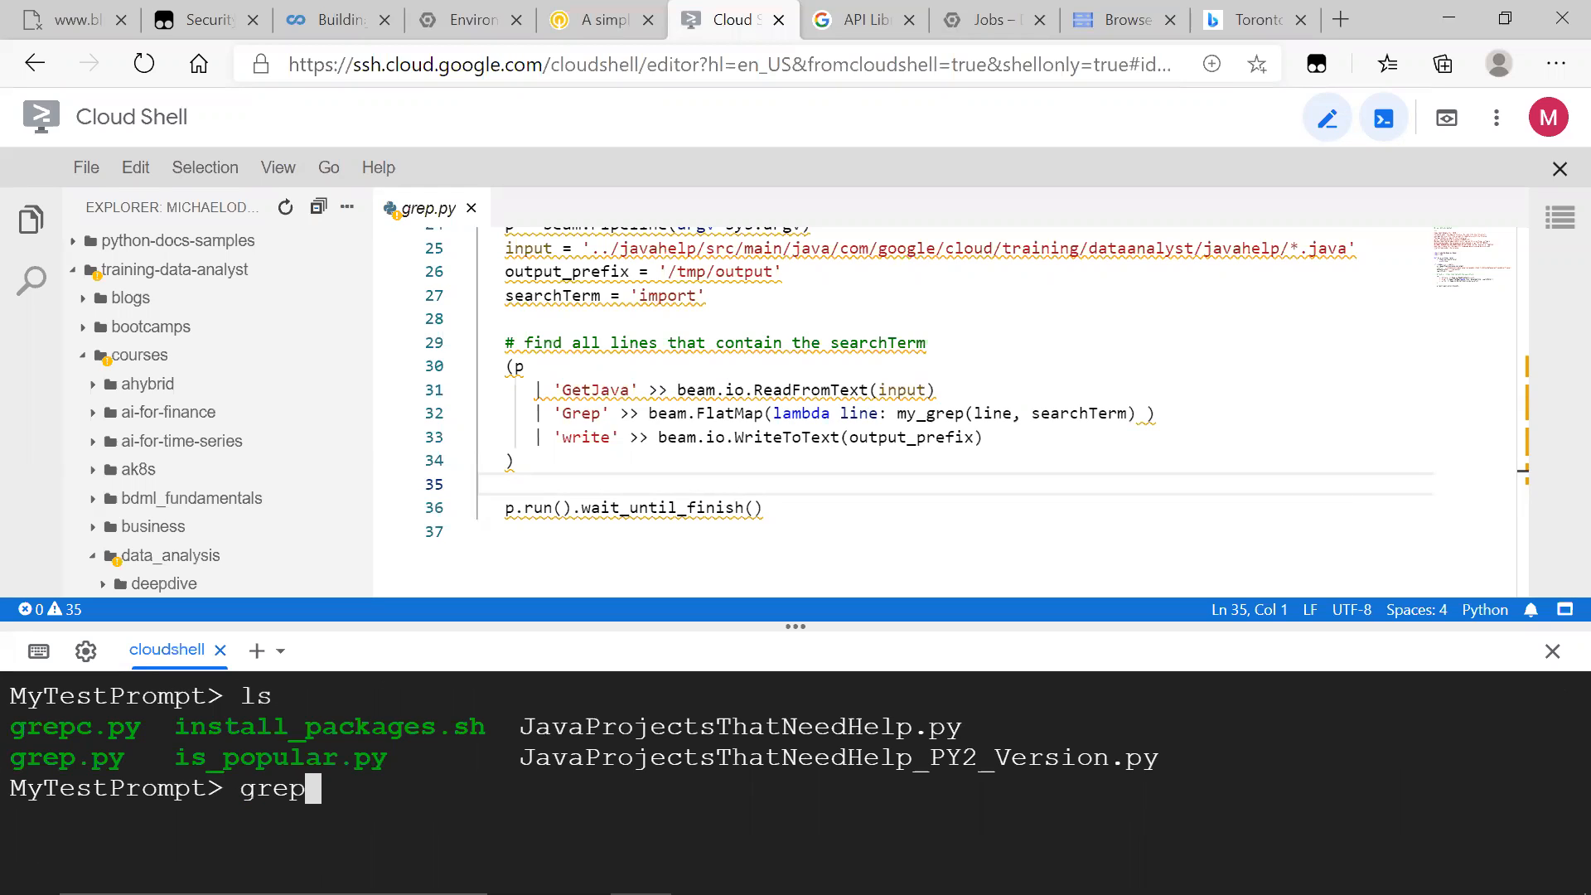
pyautogui.press('Backspace')
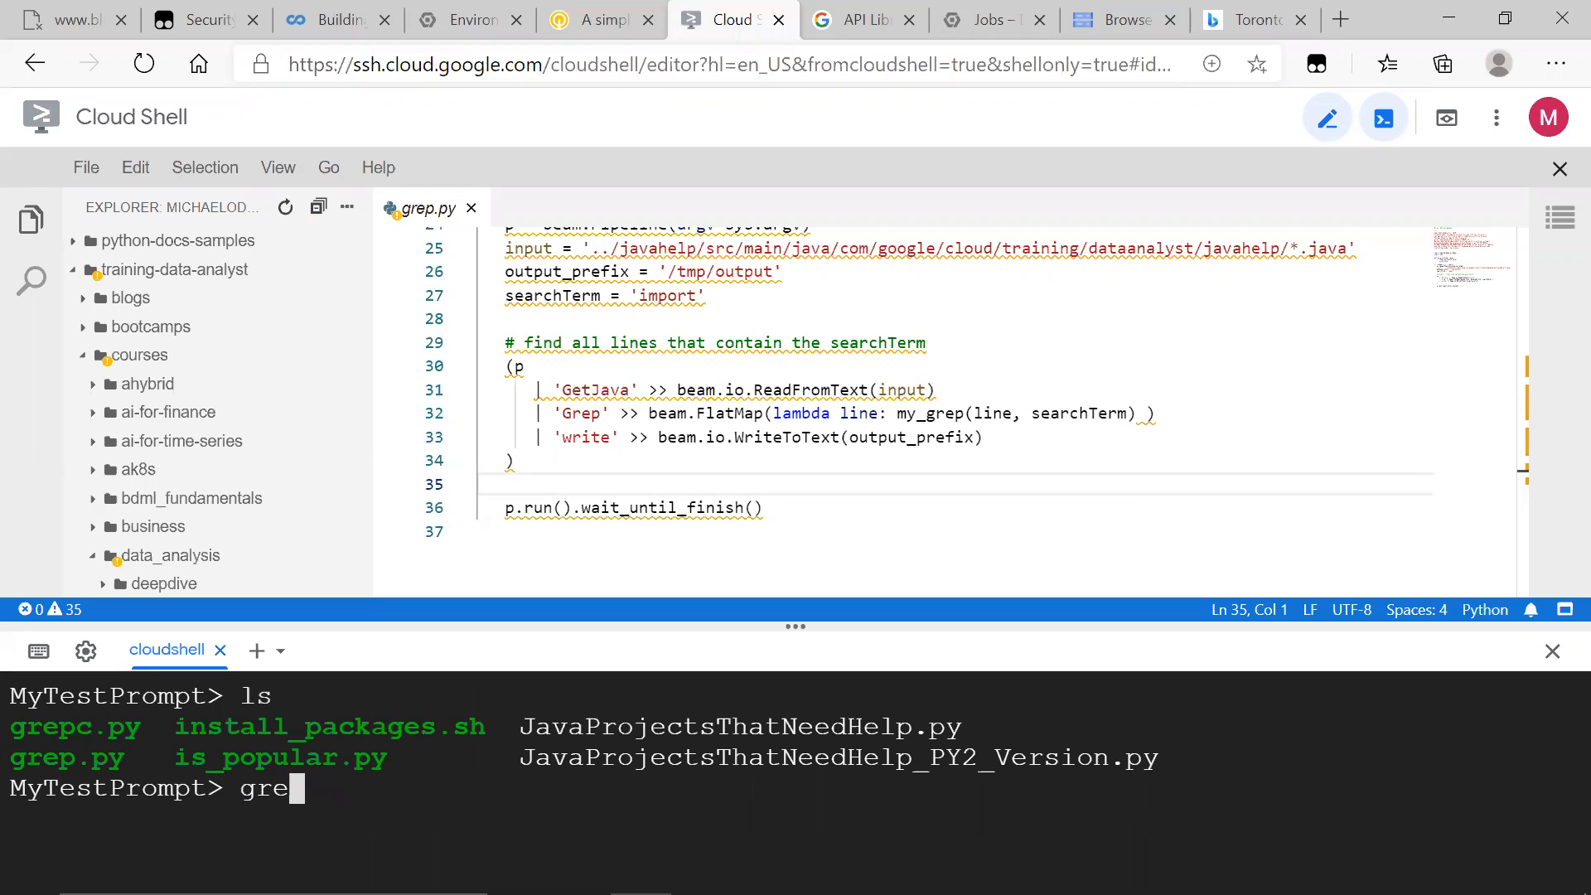
pyautogui.write('python3 grep')
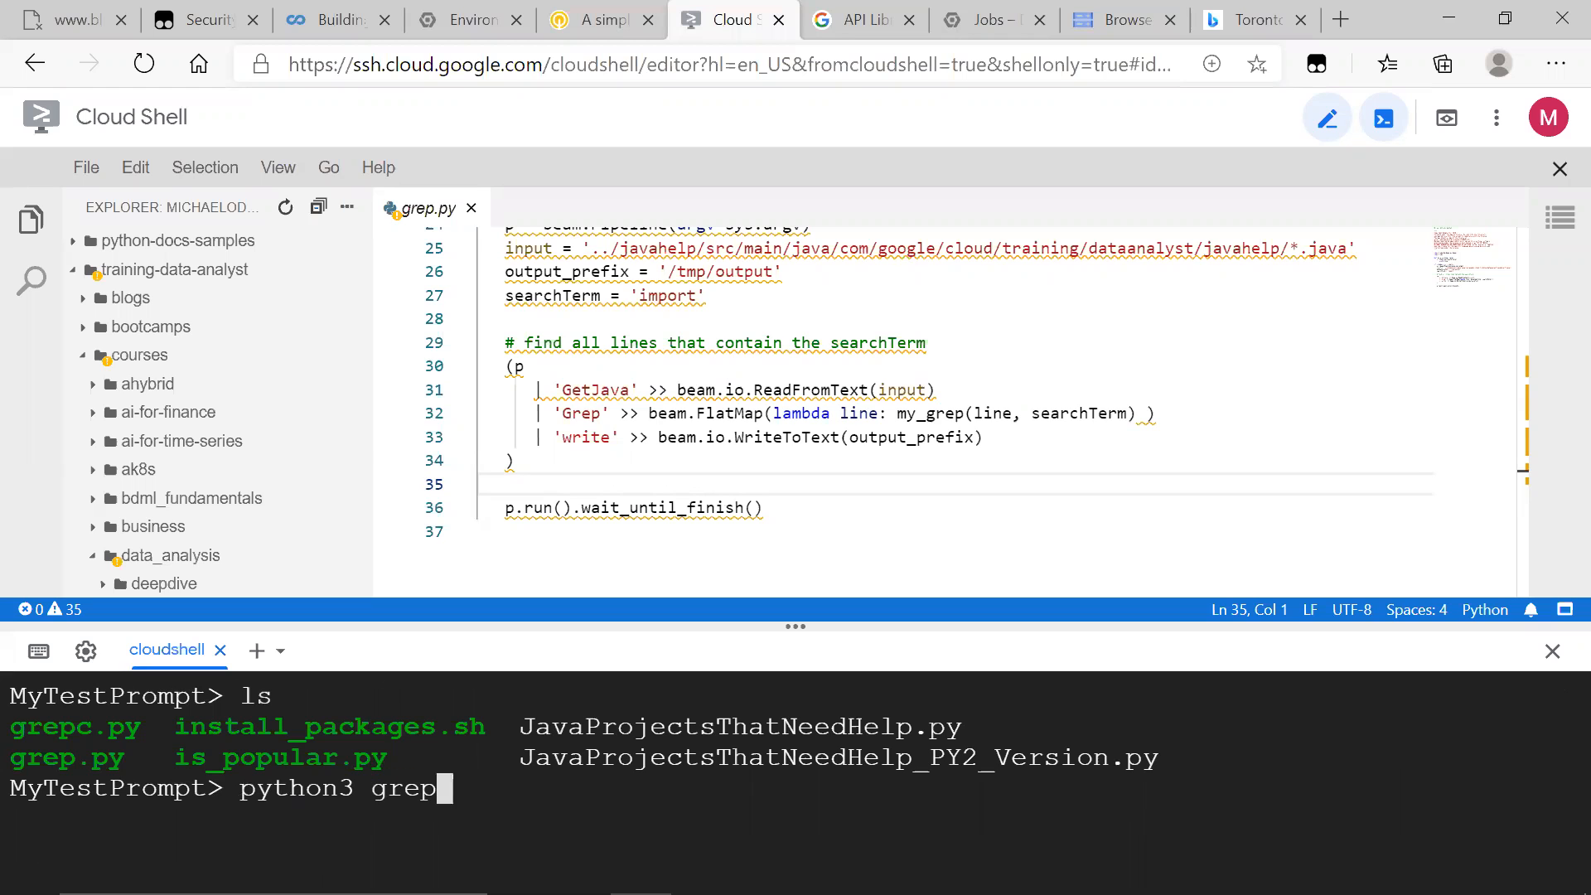
pyautogui.write('.py')
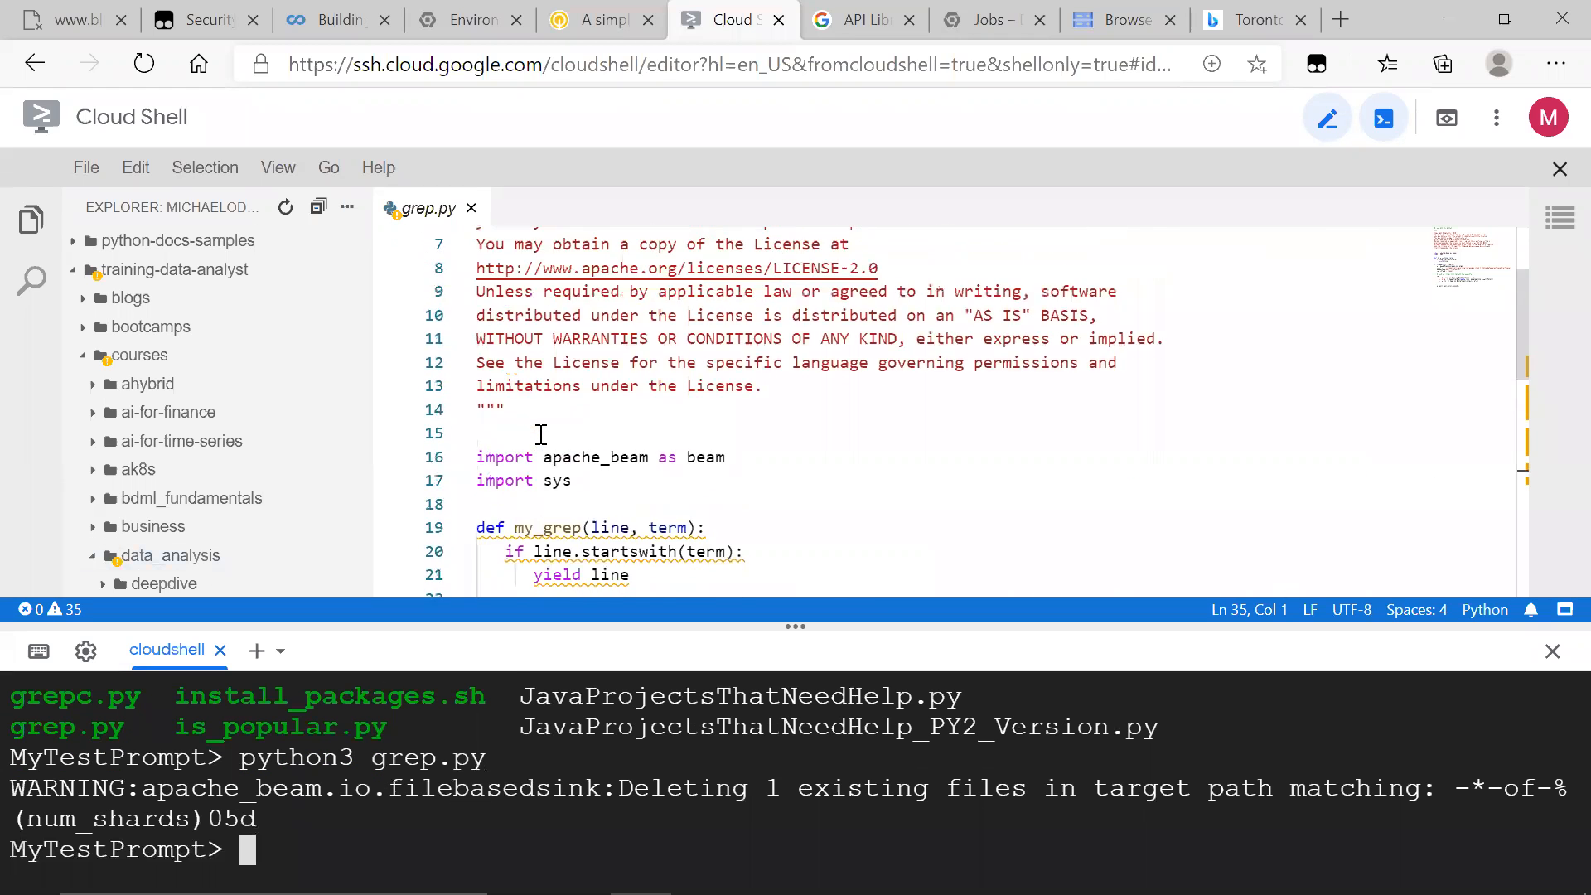
pyautogui.scroll(-3)
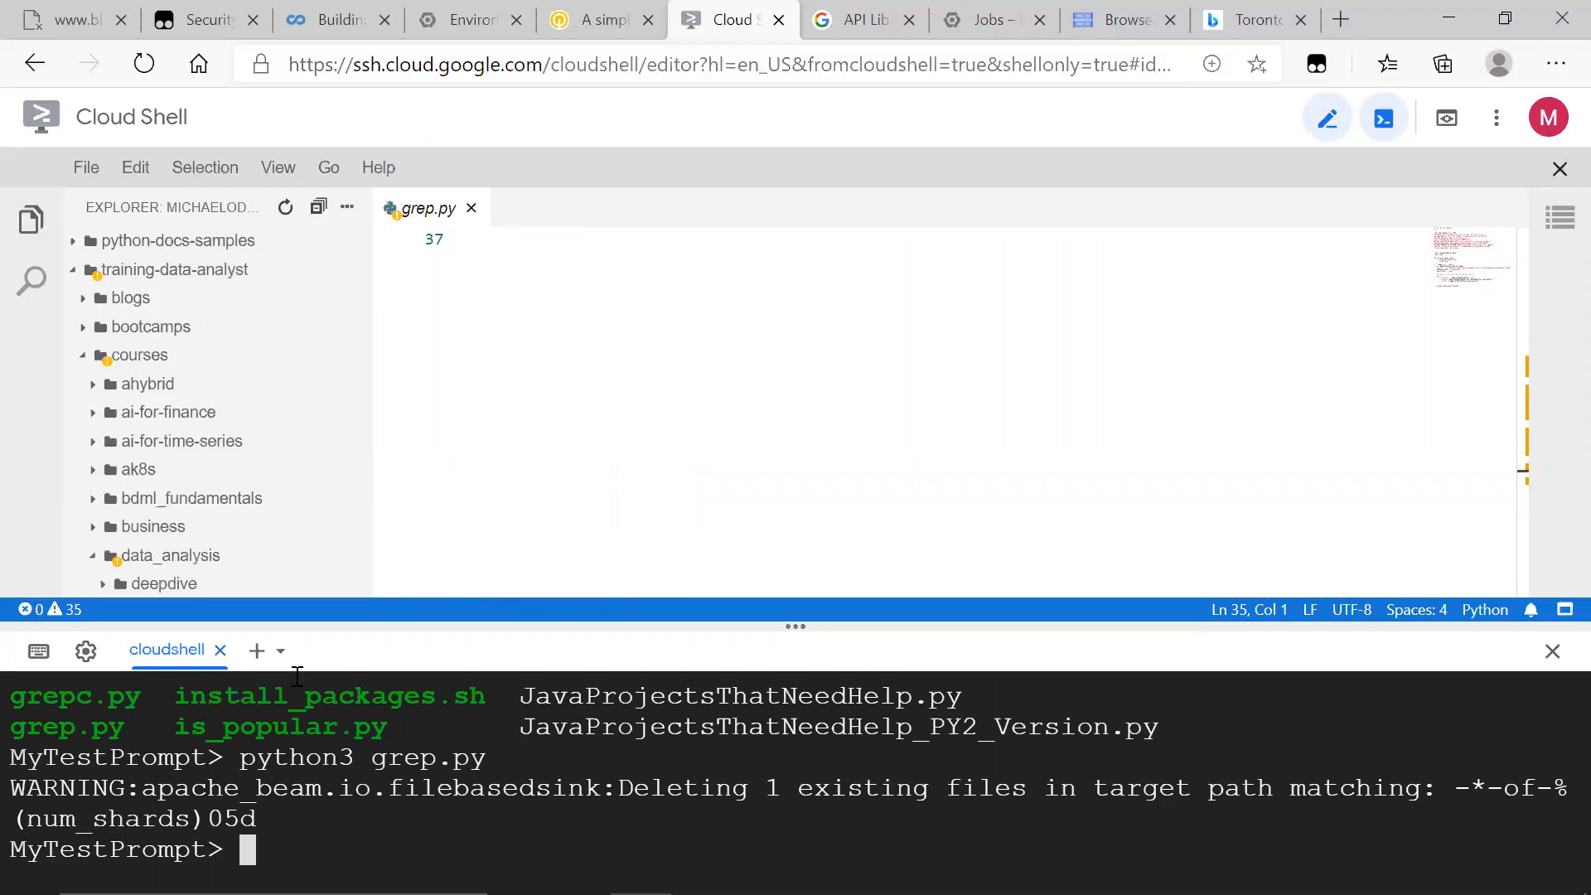
pyautogui.click(255, 650)
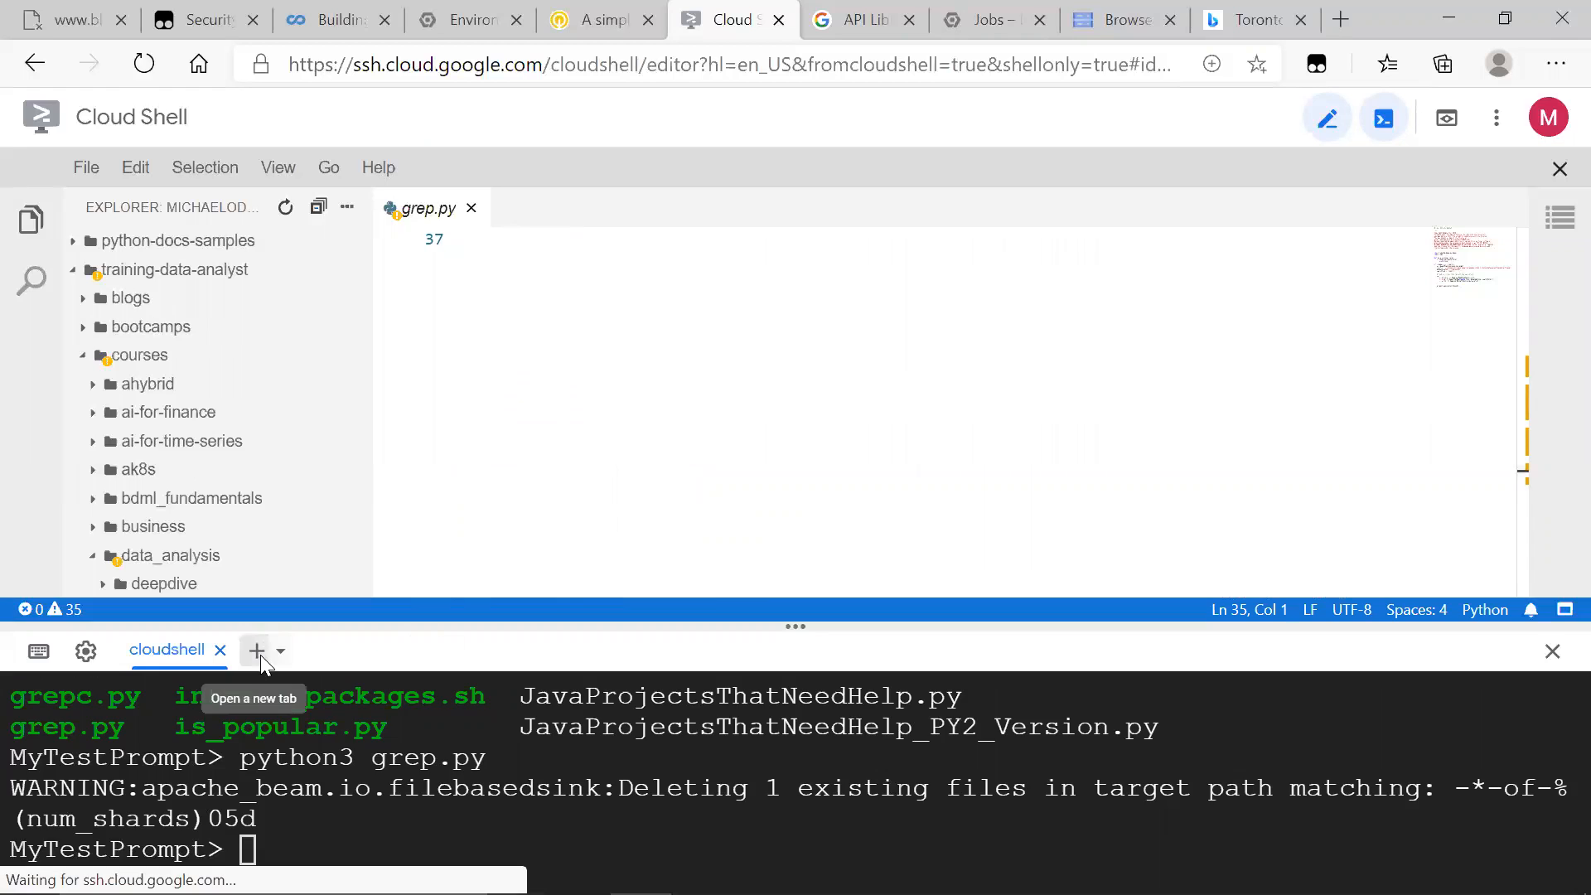
# - Start a second terminal session and set its prompt to 'MyTestPrompt> '
pyautogui.click(255, 650)
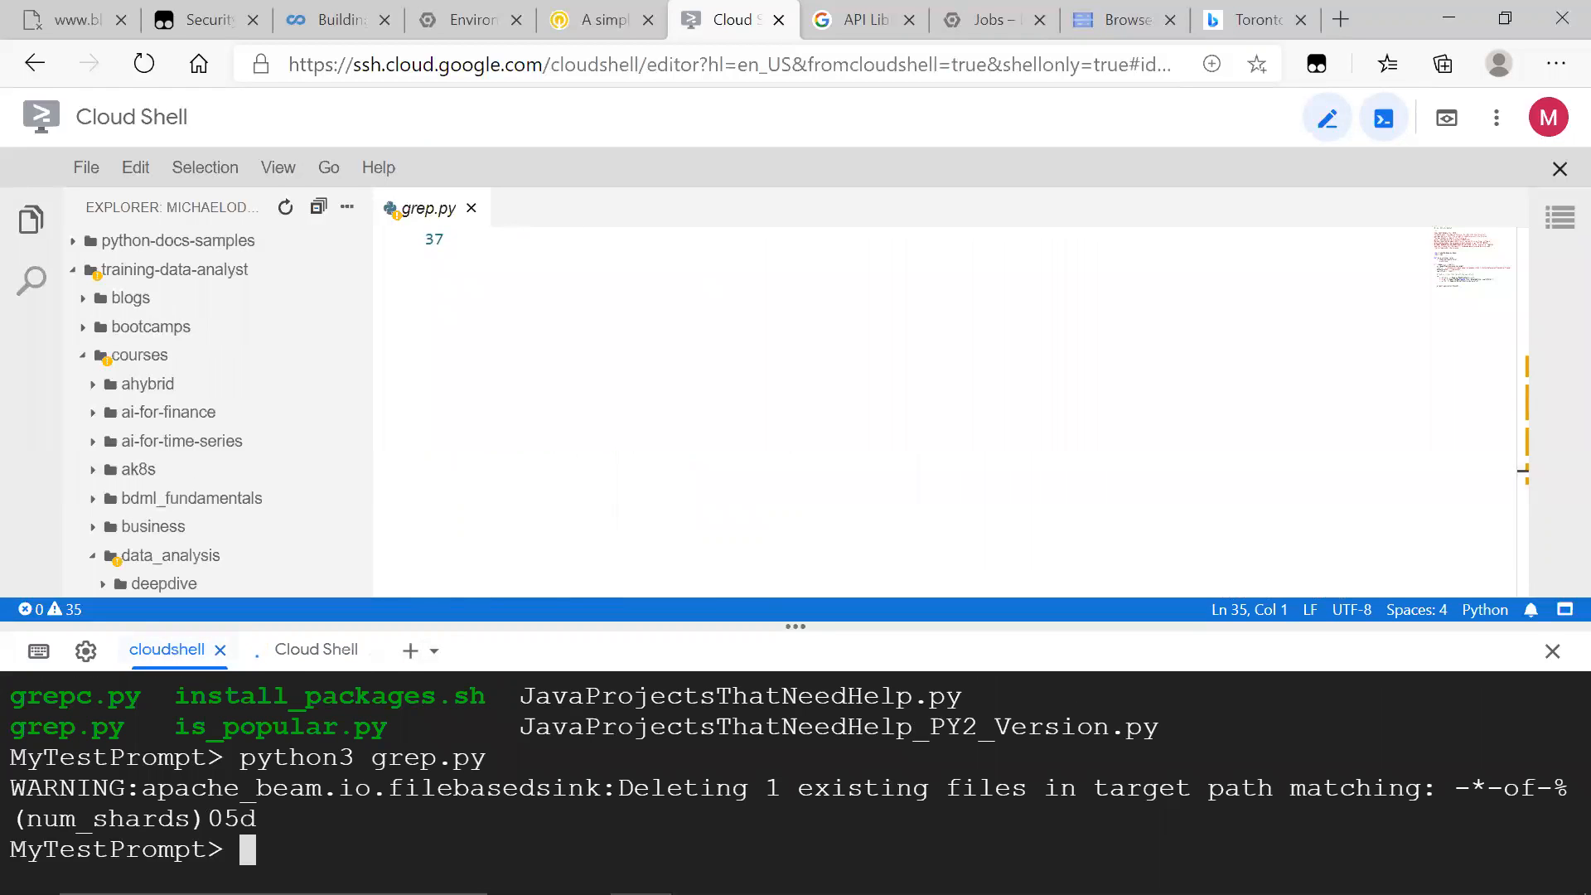
pyautogui.click(409, 649)
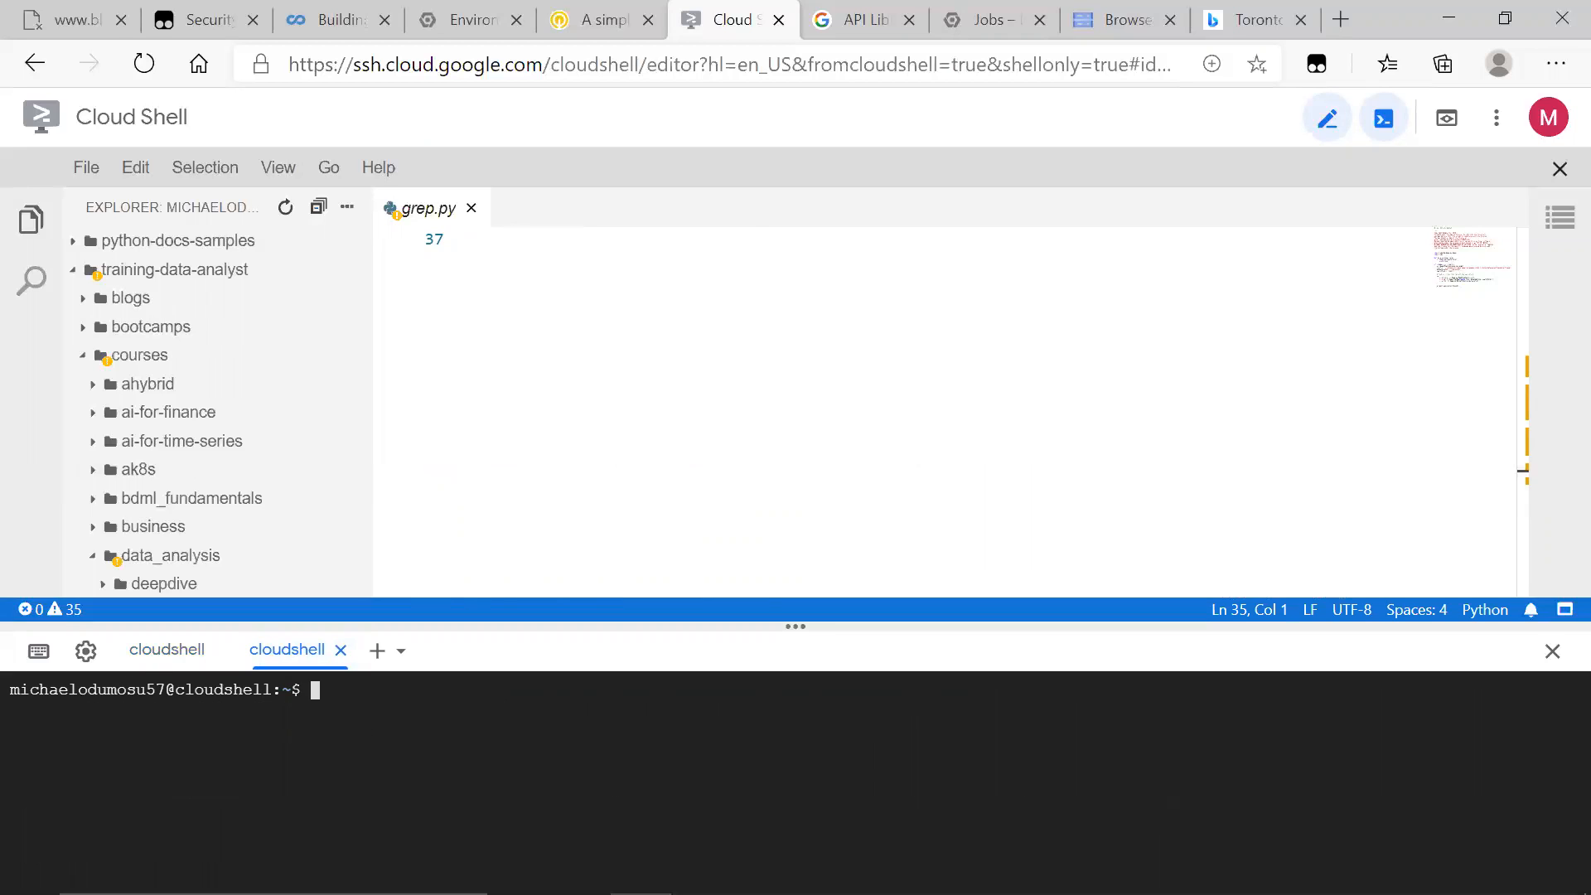
pyautogui.write('export PS1="MyTestPrompt> "')
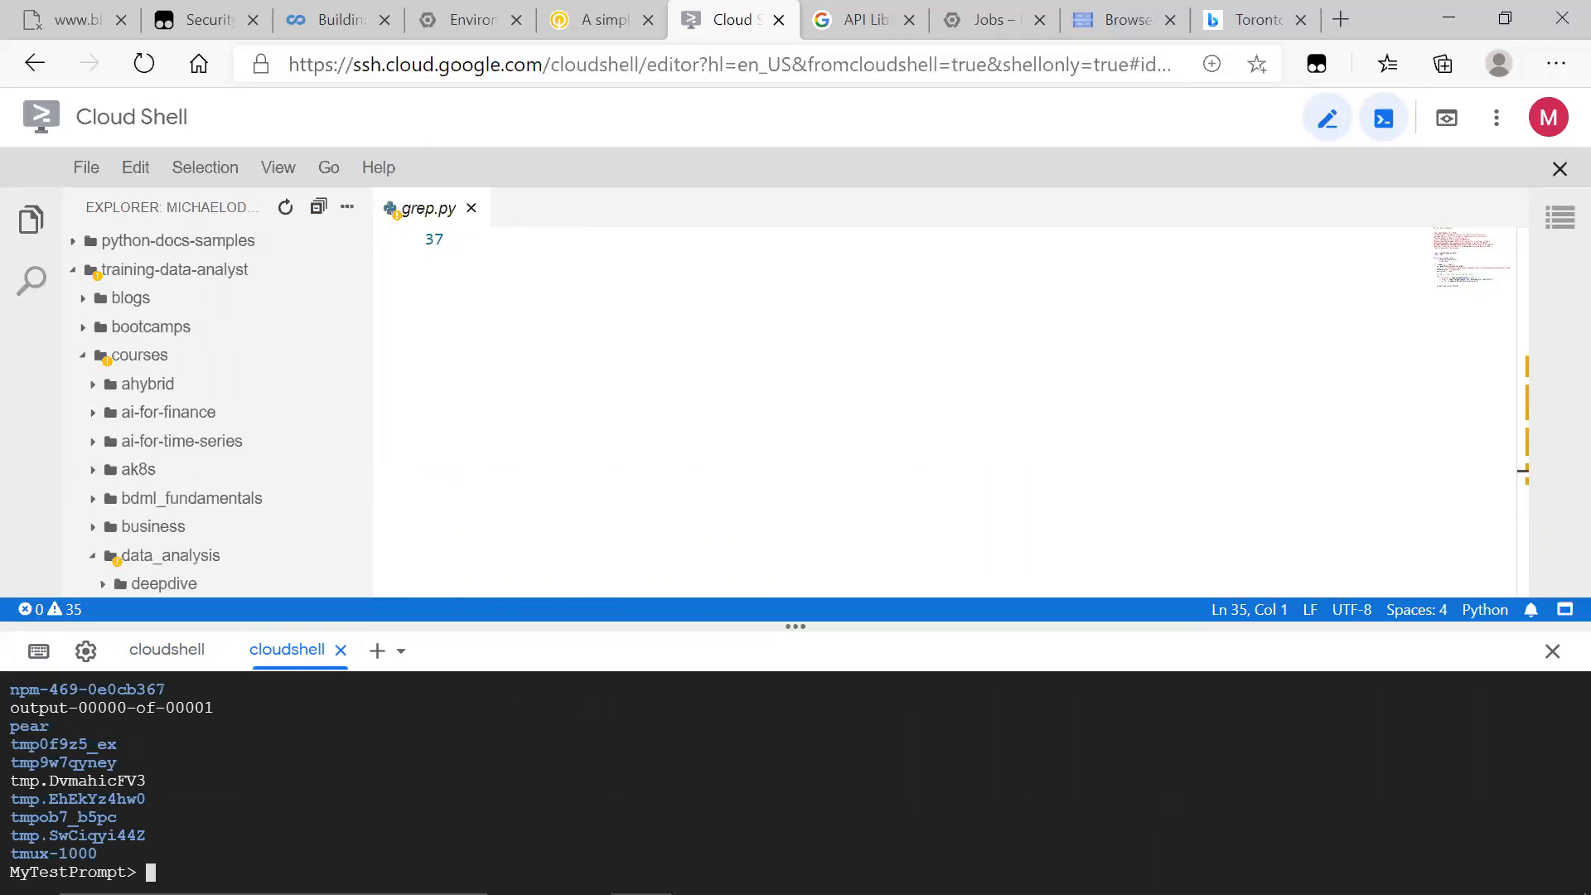
# - Print output-00000-of-00001 from /tmp, showing the extracted Java import lines
pyautogui.write('cat o')
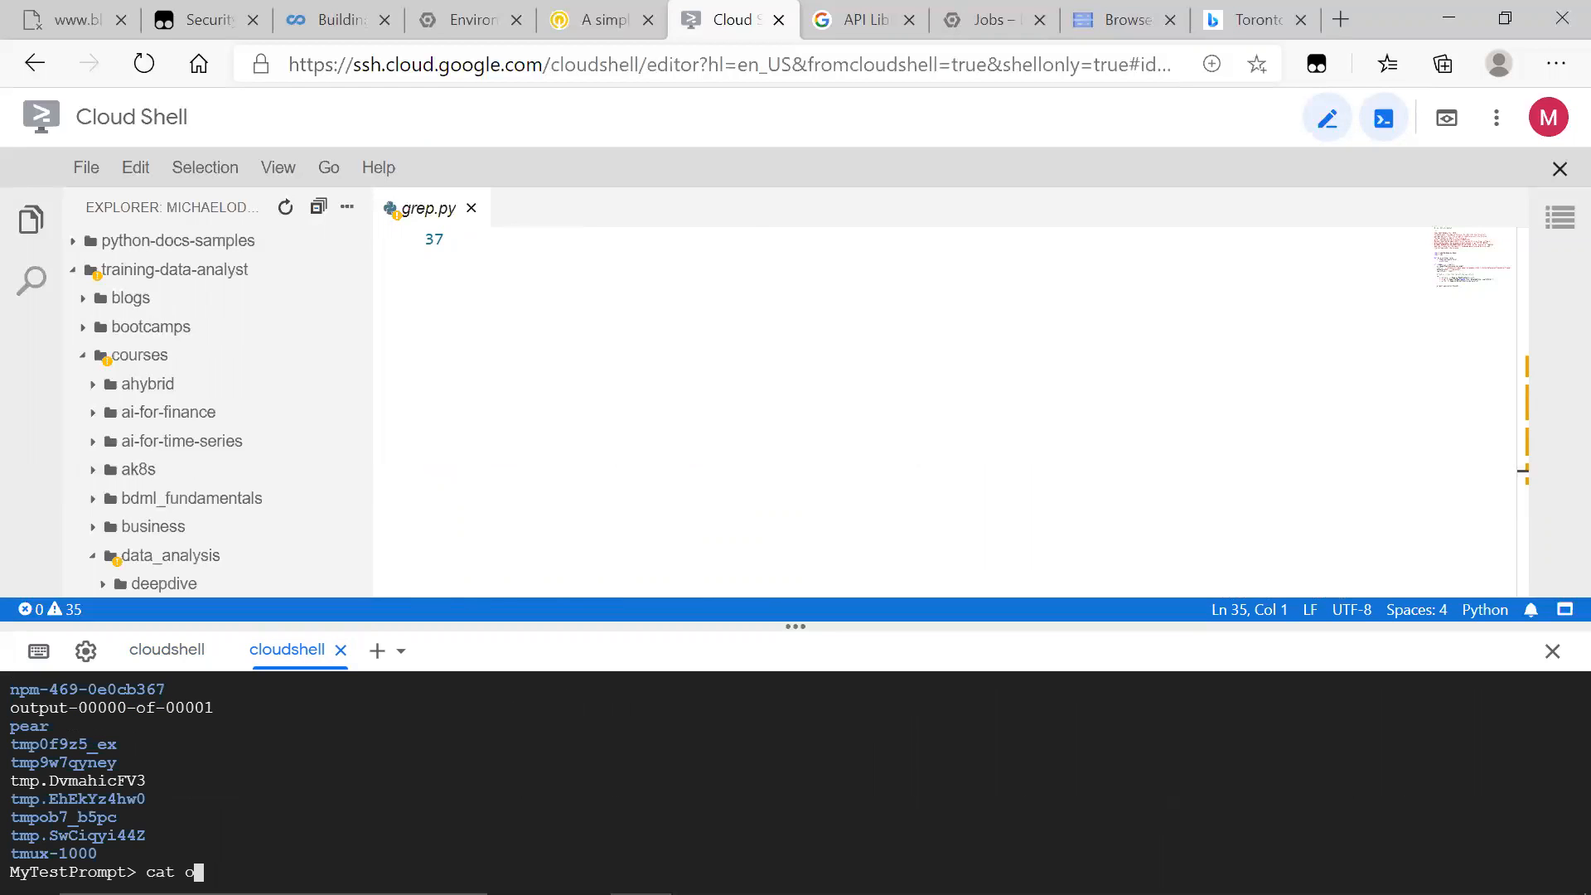
pyautogui.press('Enter')
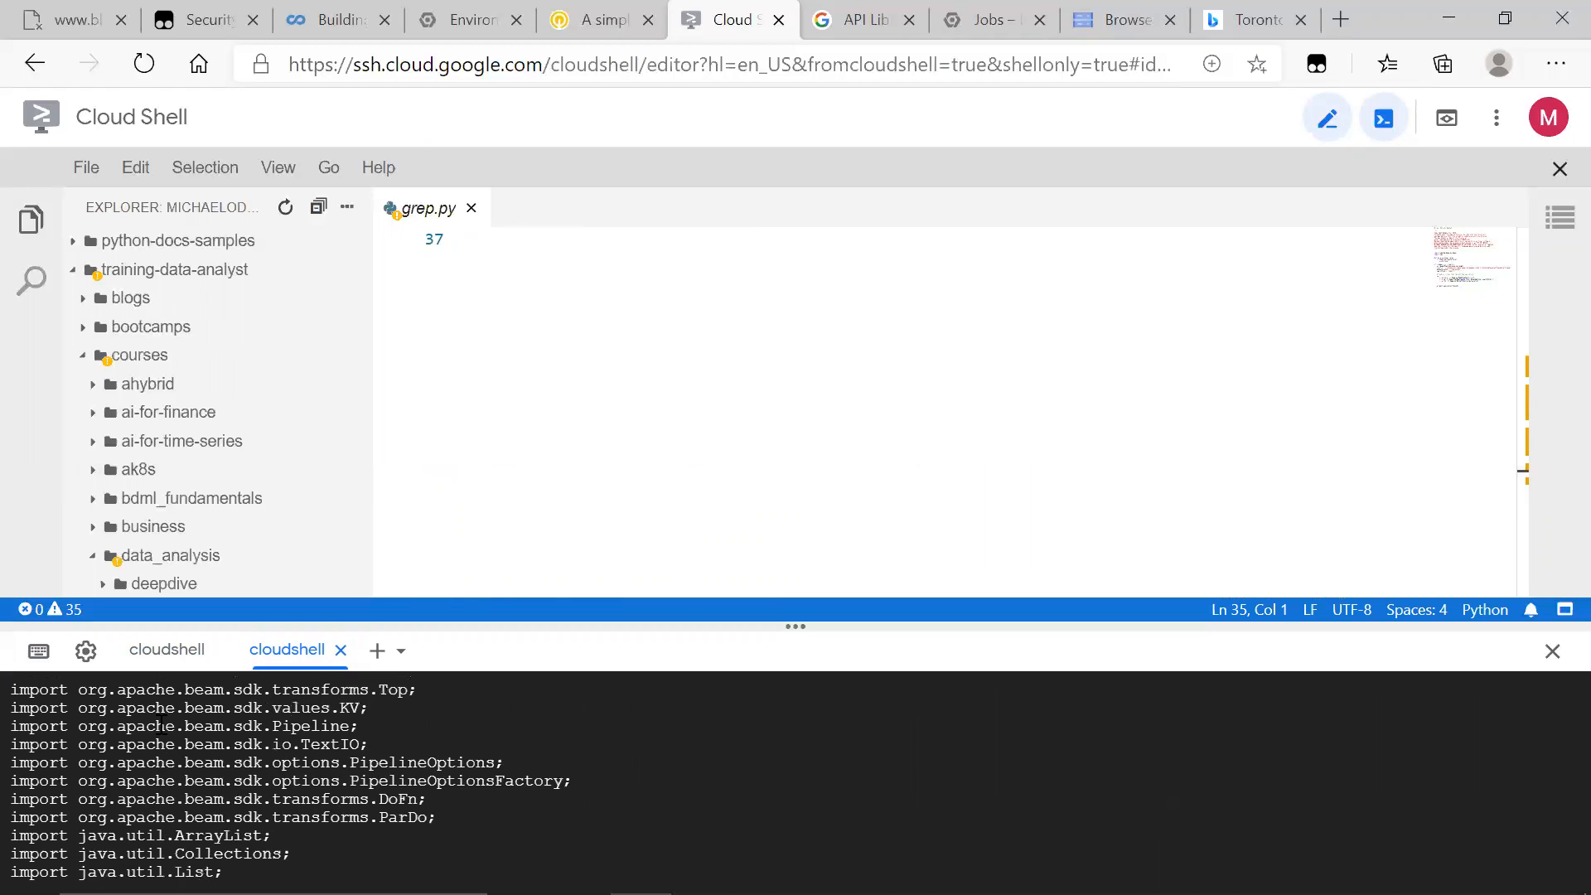
pyautogui.scroll(-3)
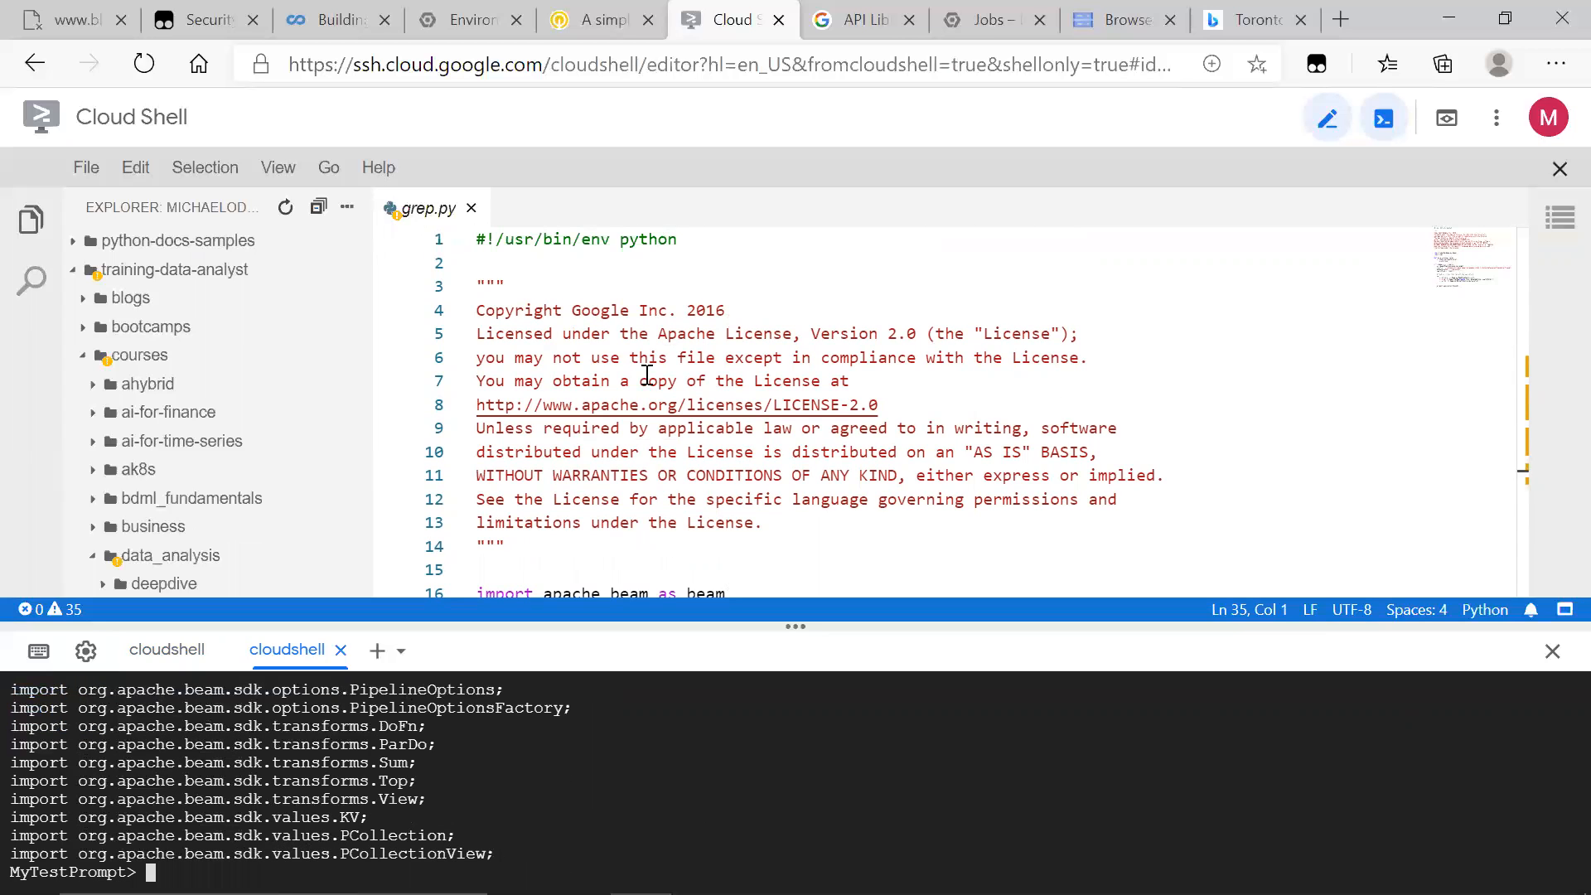
pyautogui.moveTo(634, 428)
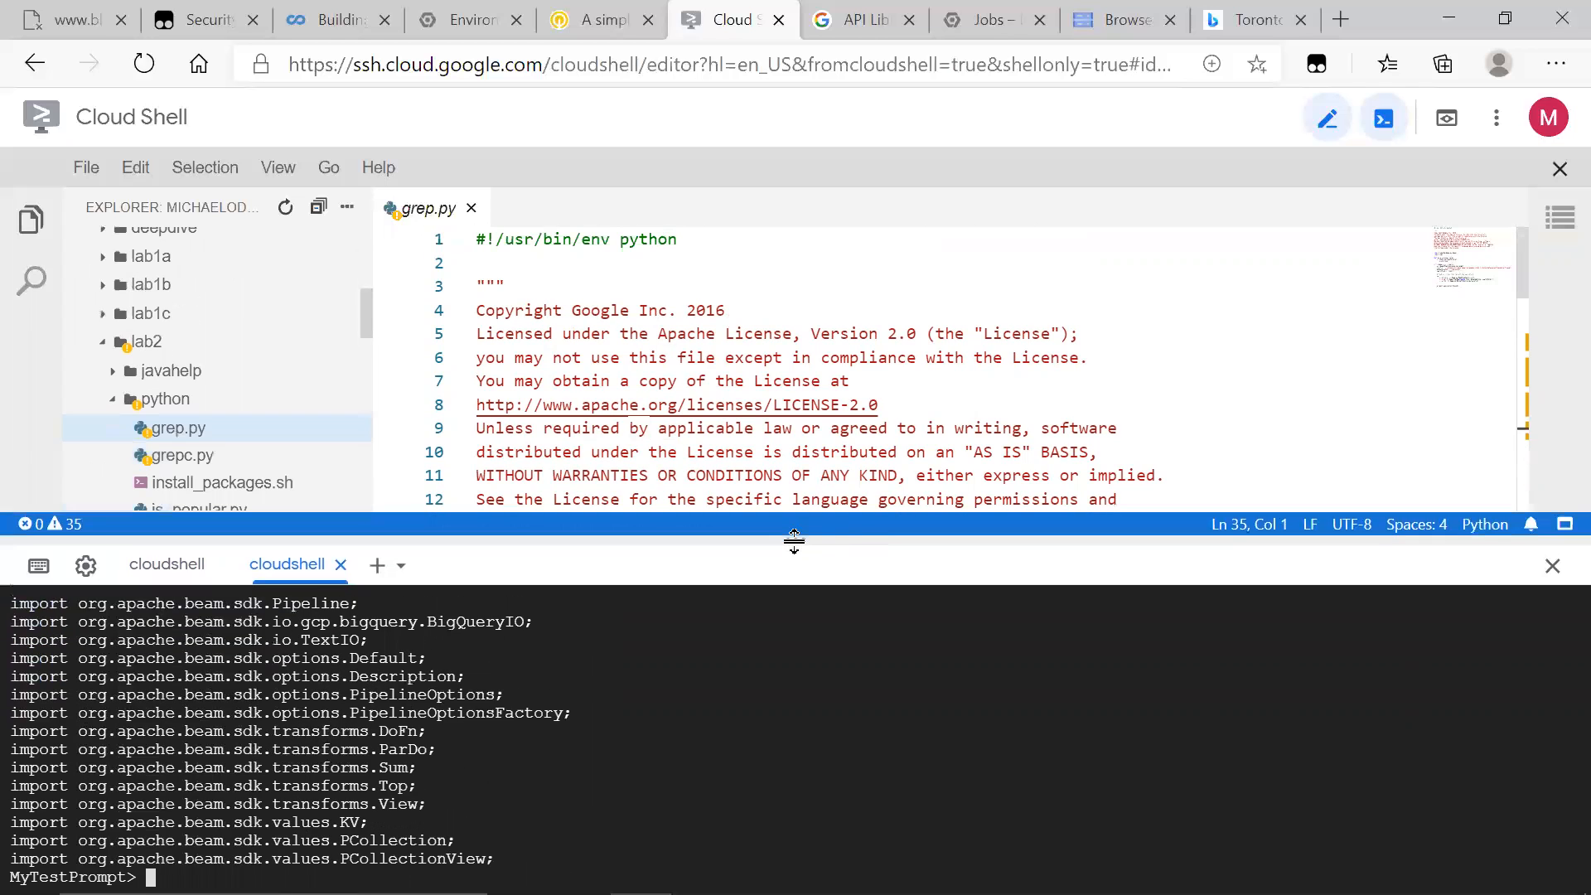
pyautogui.click(860, 20)
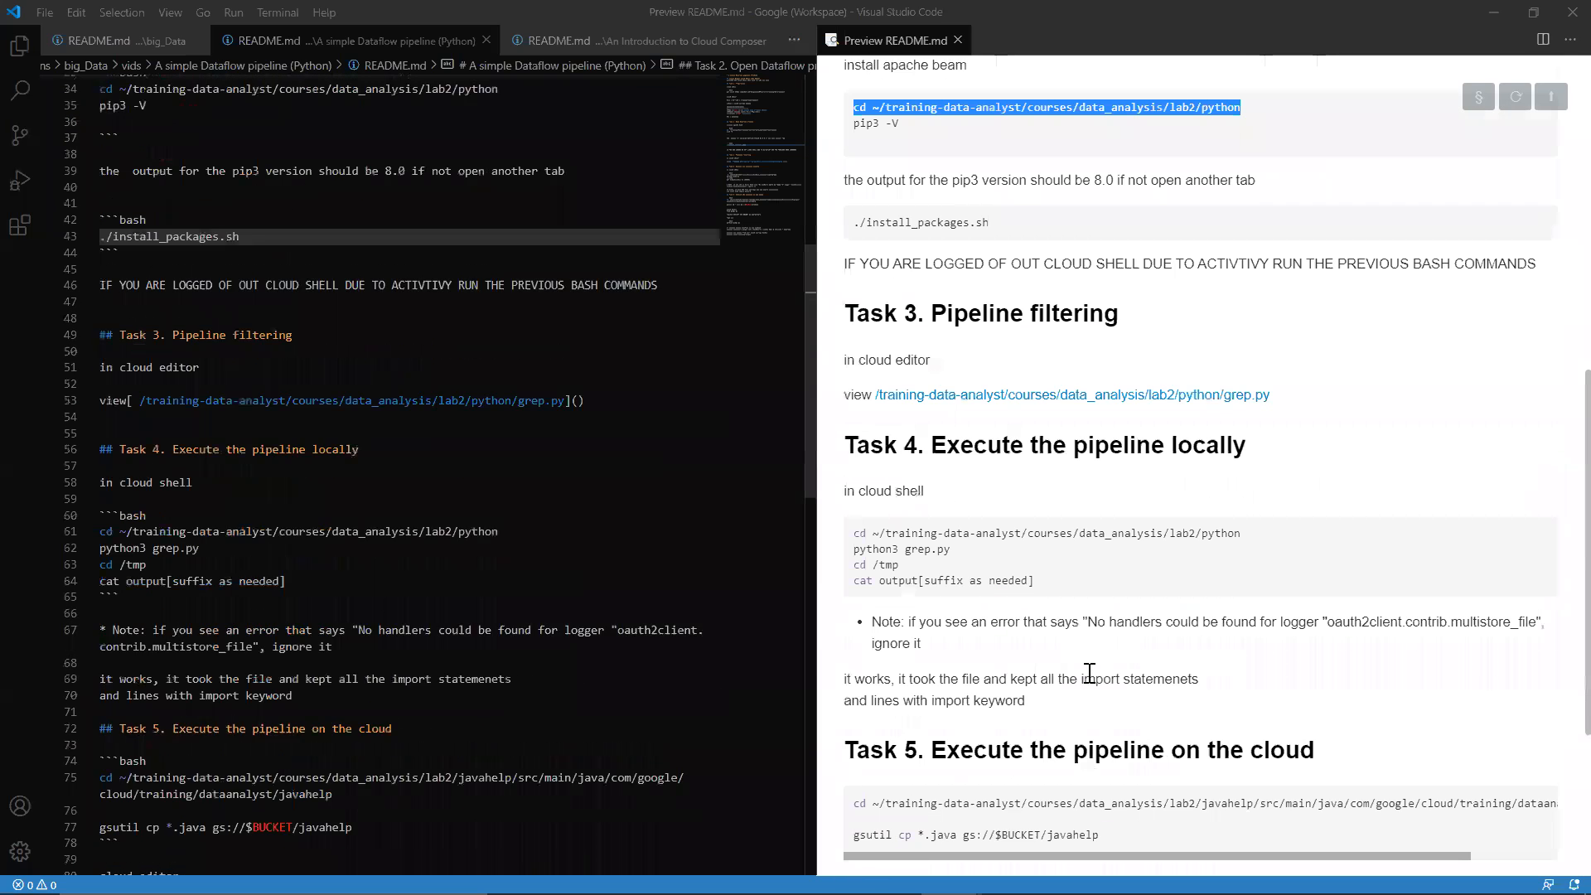
# - Scroll the README preview to the Task 5 notes on running the pipeline in the cloud
pyautogui.scroll(-3)
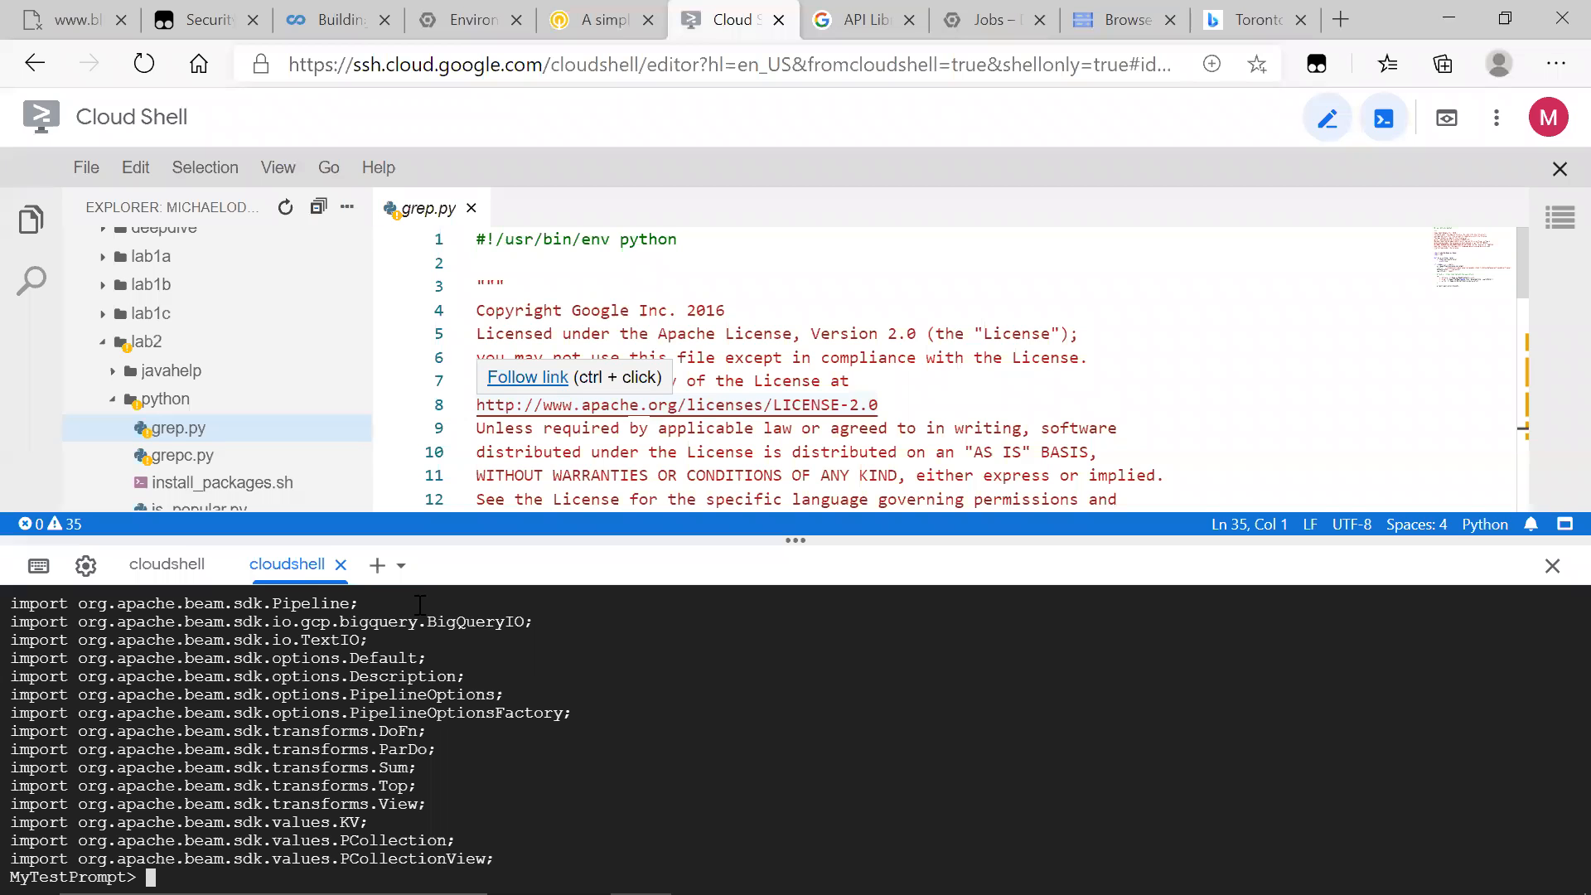
# - Start a third terminal in the javahelp source folder with the gsutil cp command pasted in
pyautogui.click(376, 565)
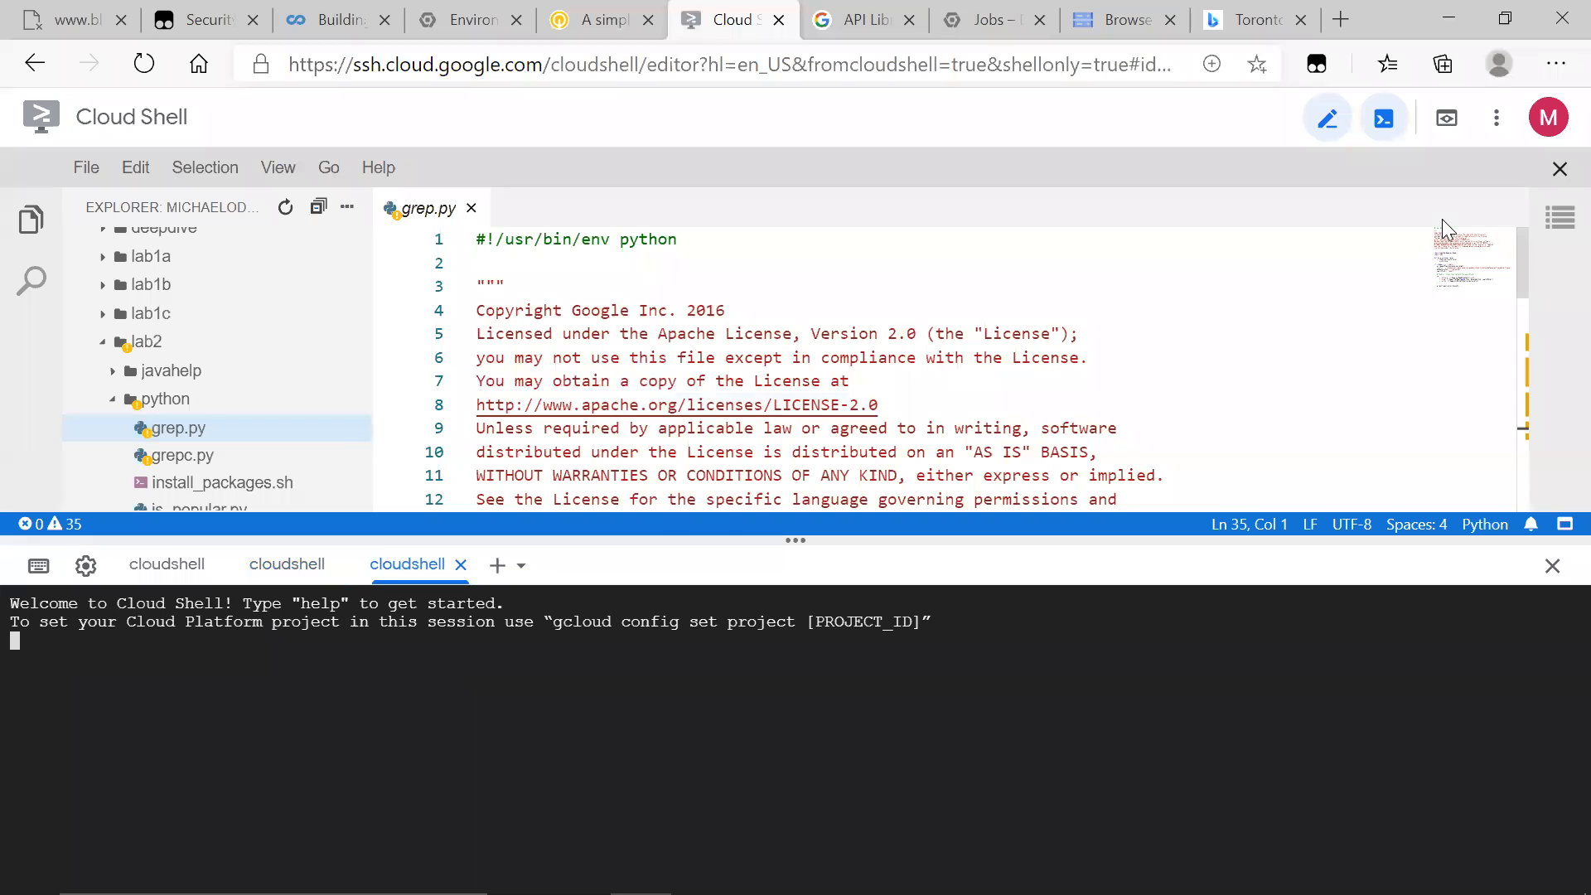
pyautogui.press('ctrl+r')
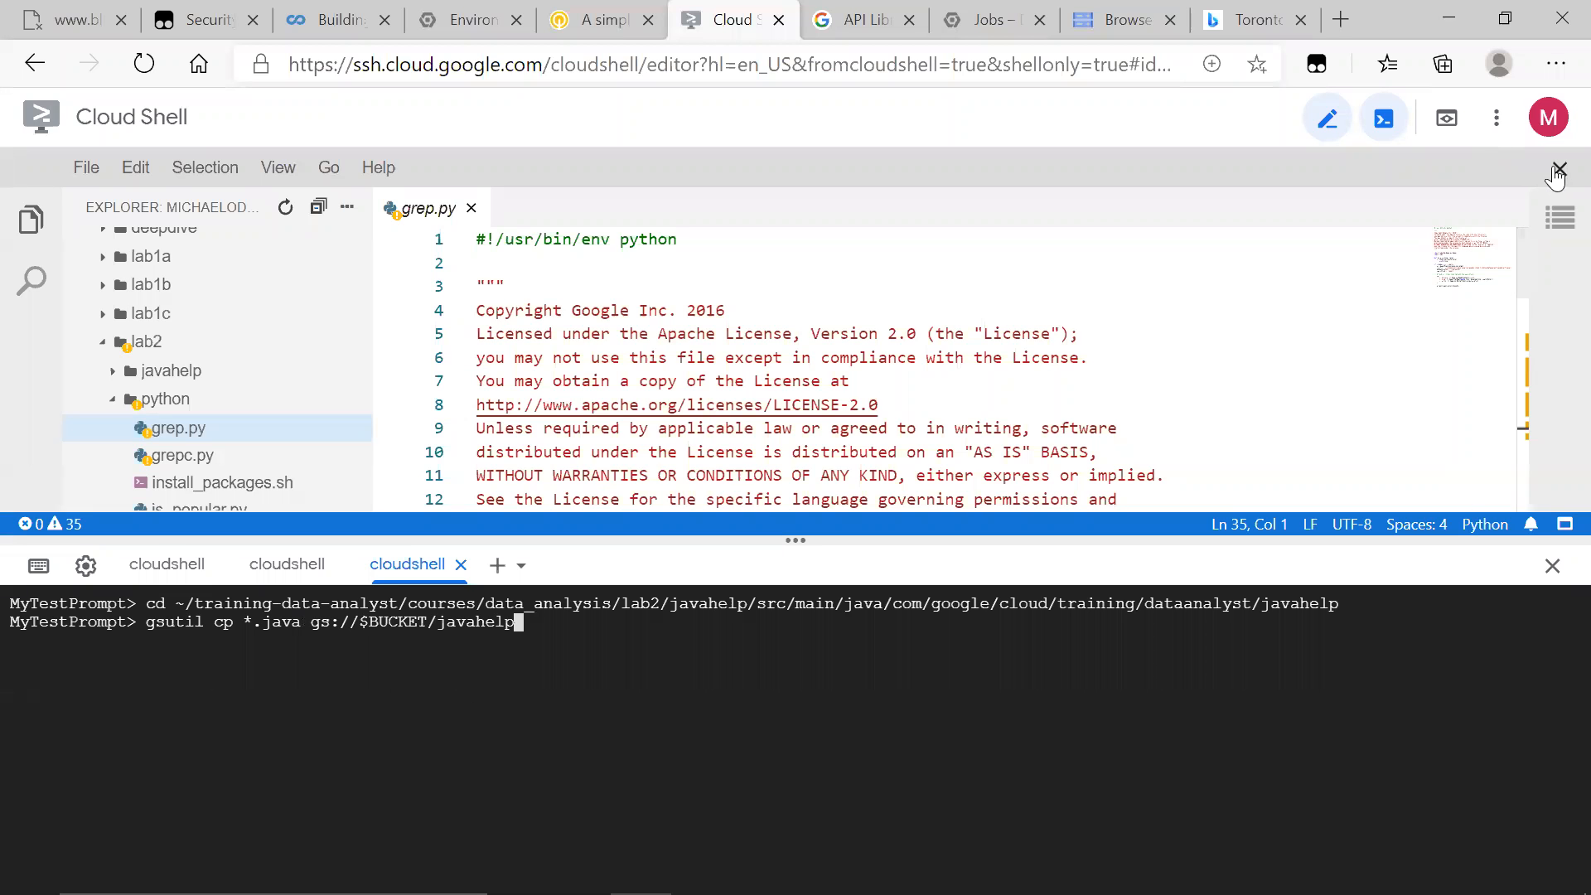
# - Copy the bucket name gcp-data-certification-288008 into the gsutil command and copy the .java files to javahelp
pyautogui.click(1382, 116)
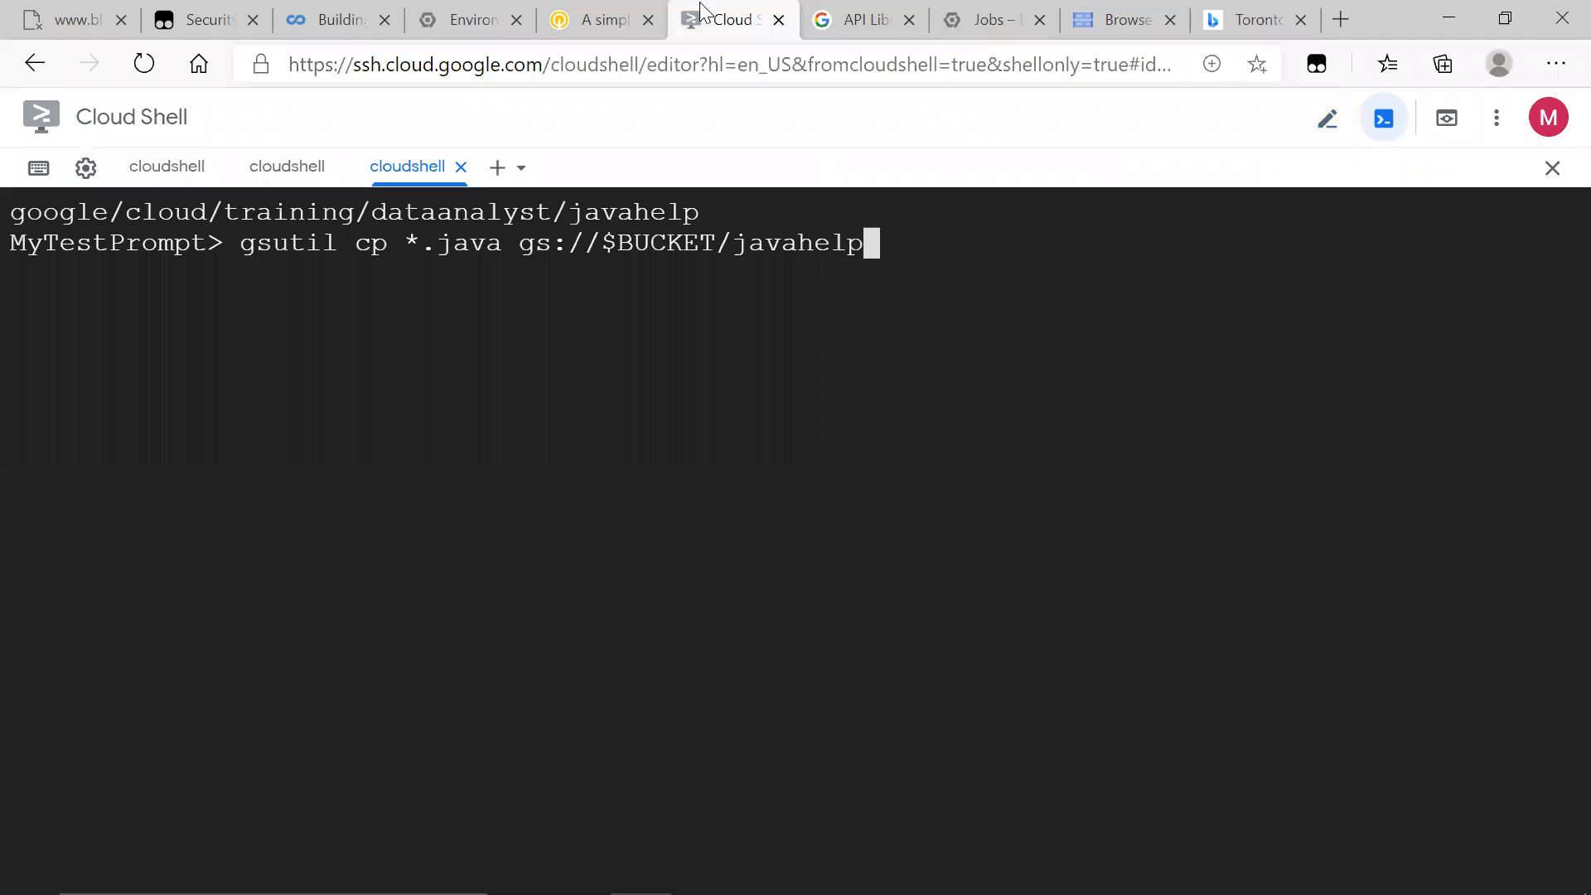
pyautogui.click(1122, 20)
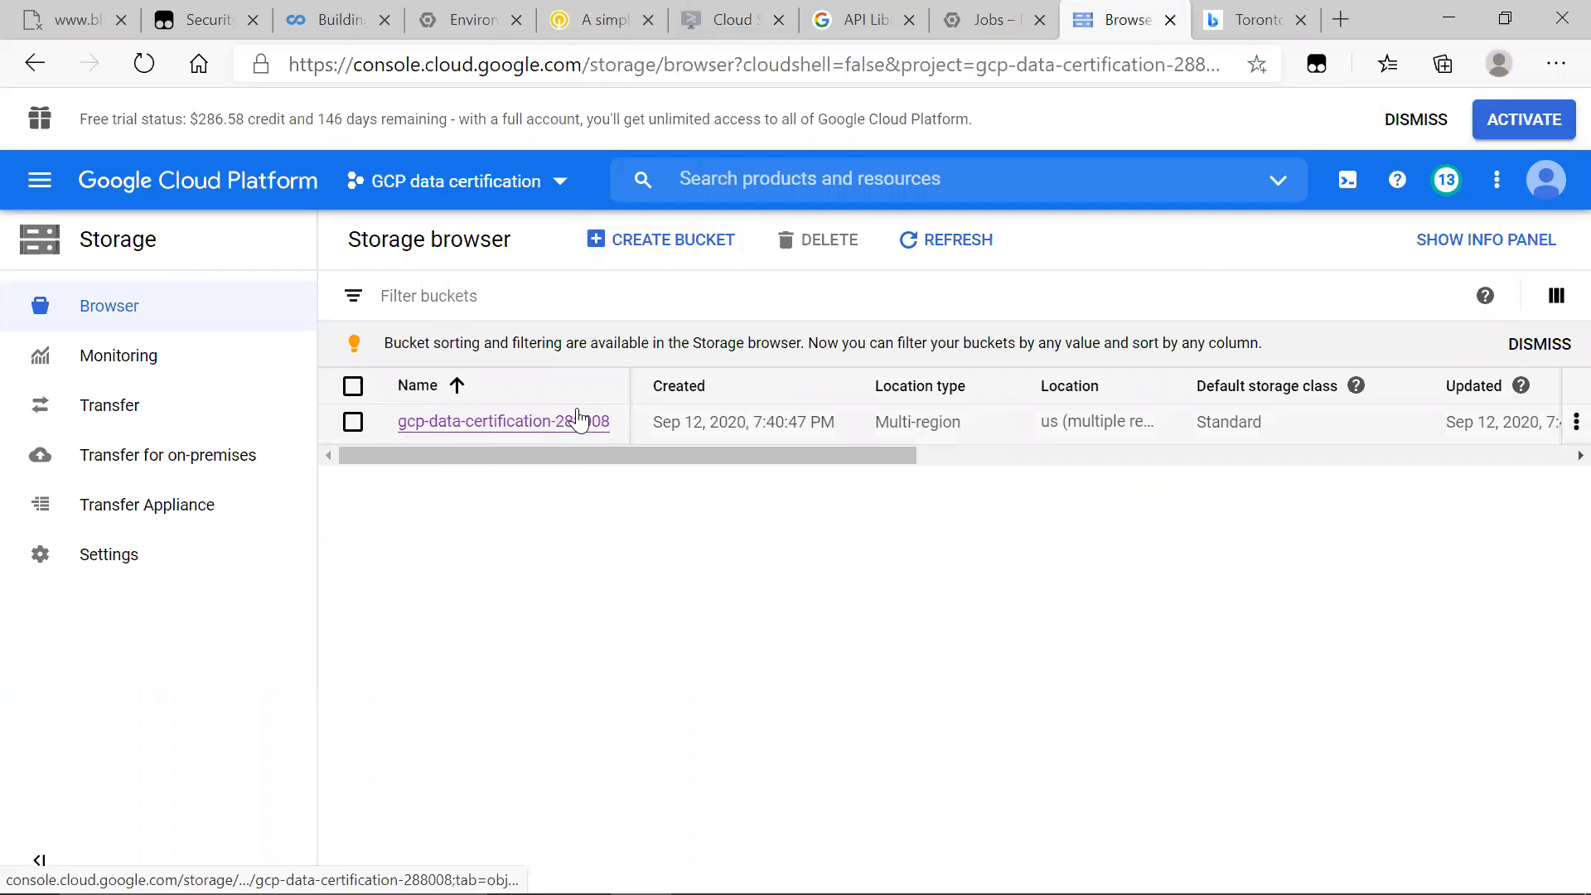
pyautogui.doubleClick(504, 421)
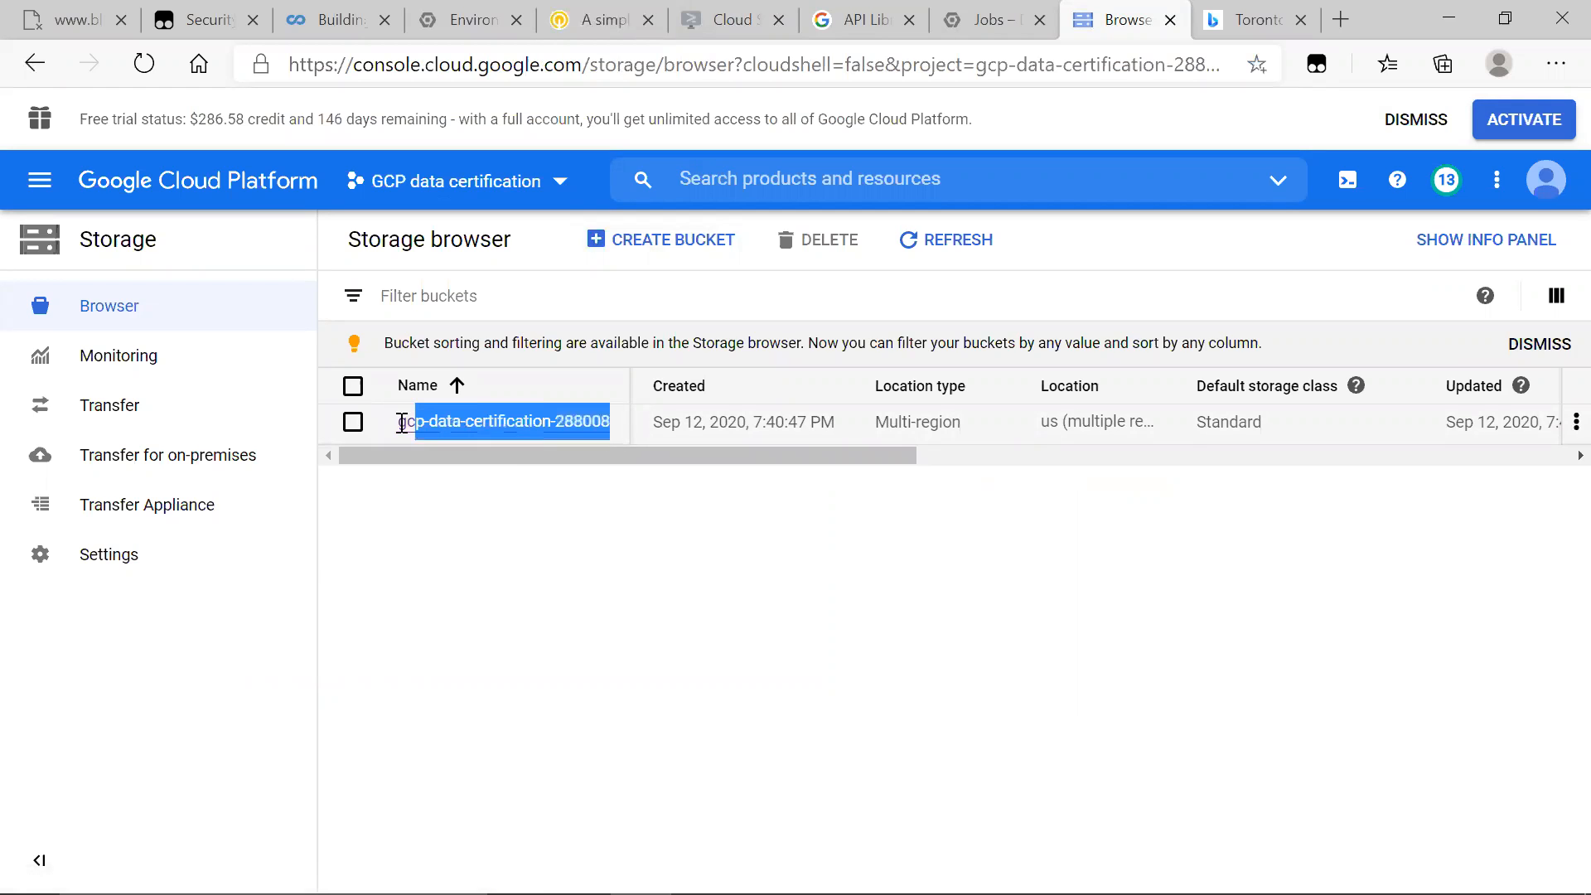
pyautogui.click(989, 20)
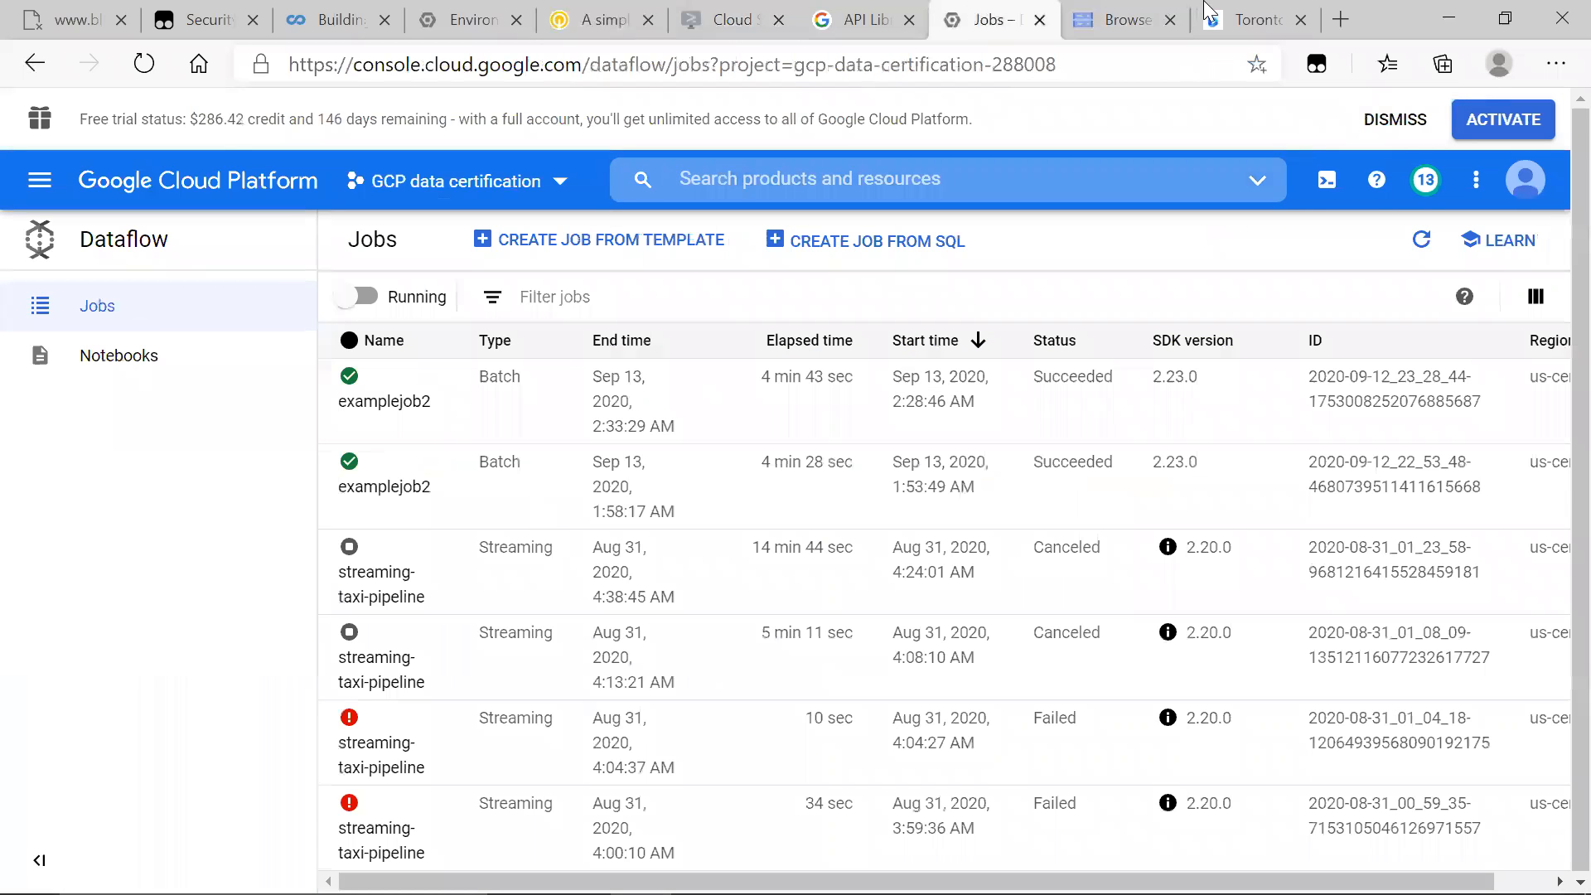
pyautogui.click(729, 20)
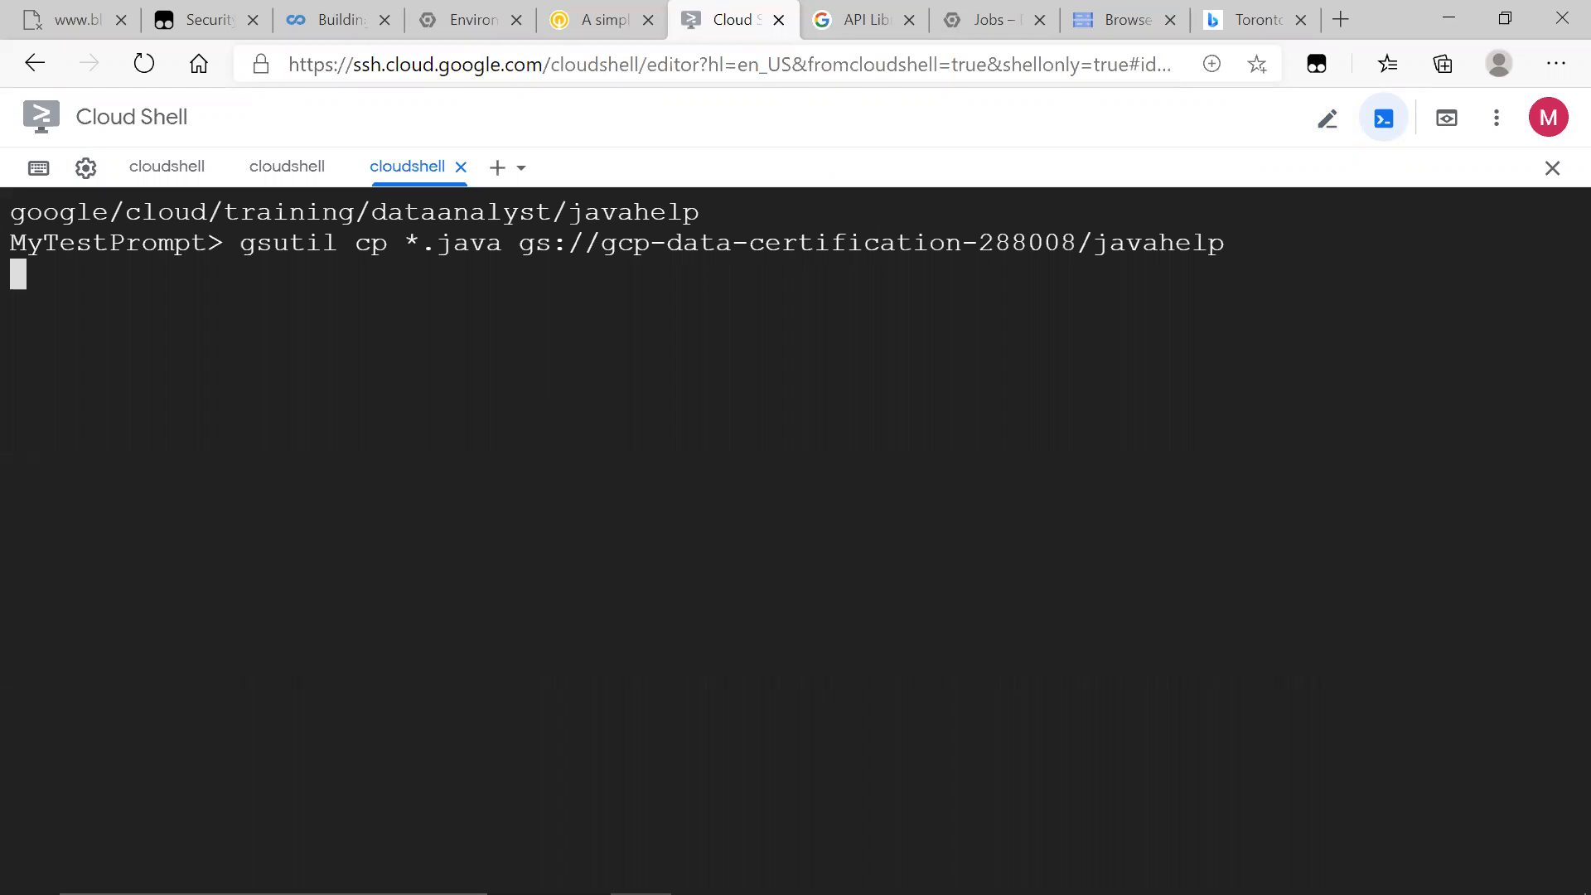
pyautogui.press('Enter')
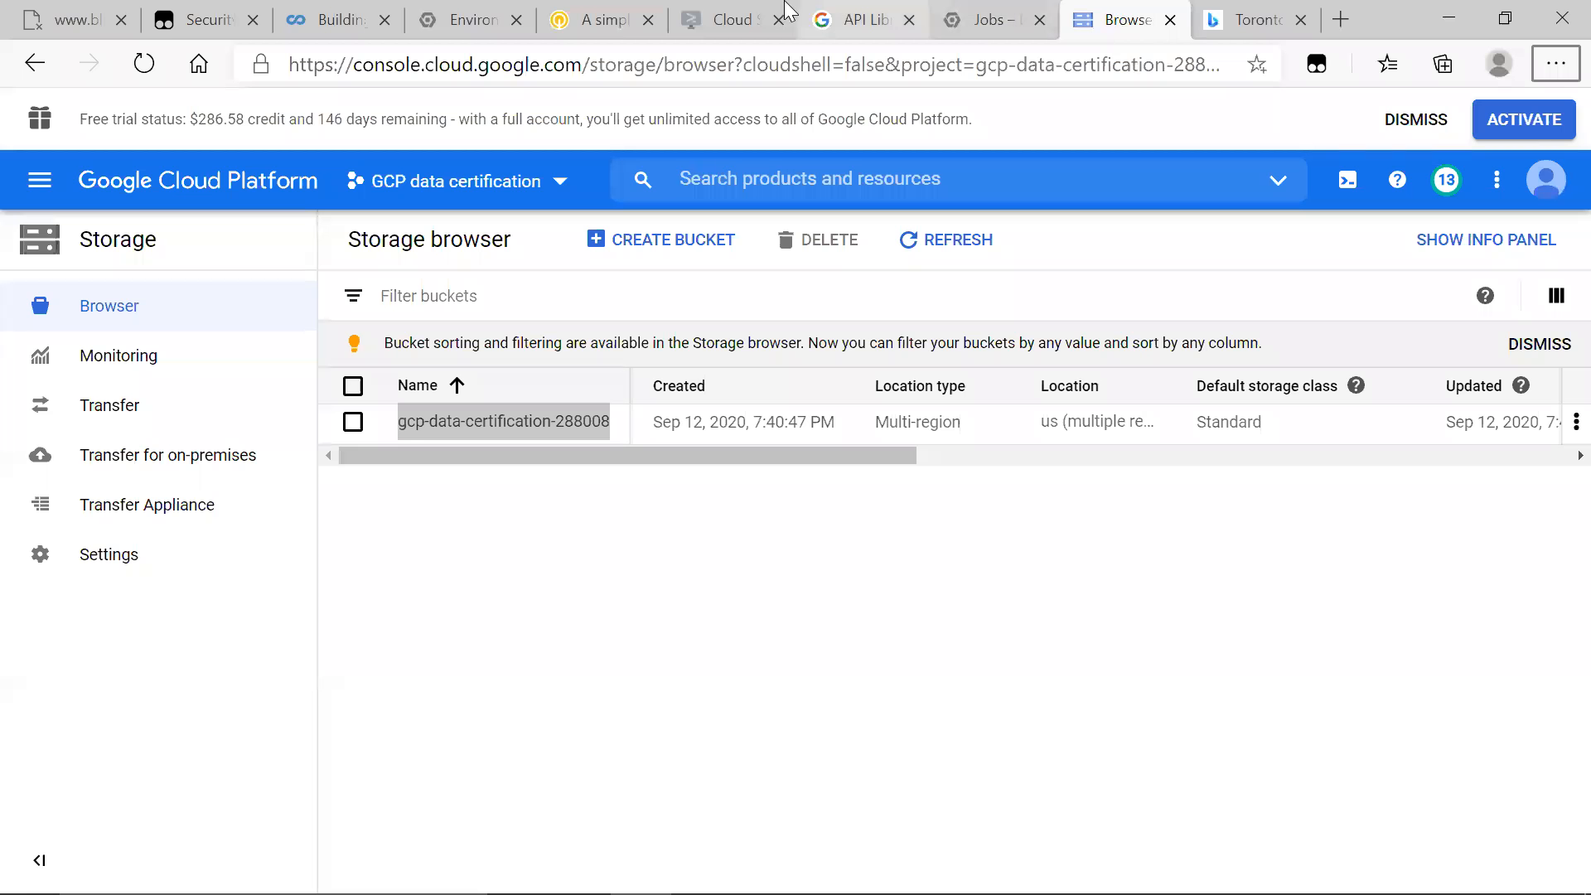
# - Check grepc.py in the editor with PROJECT and BUCKET set to gcp-data-certification-288008
pyautogui.click(722, 20)
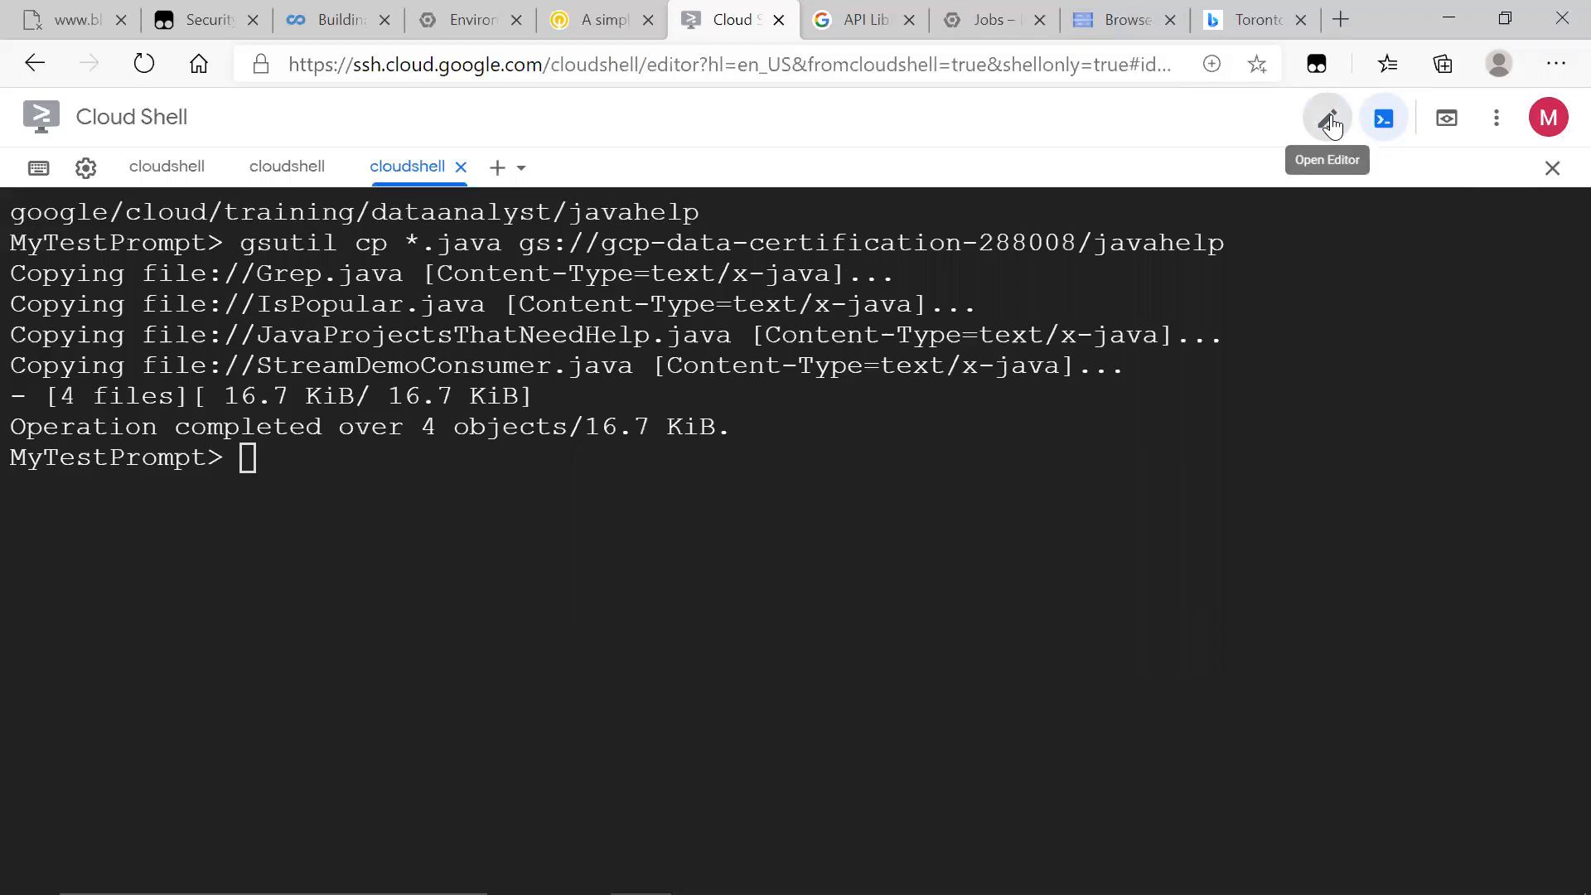
pyautogui.click(1328, 117)
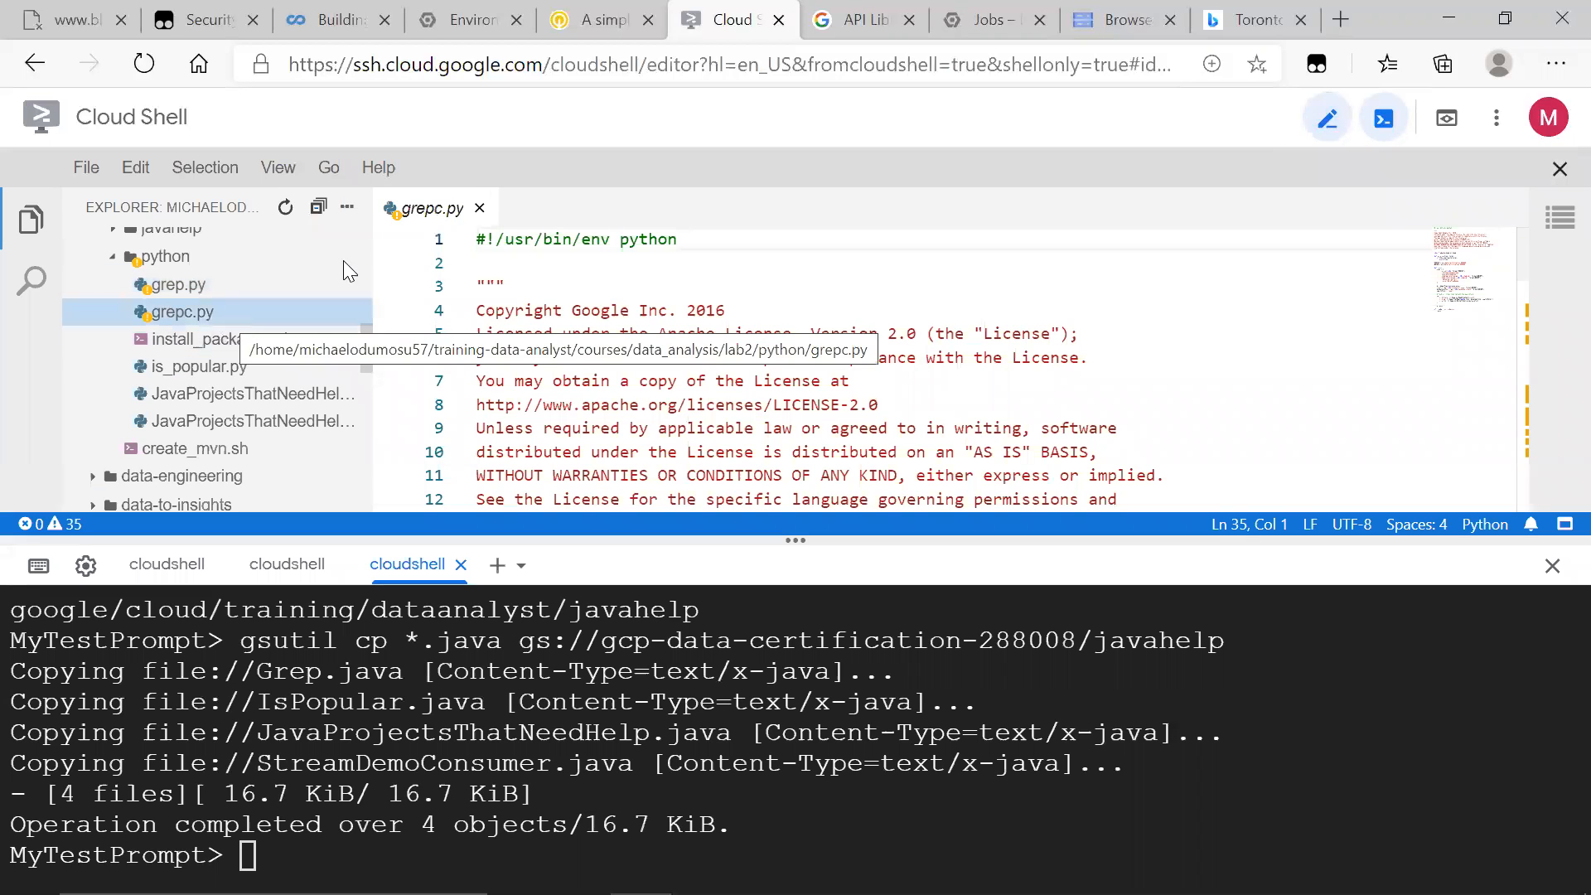
pyautogui.scroll(-3)
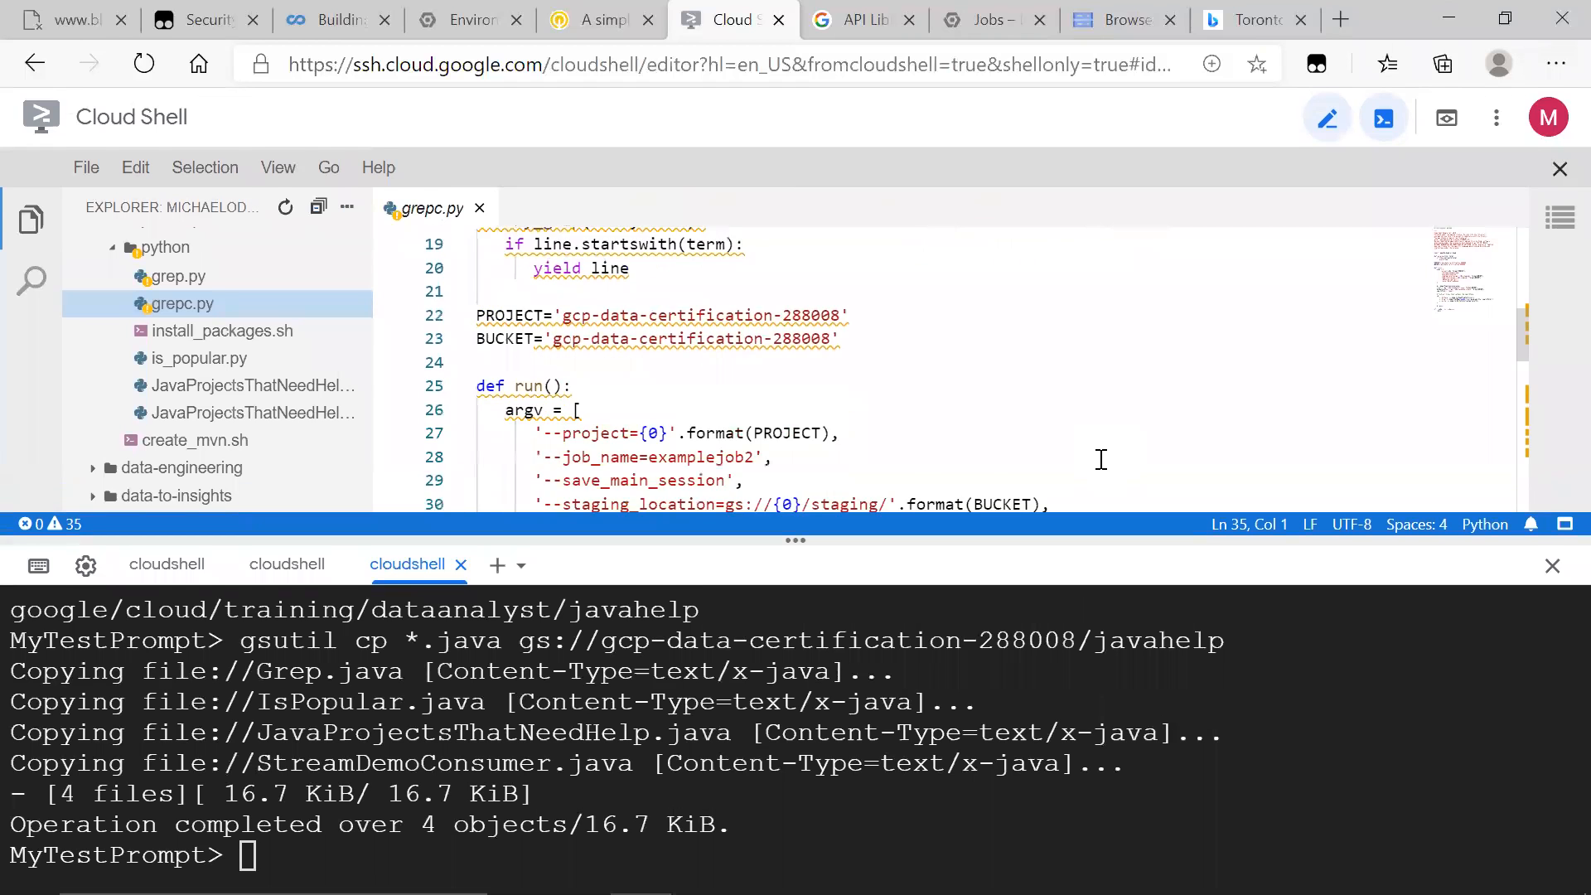
pyautogui.scroll(-3)
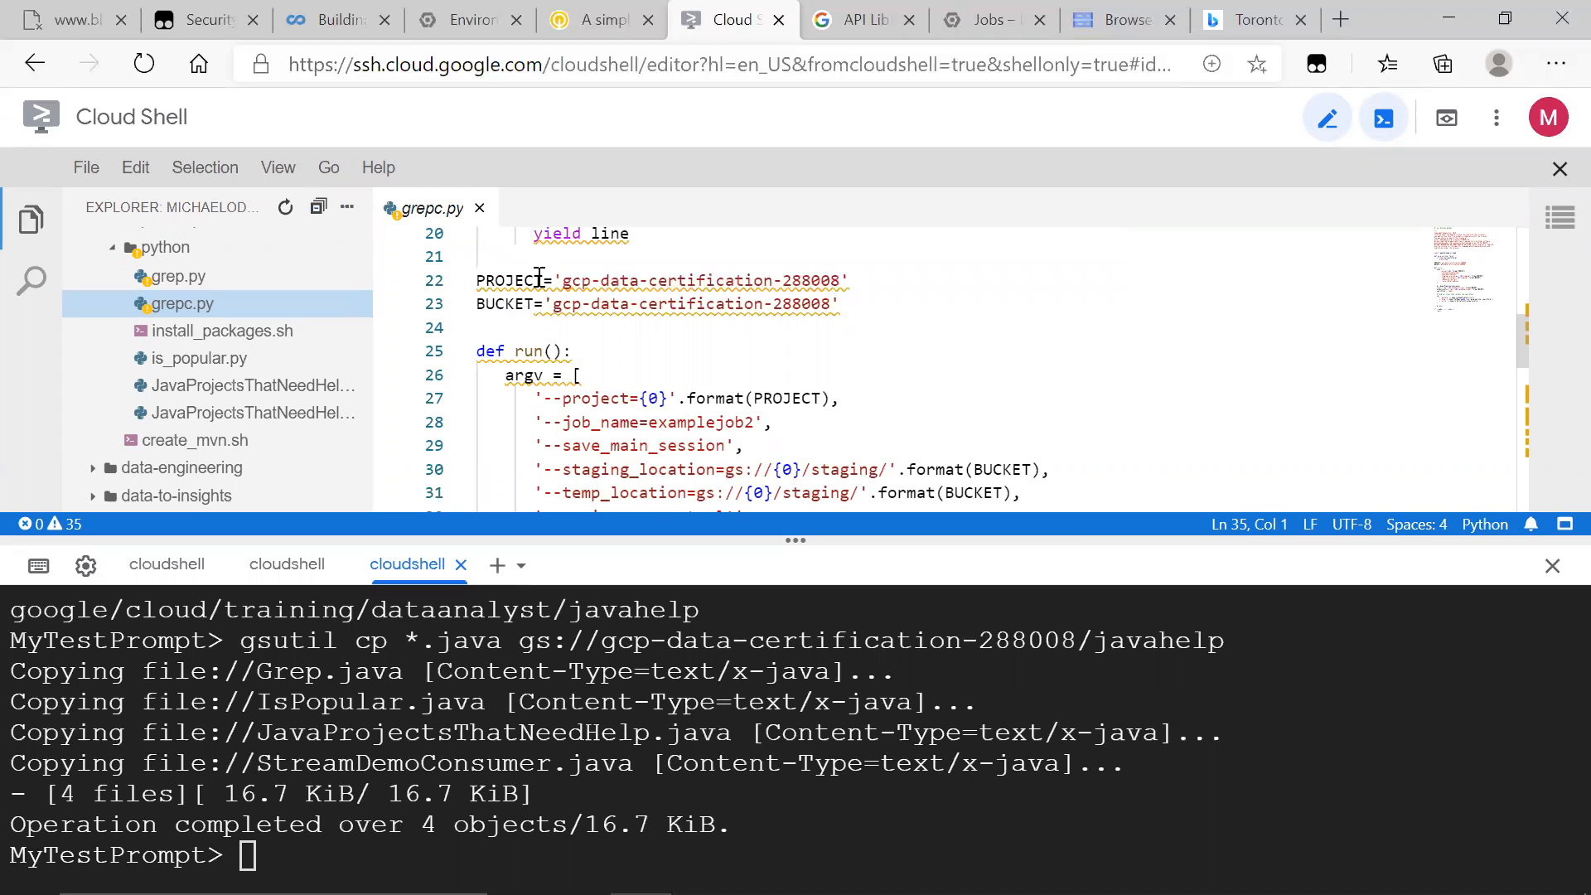
# - Glance at the Storage browser's project selector and return to the Cloud Shell session
pyautogui.click(1119, 20)
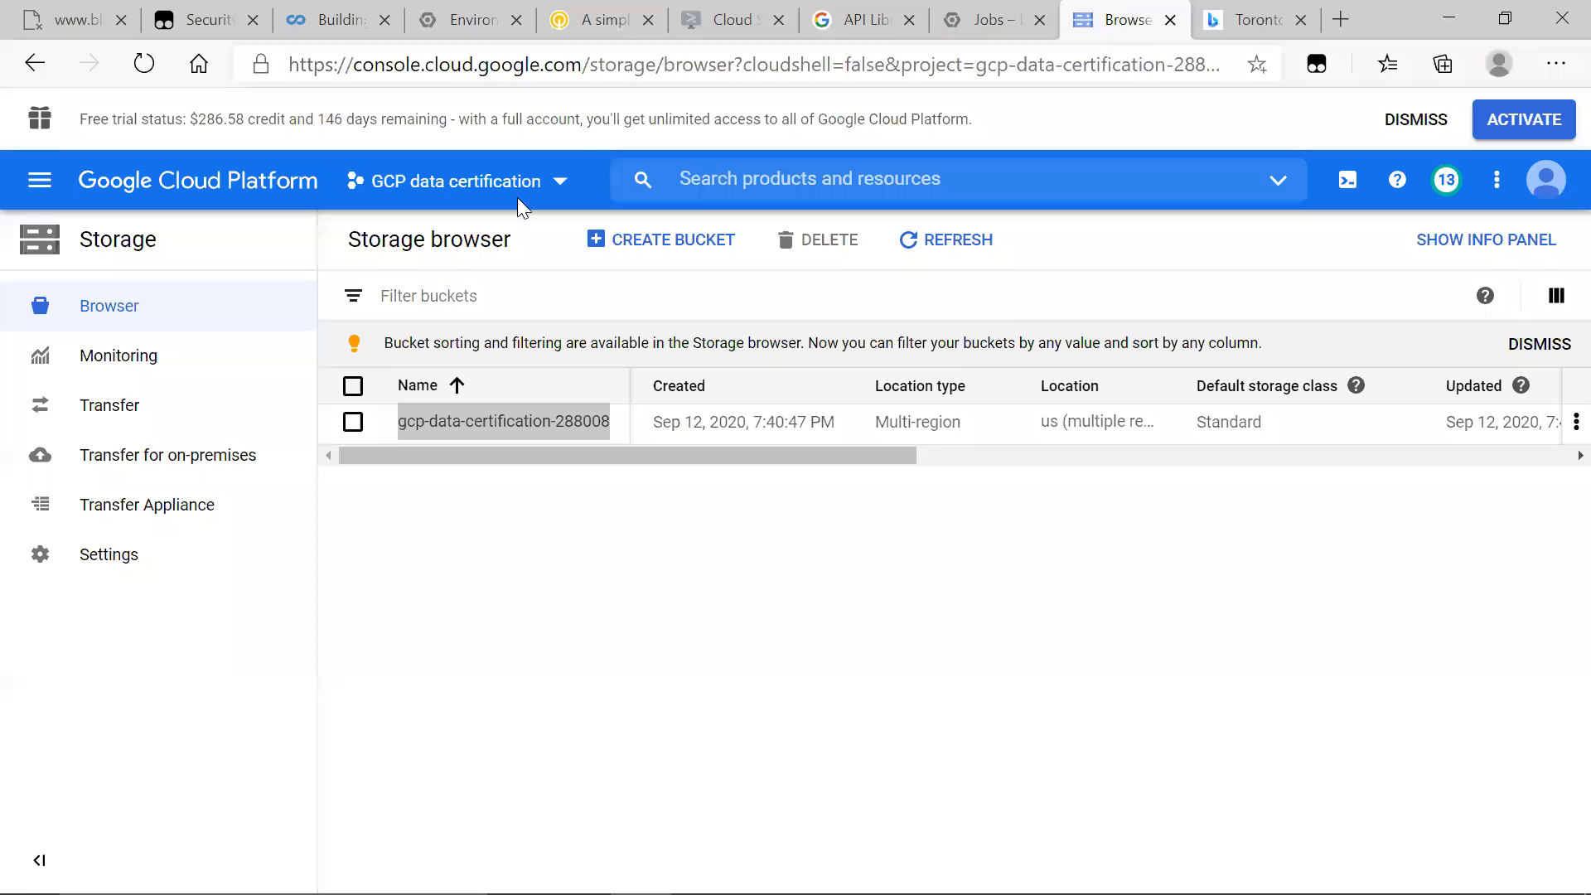
pyautogui.click(459, 180)
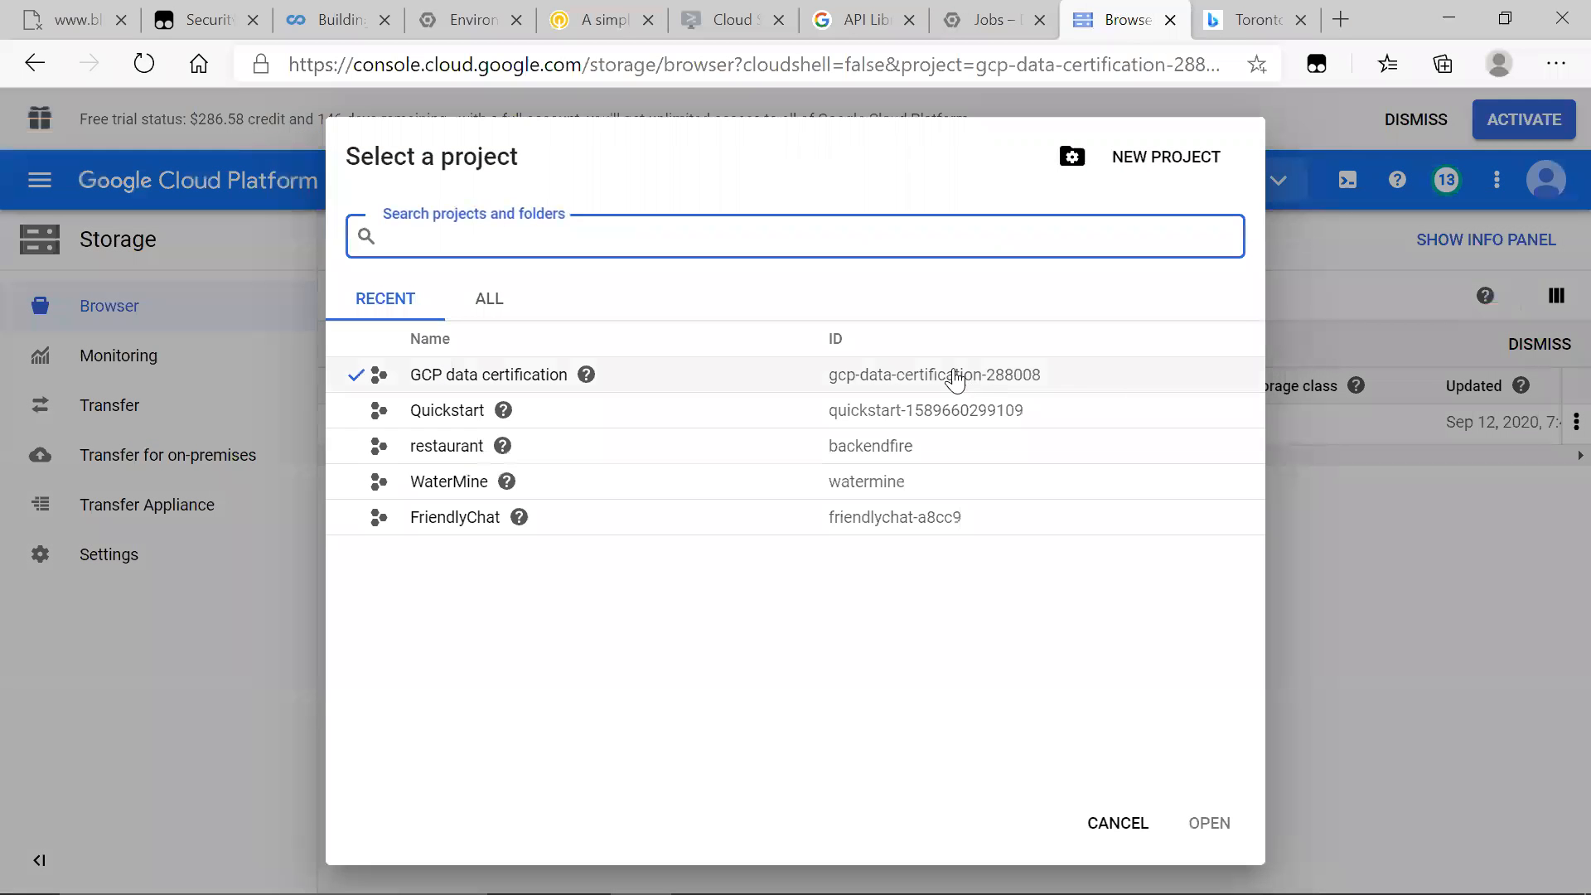
pyautogui.click(733, 20)
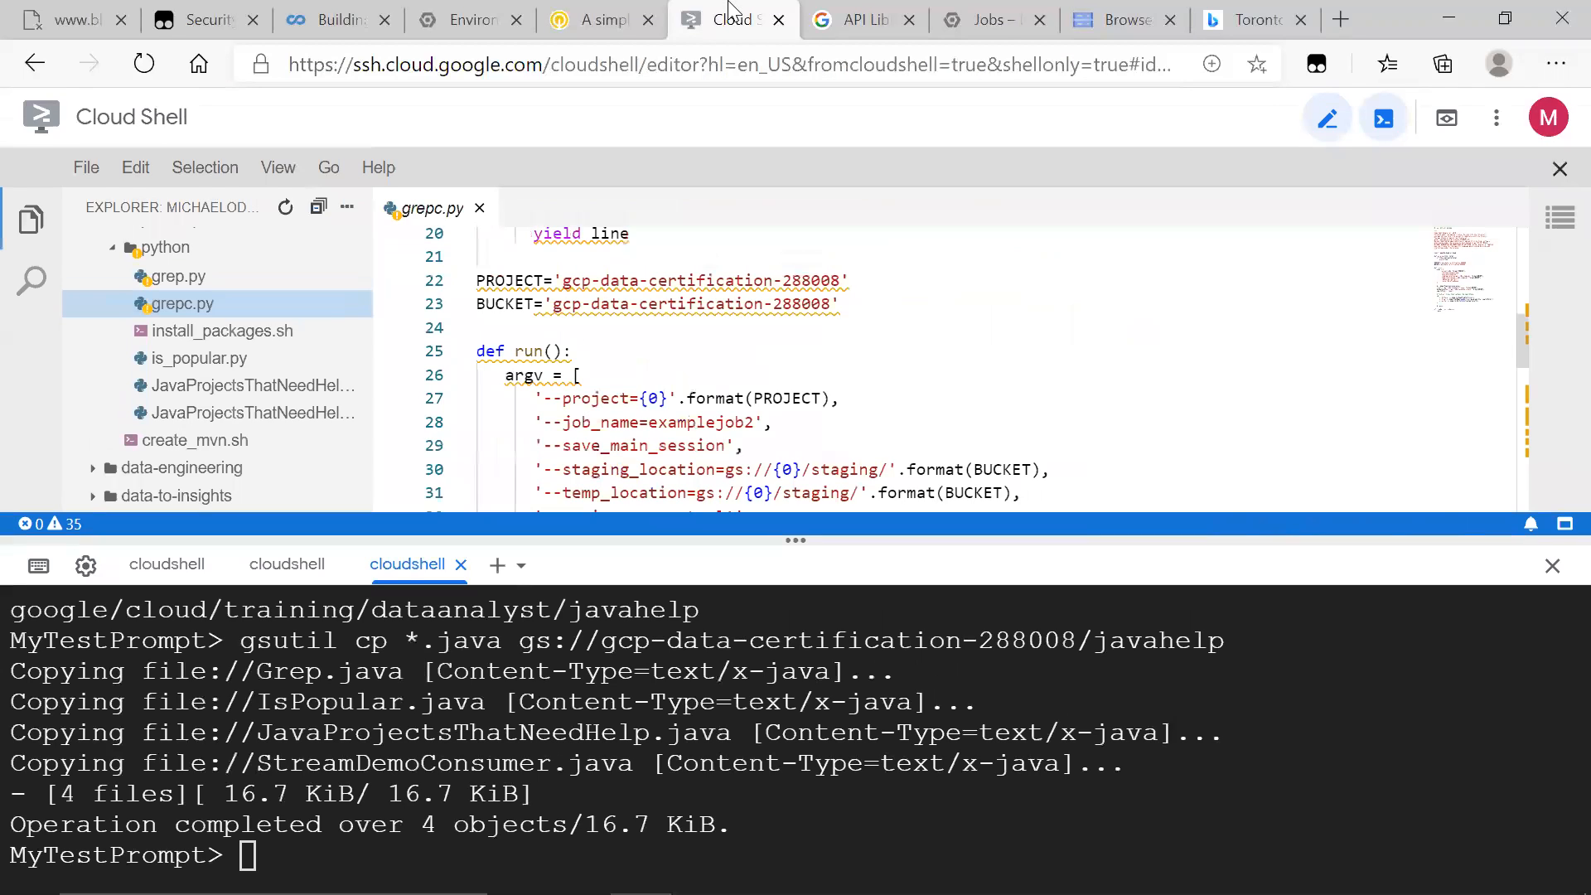
pyautogui.click(1116, 19)
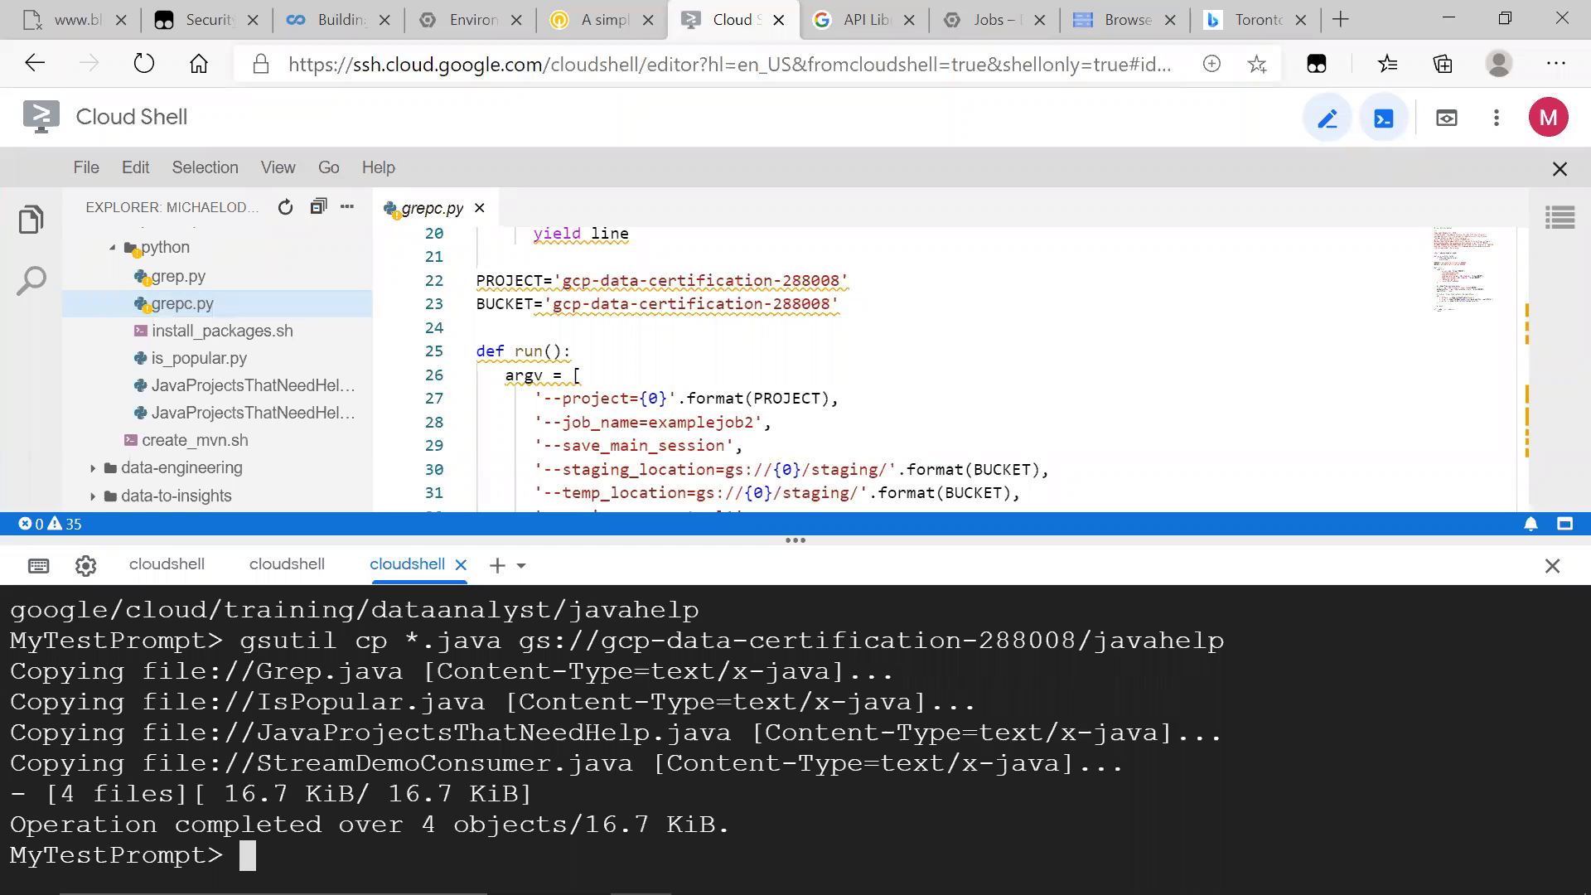
# - In the first terminal, run python3 grepc.py to submit the pipeline as a Dataflow job
pyautogui.click(166, 563)
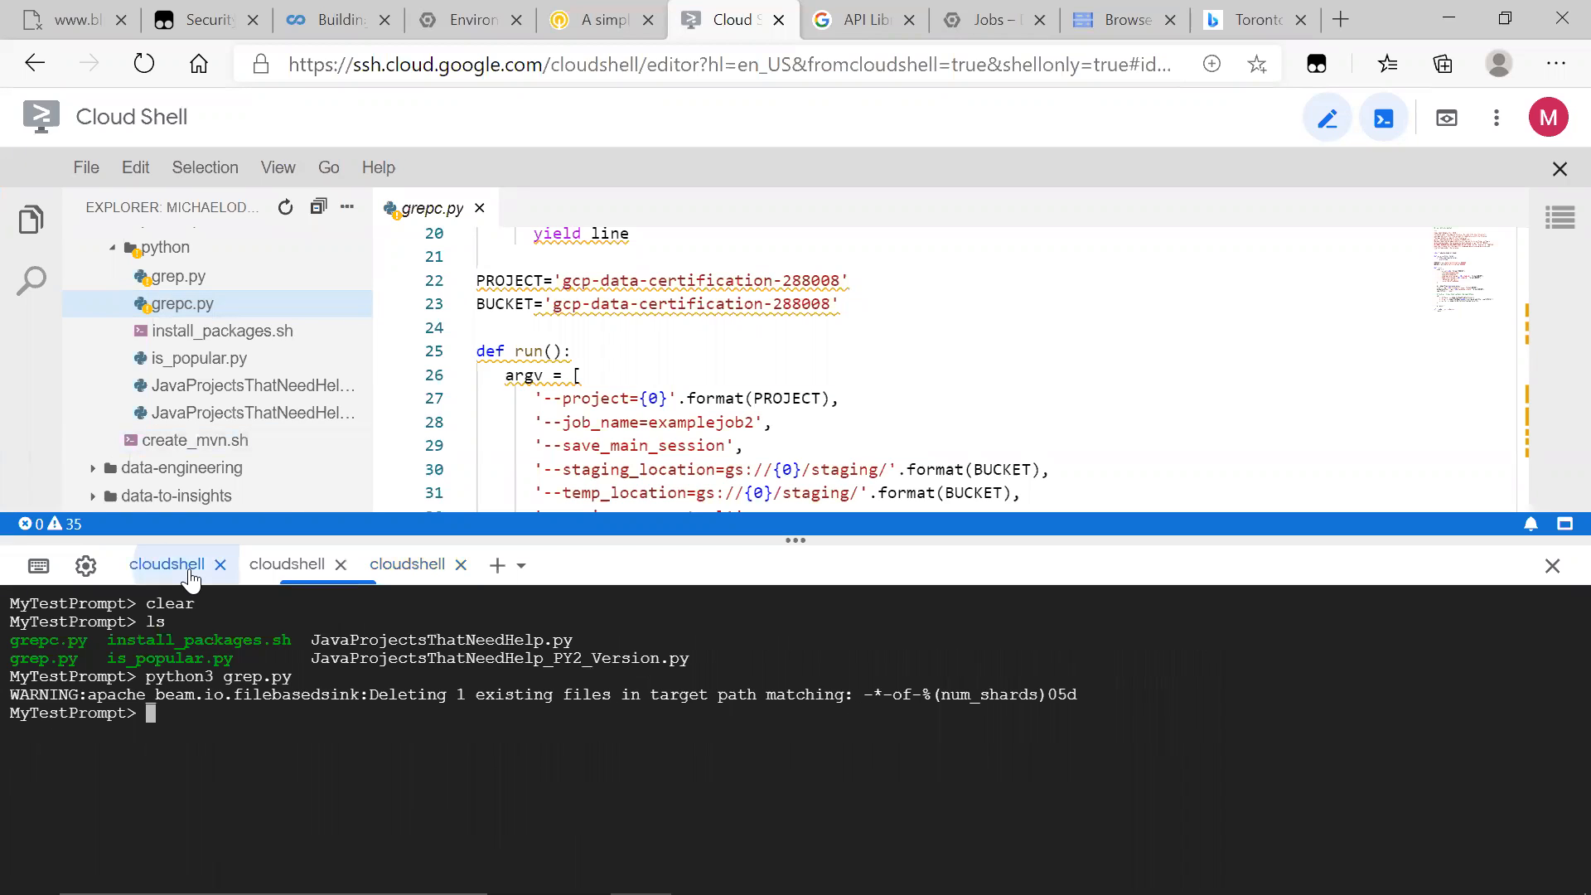
pyautogui.write('ls')
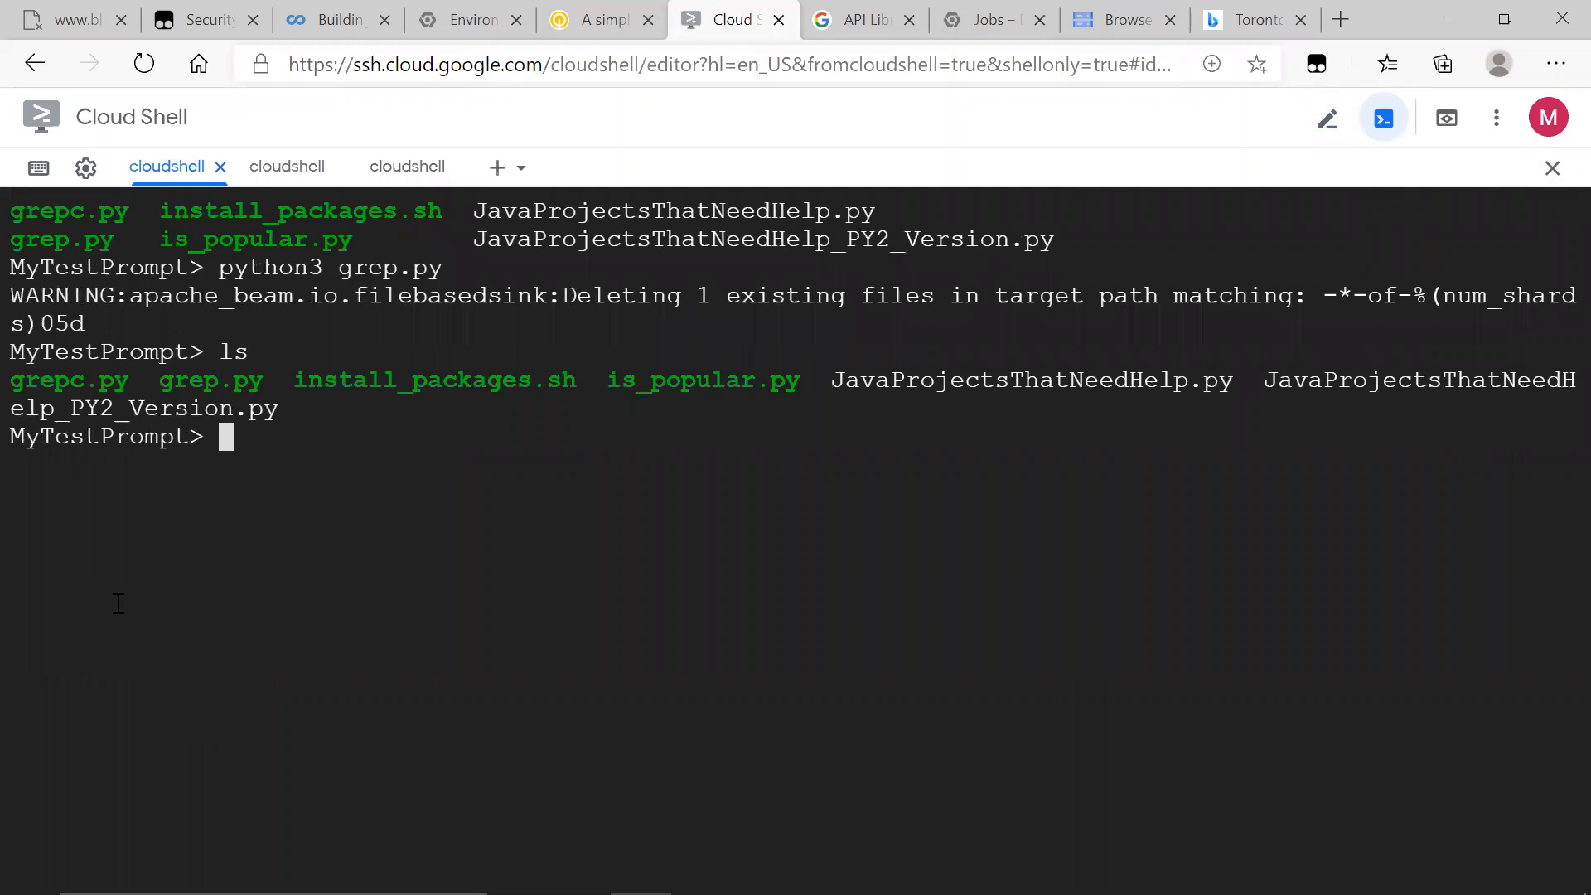
pyautogui.write('python3')
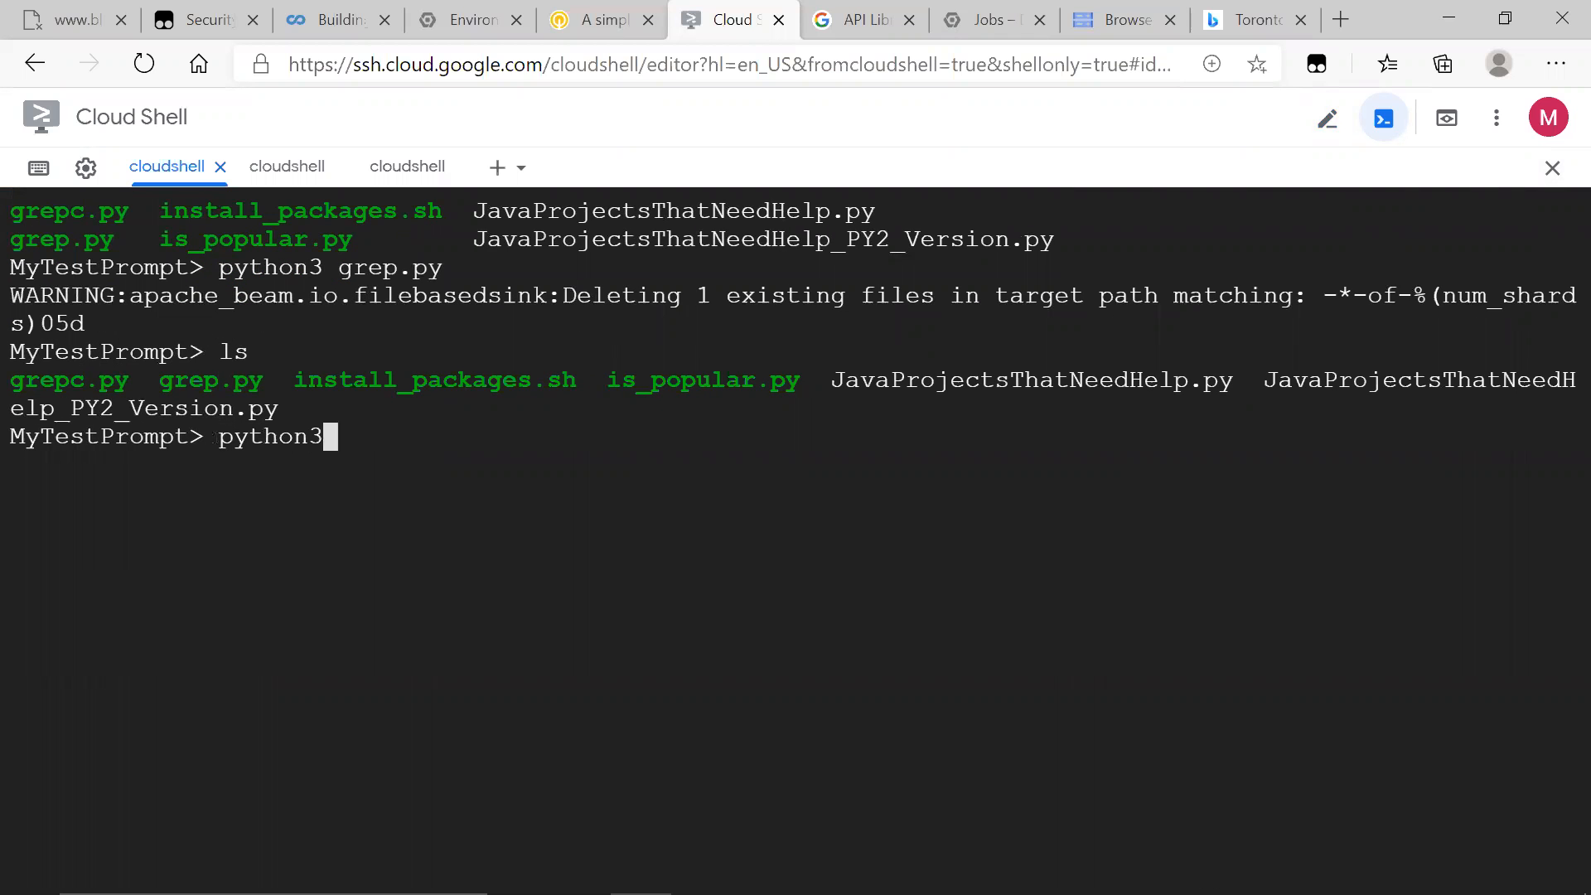
pyautogui.write('grep')
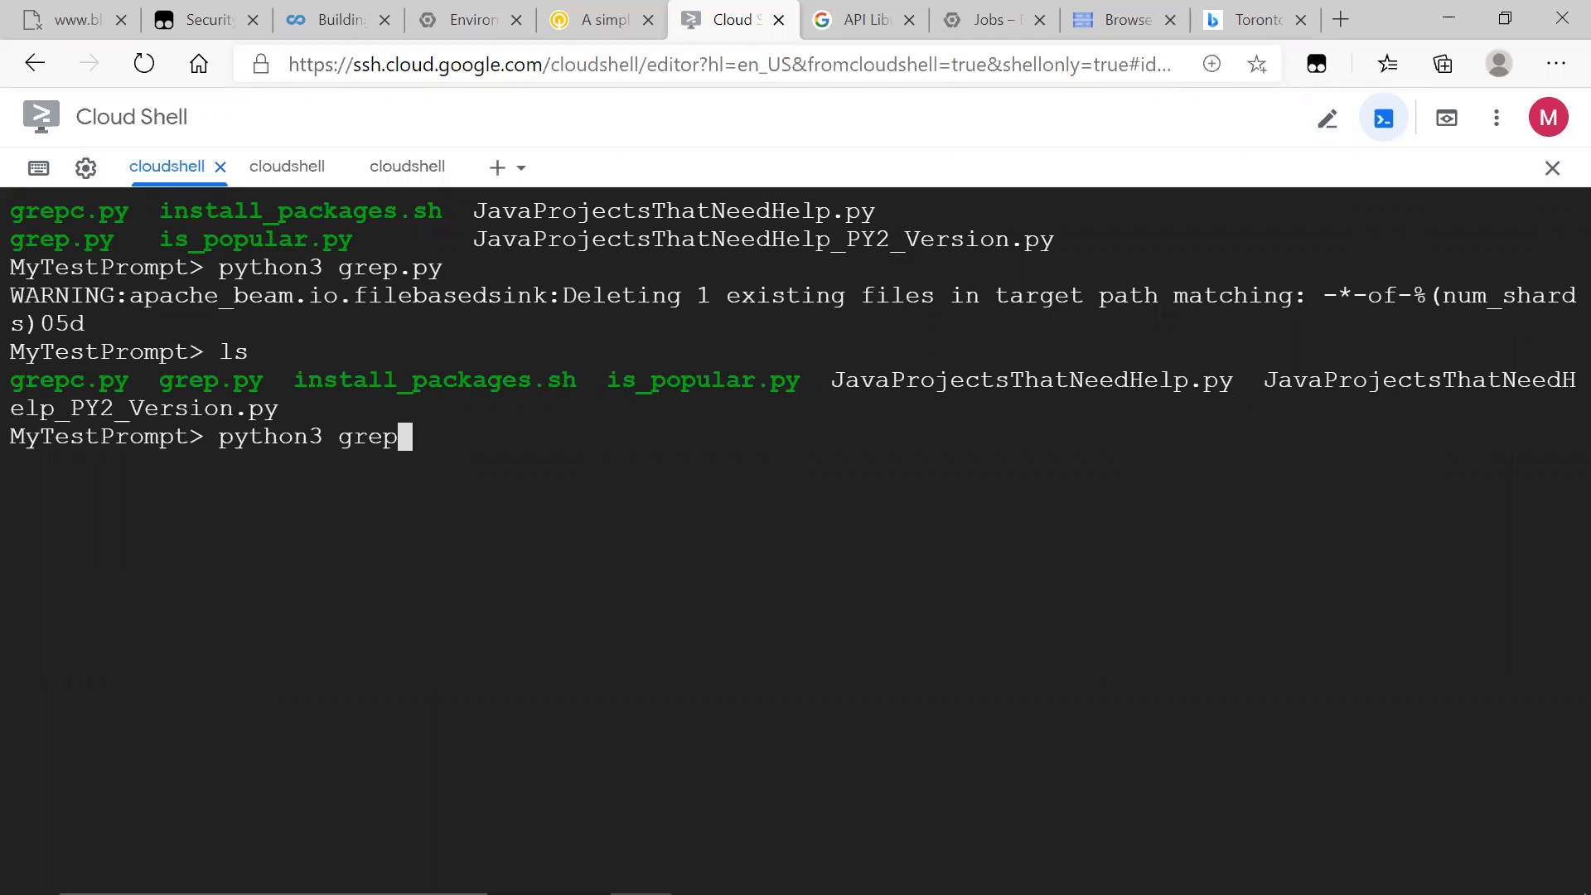
pyautogui.write('c.py')
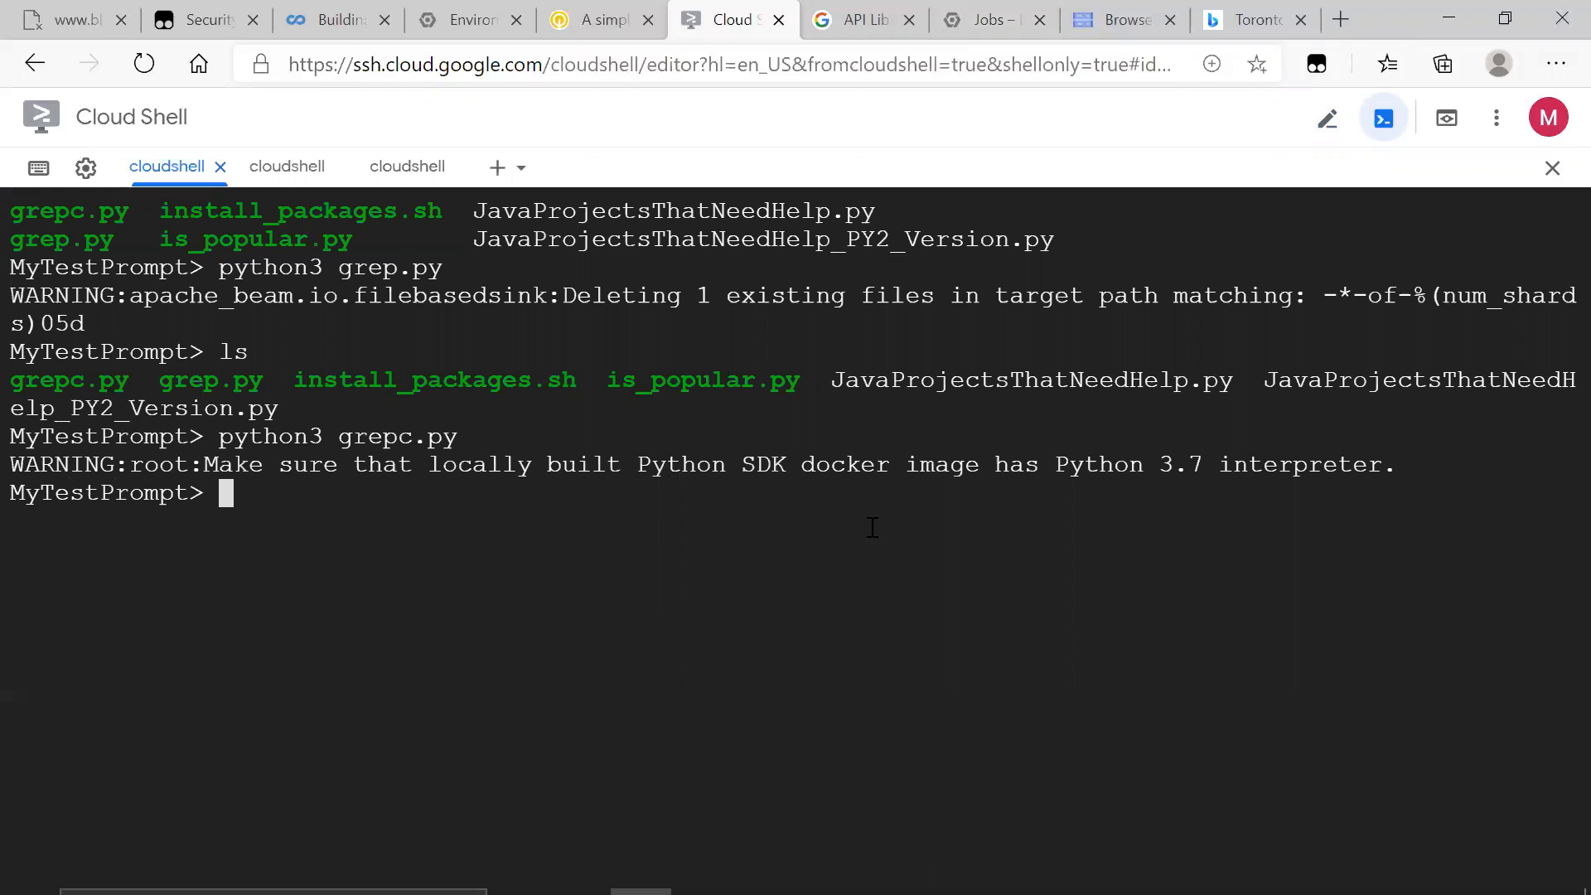
pyautogui.moveTo(1009, 8)
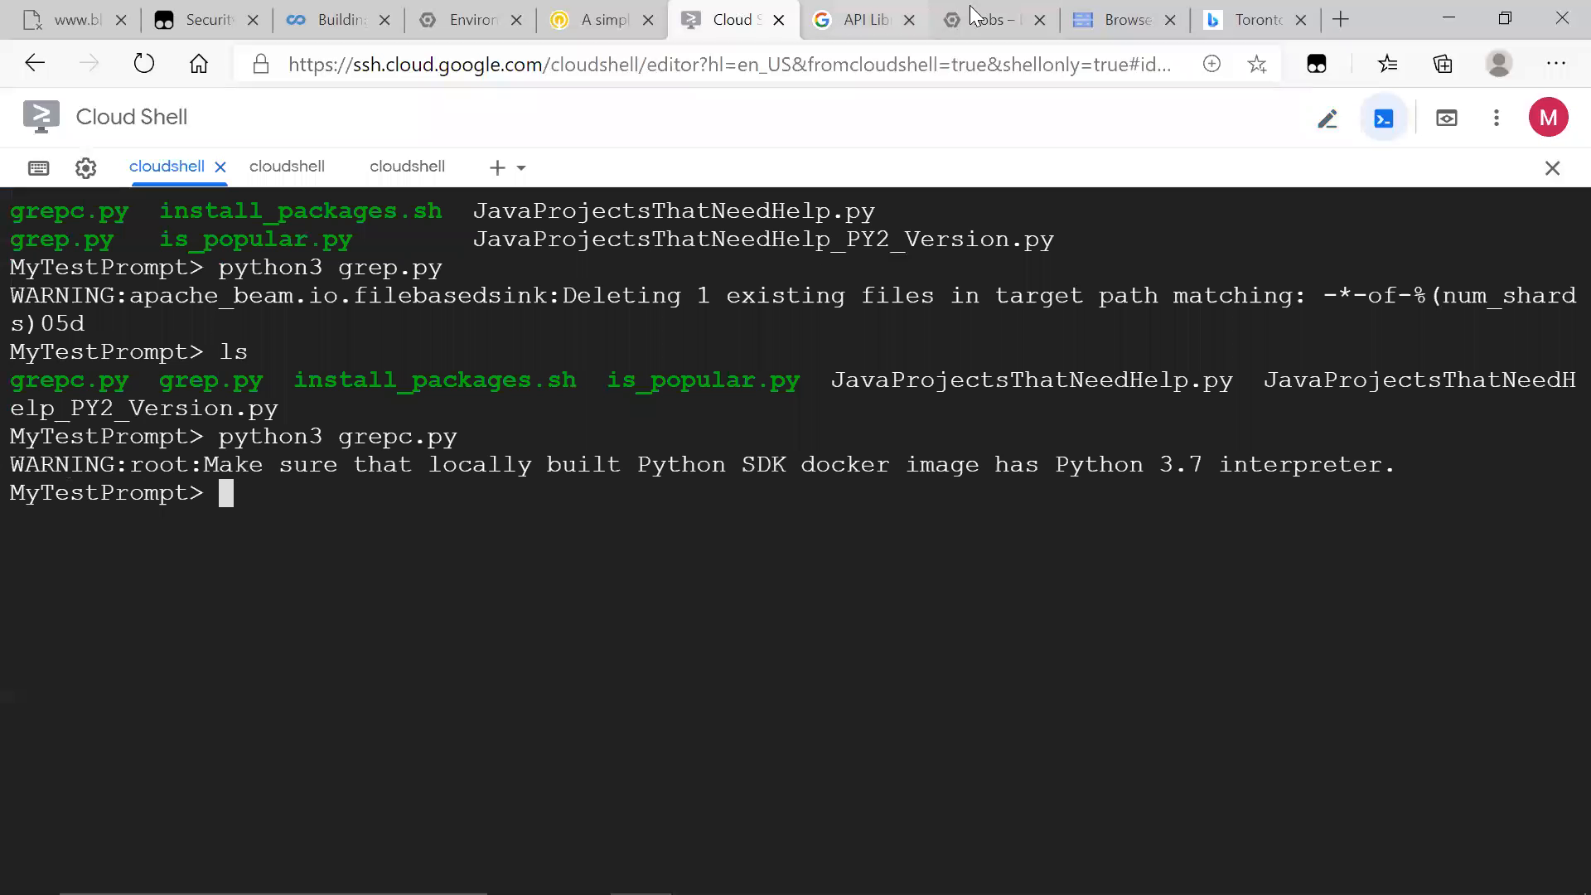
pyautogui.click(985, 20)
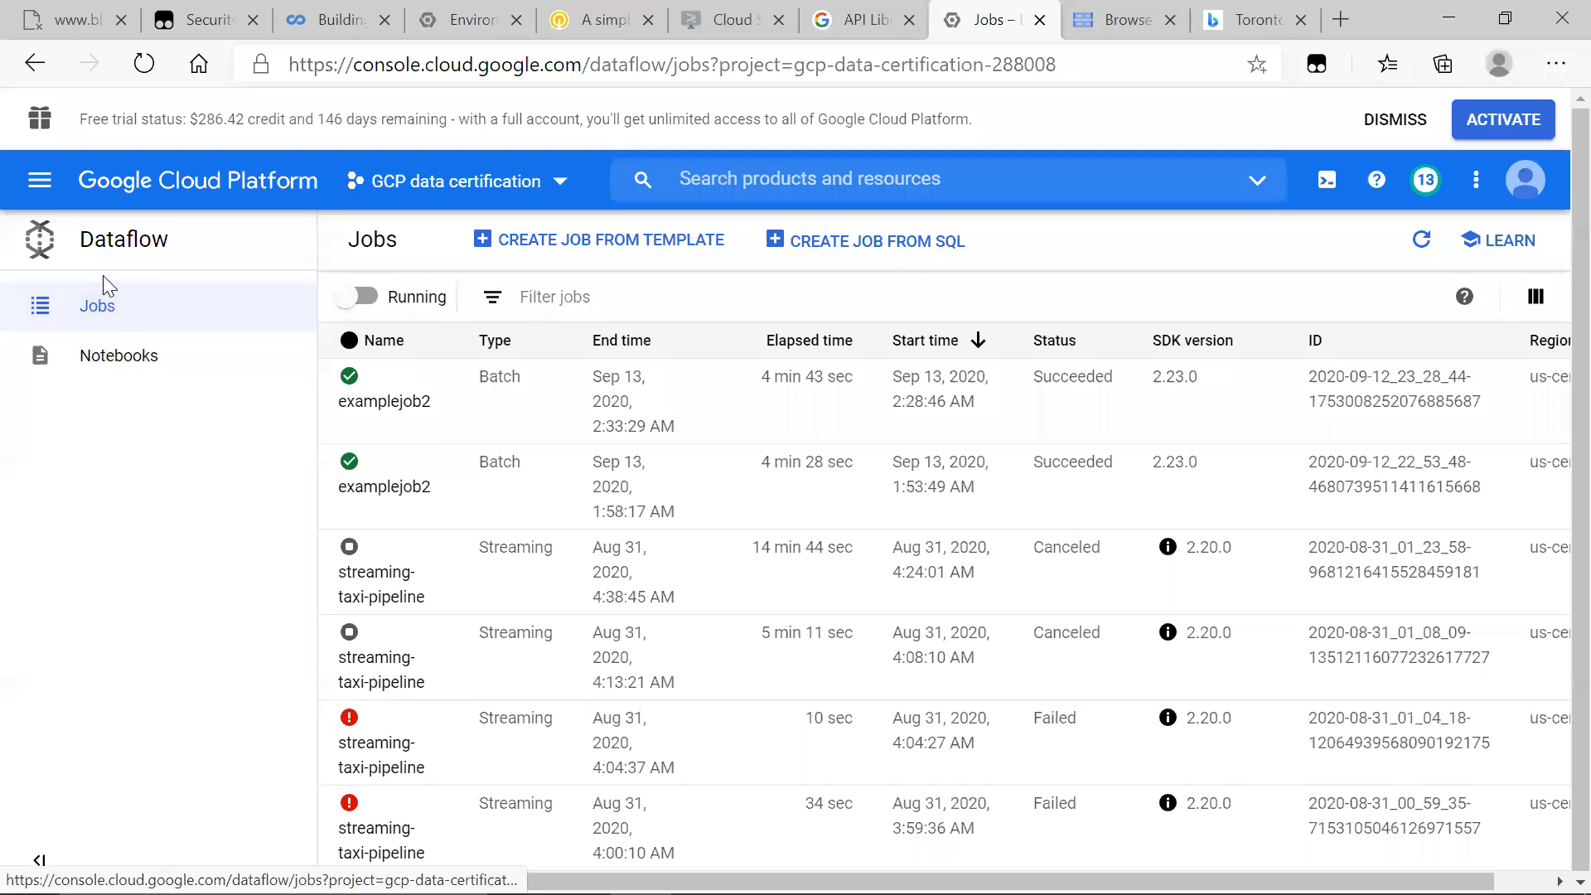
pyautogui.click(98, 305)
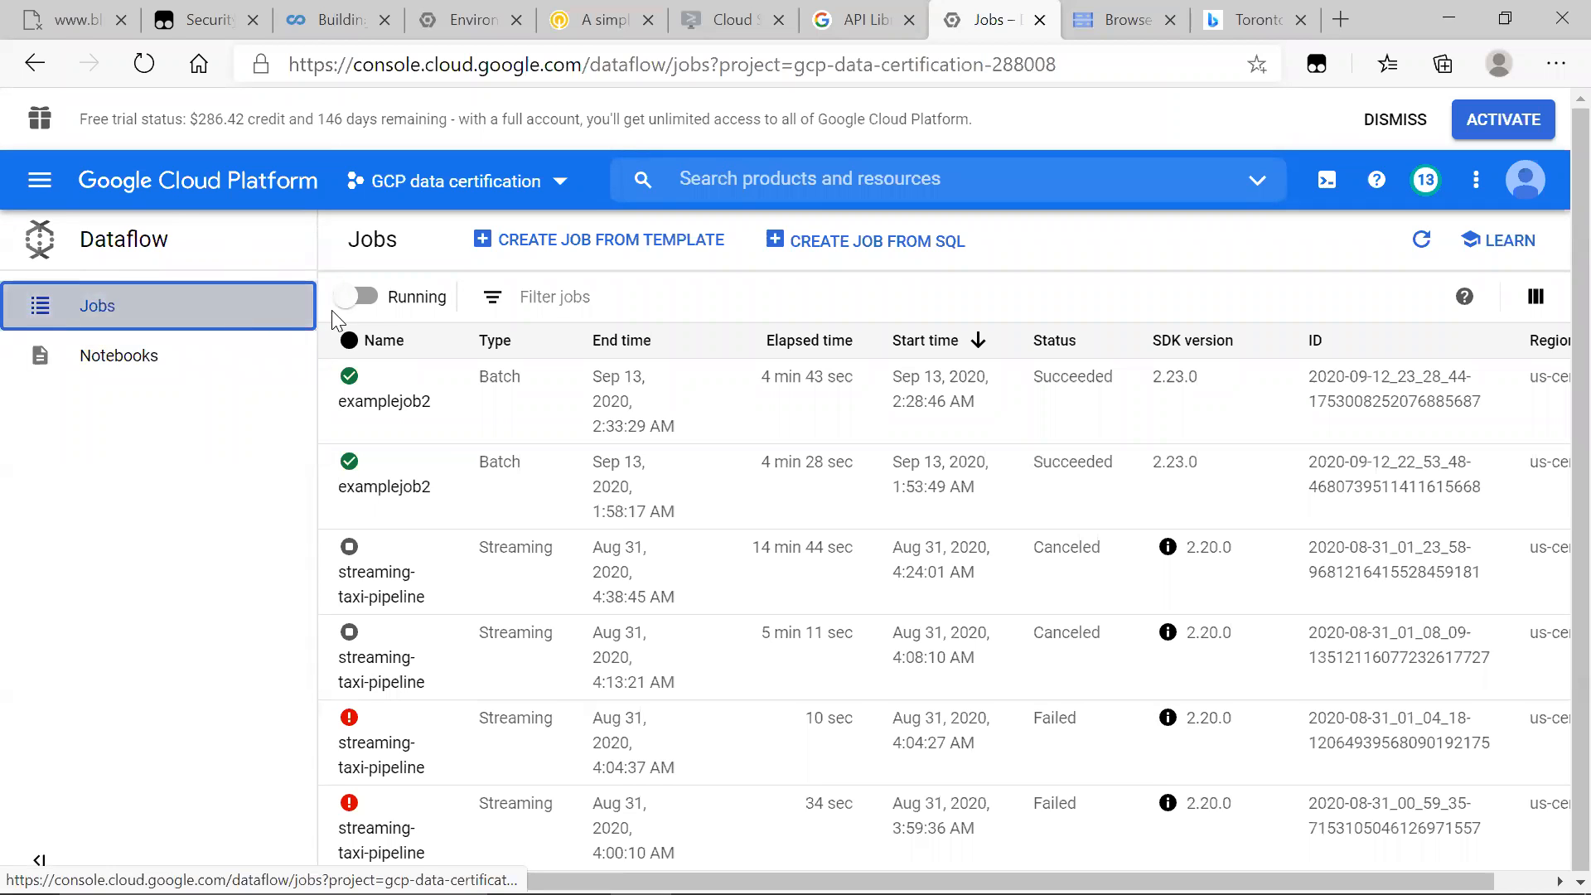
pyautogui.click(355, 297)
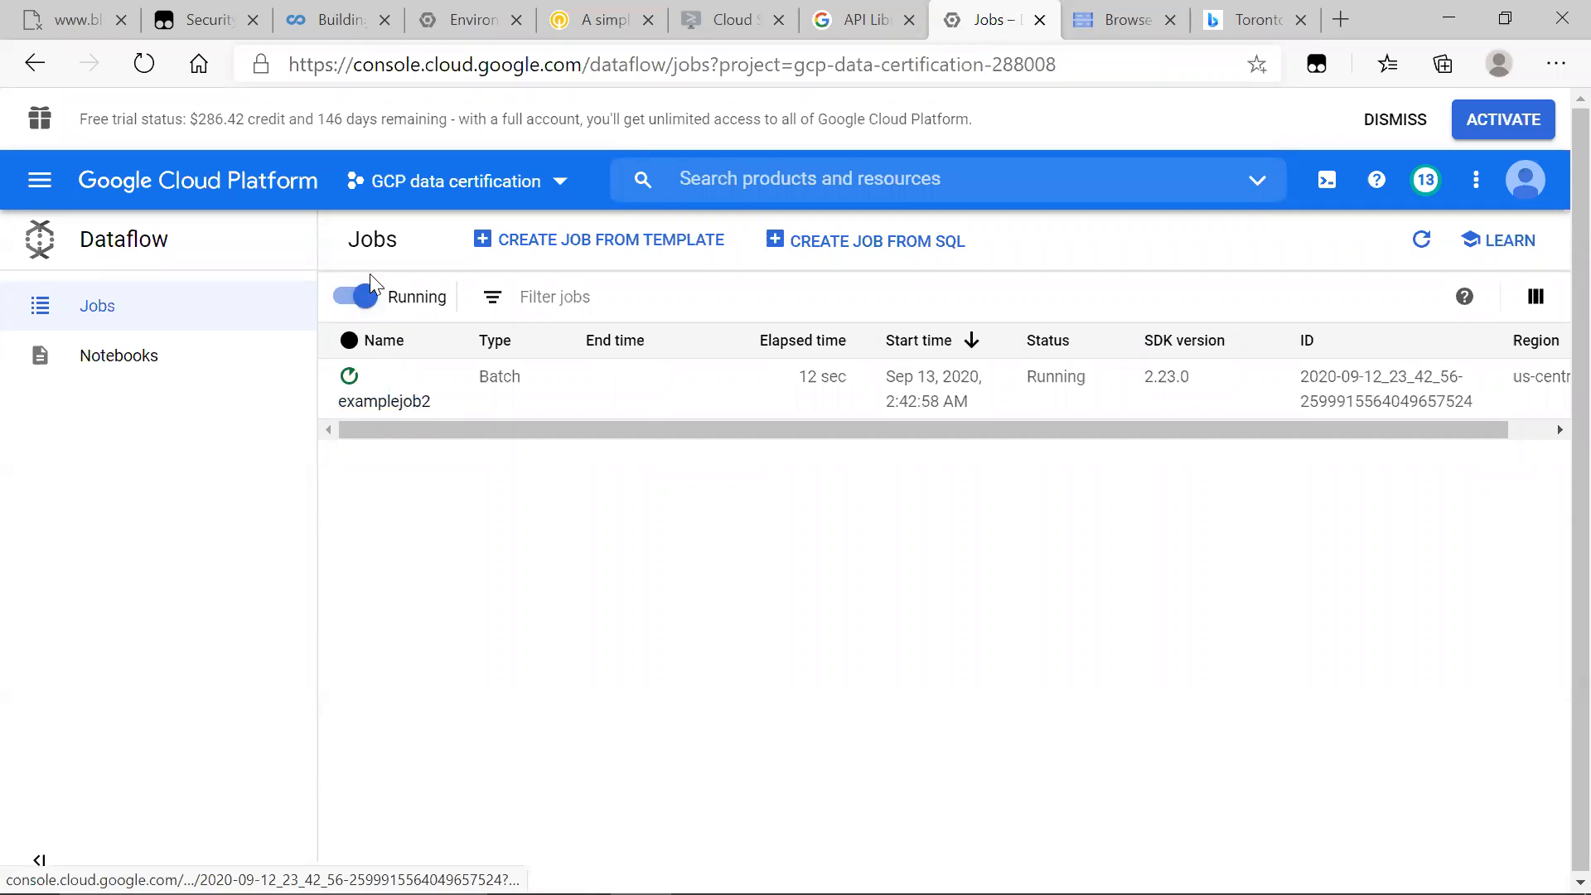
pyautogui.click(353, 296)
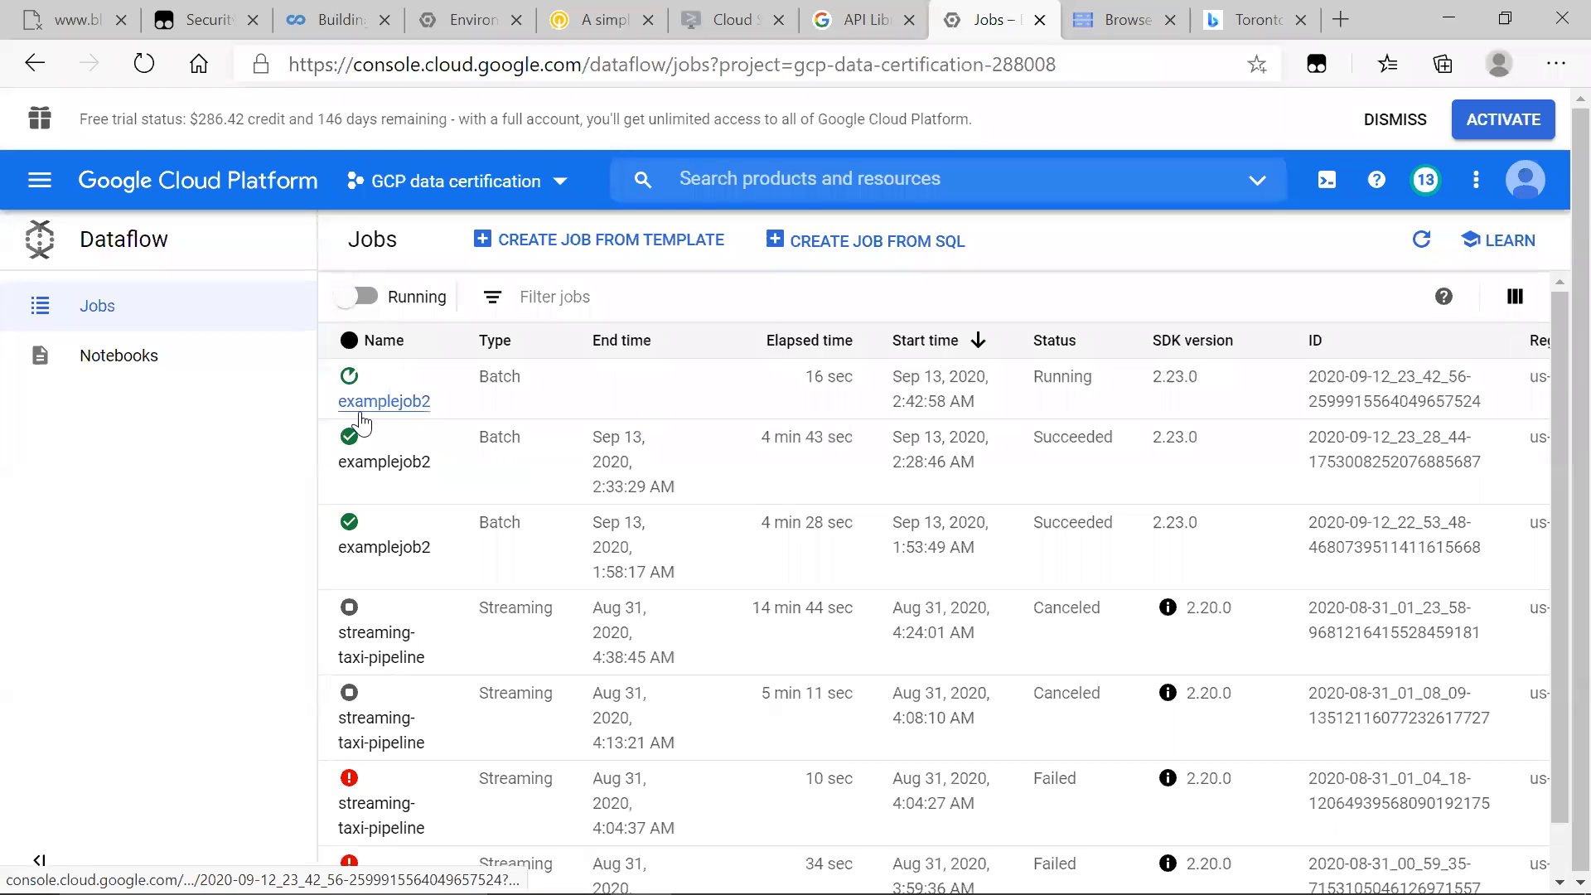
pyautogui.moveTo(383, 462)
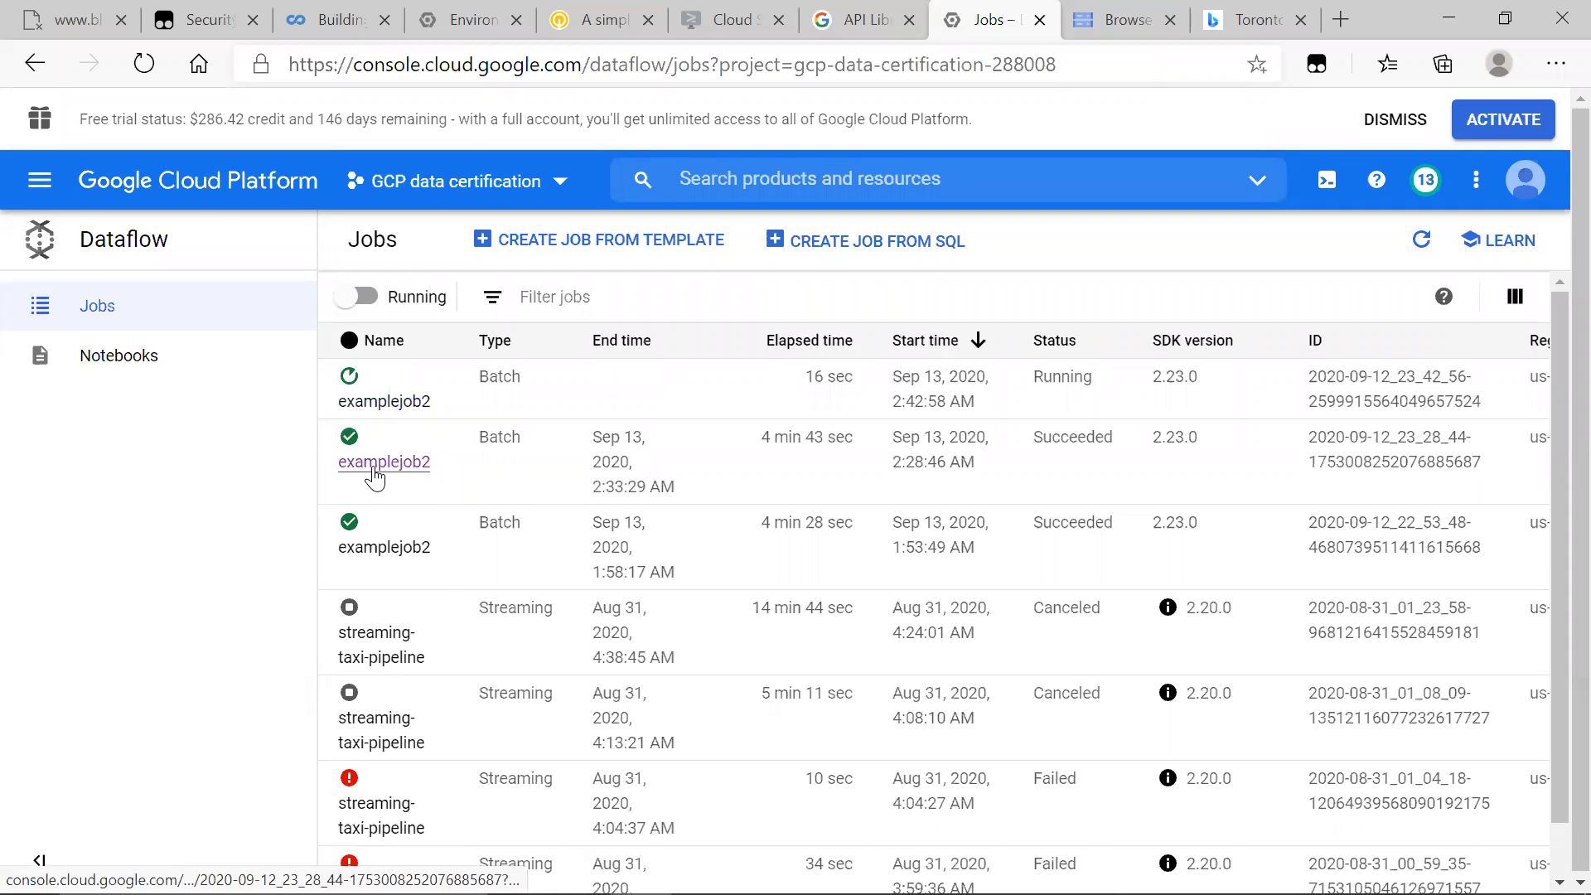
pyautogui.click(1115, 19)
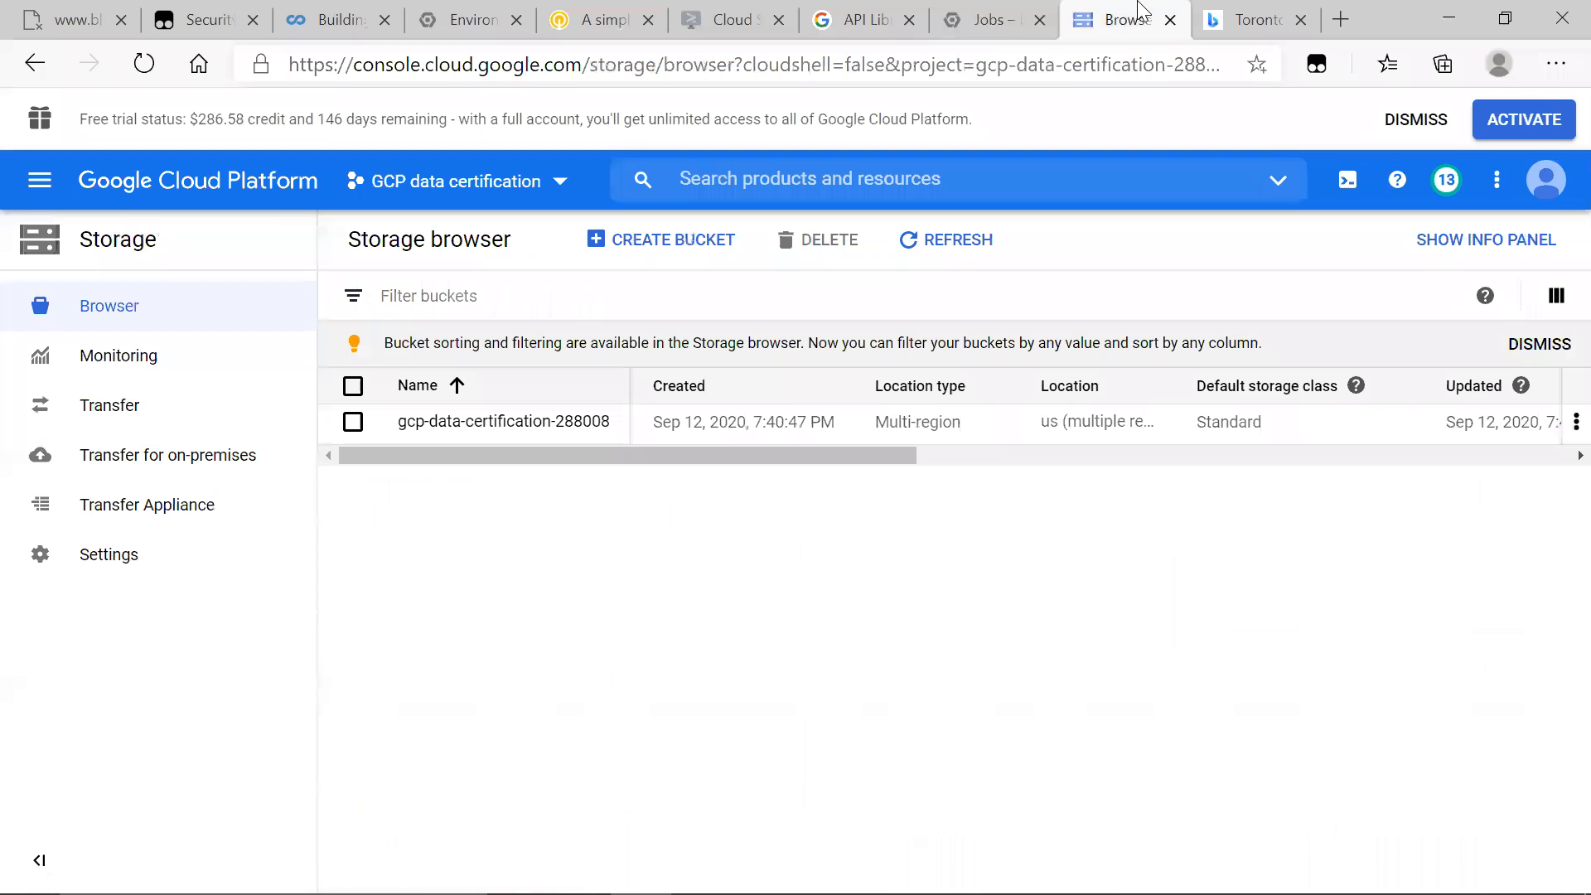
pyautogui.click(981, 20)
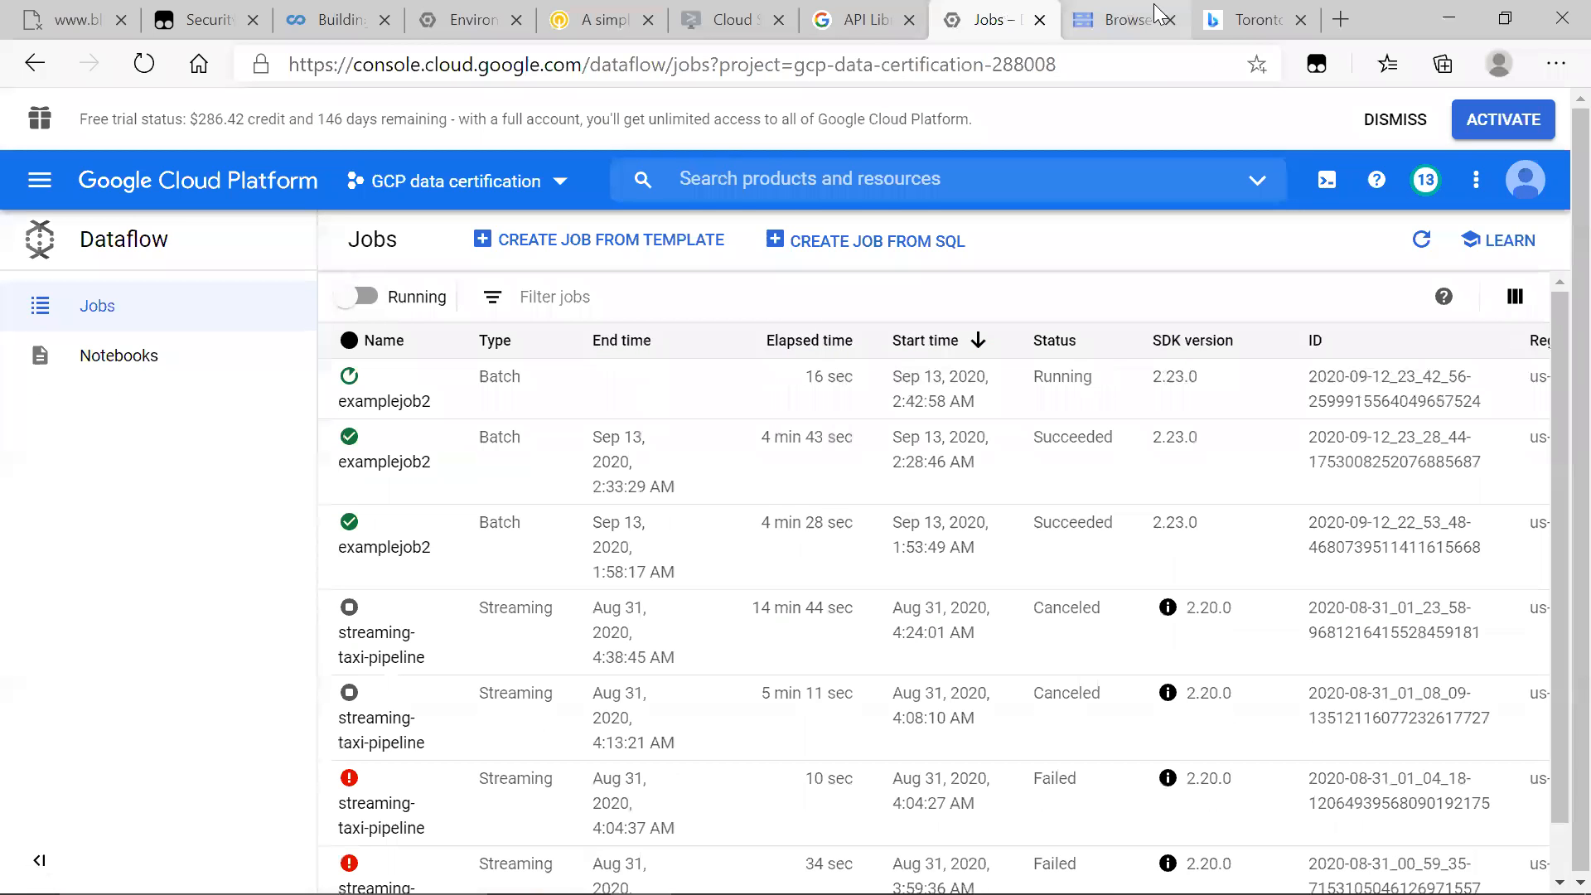
pyautogui.click(1115, 20)
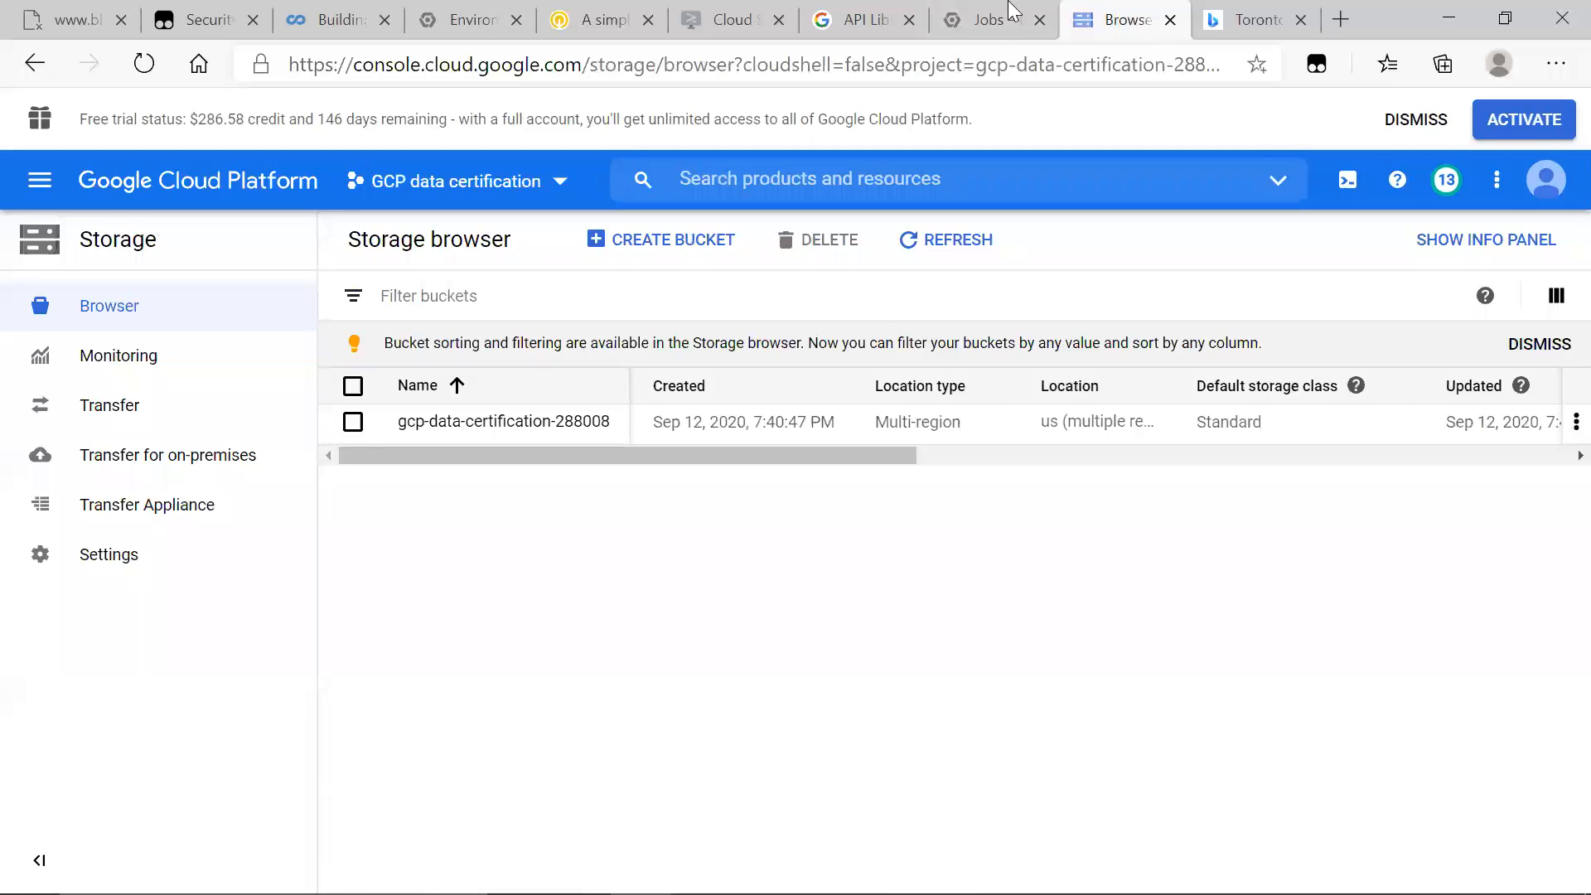
pyautogui.click(726, 20)
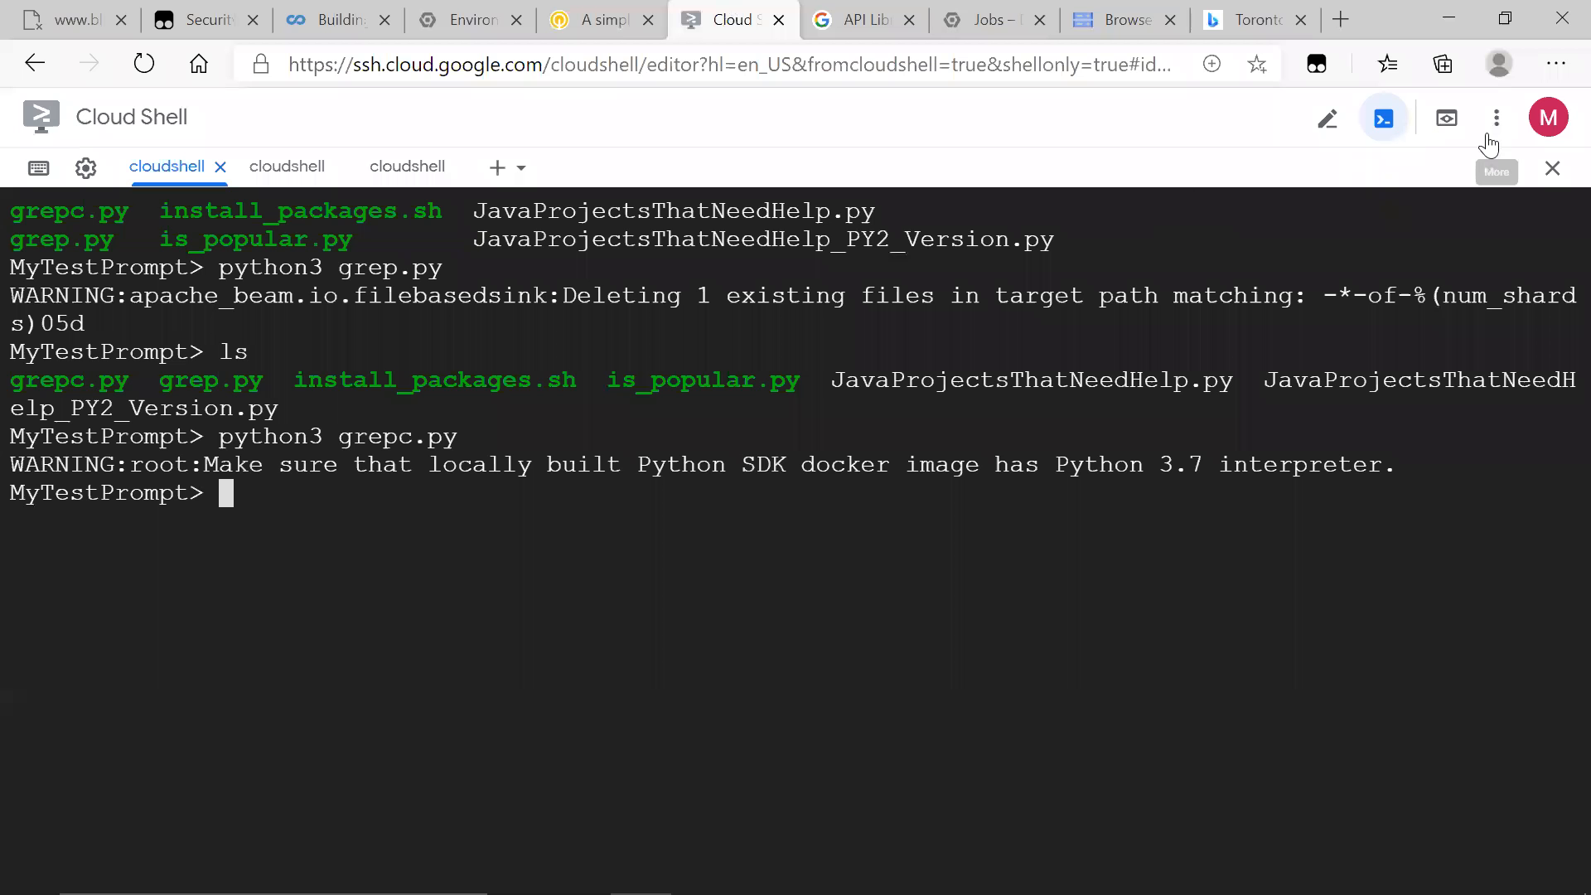
# - Review grepc.py's javahelp/output prefix and search term, then return to the Storage browser
pyautogui.click(1325, 118)
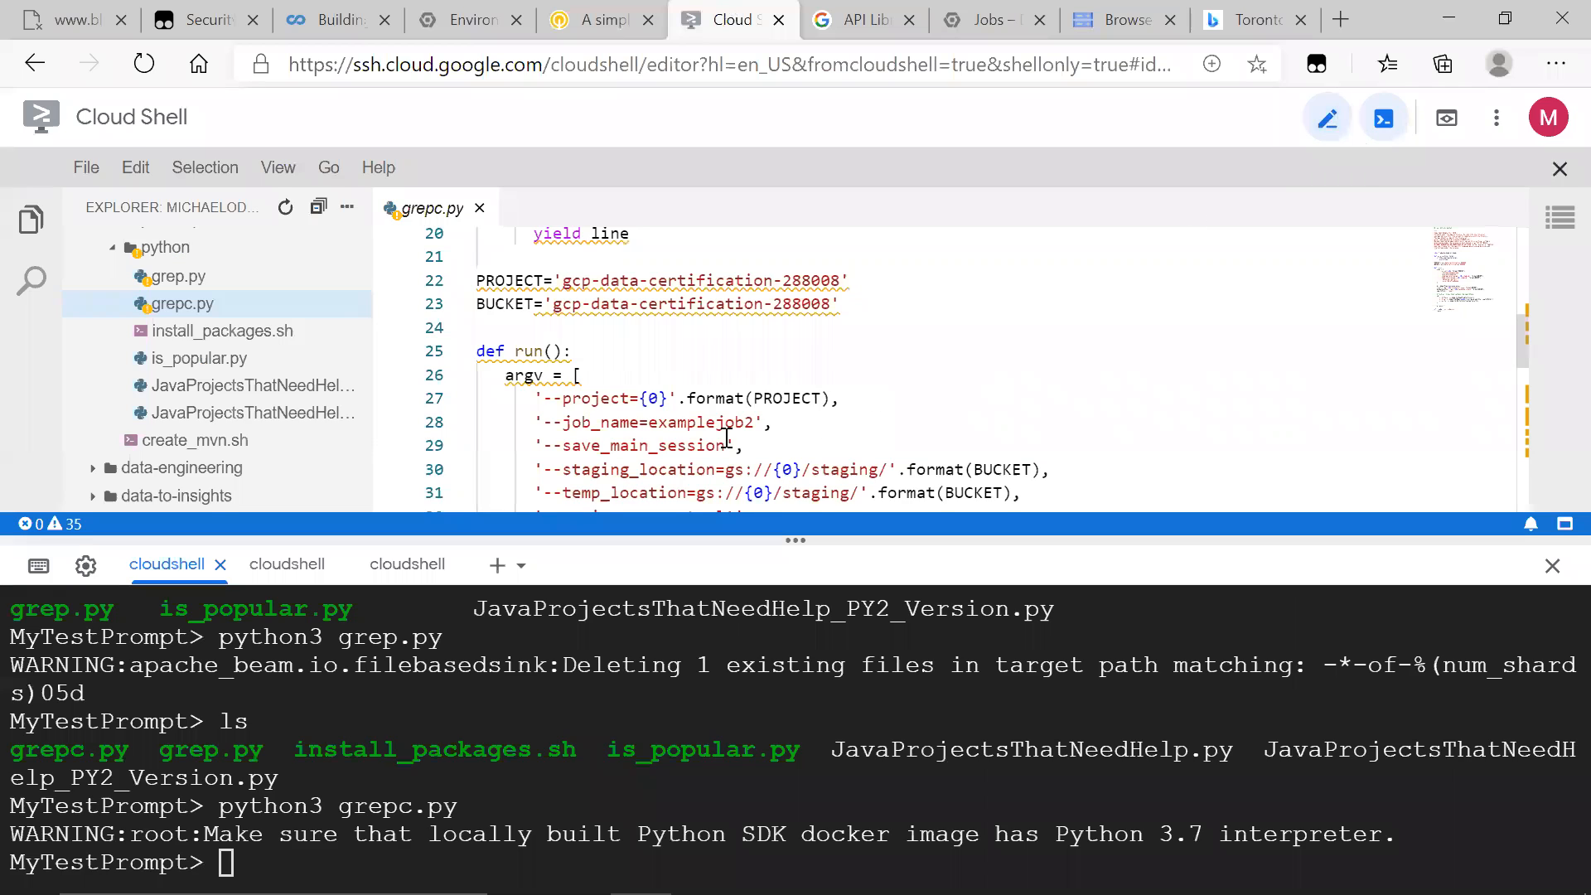
pyautogui.scroll(-3)
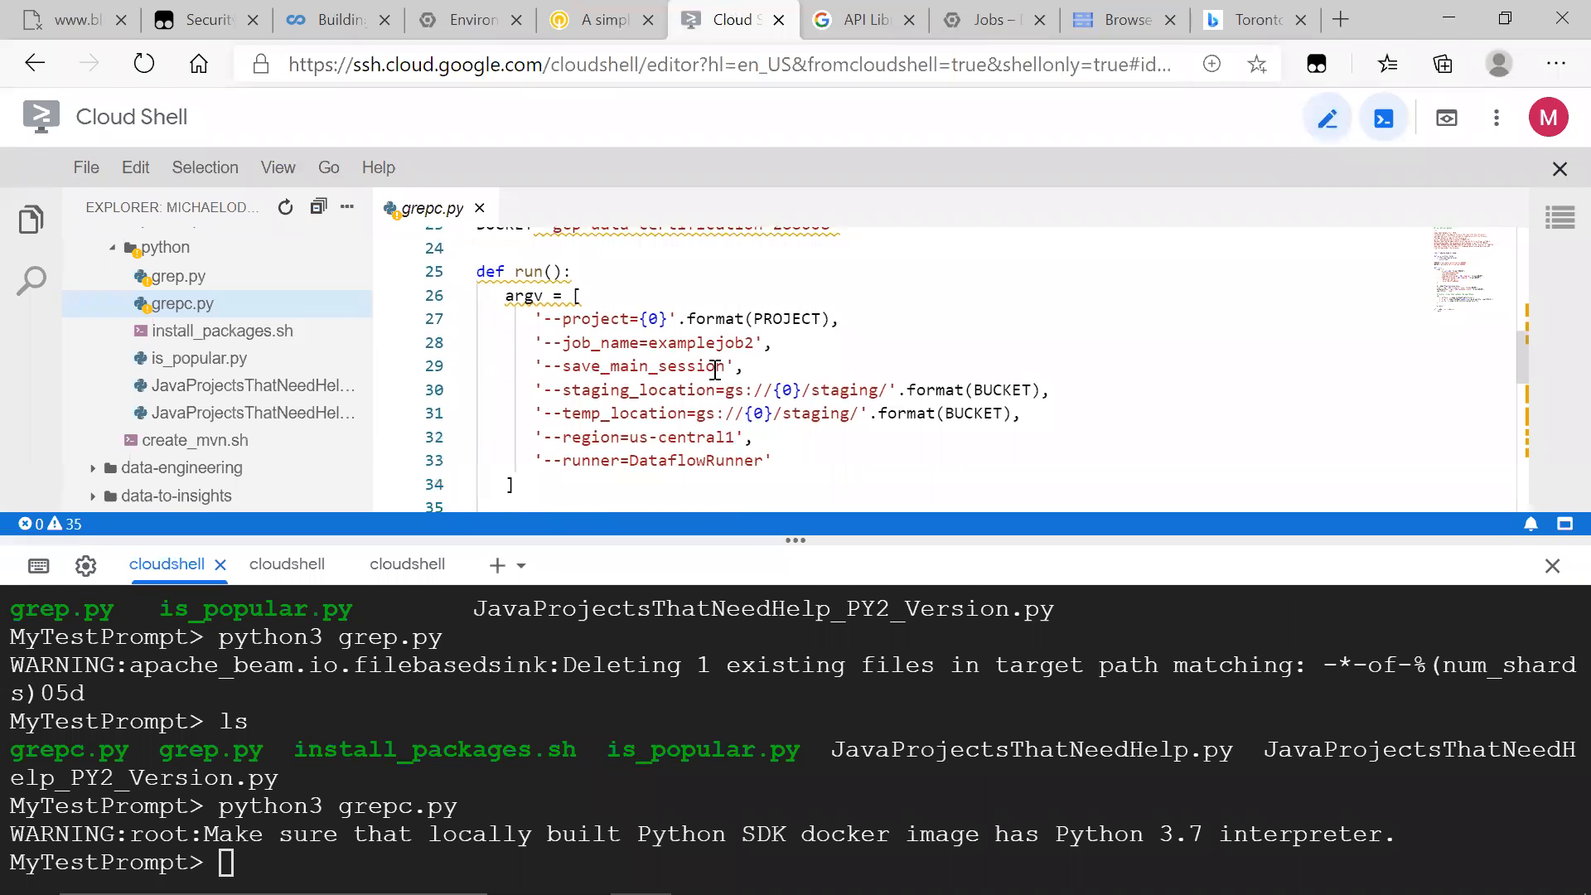
pyautogui.moveTo(745, 591)
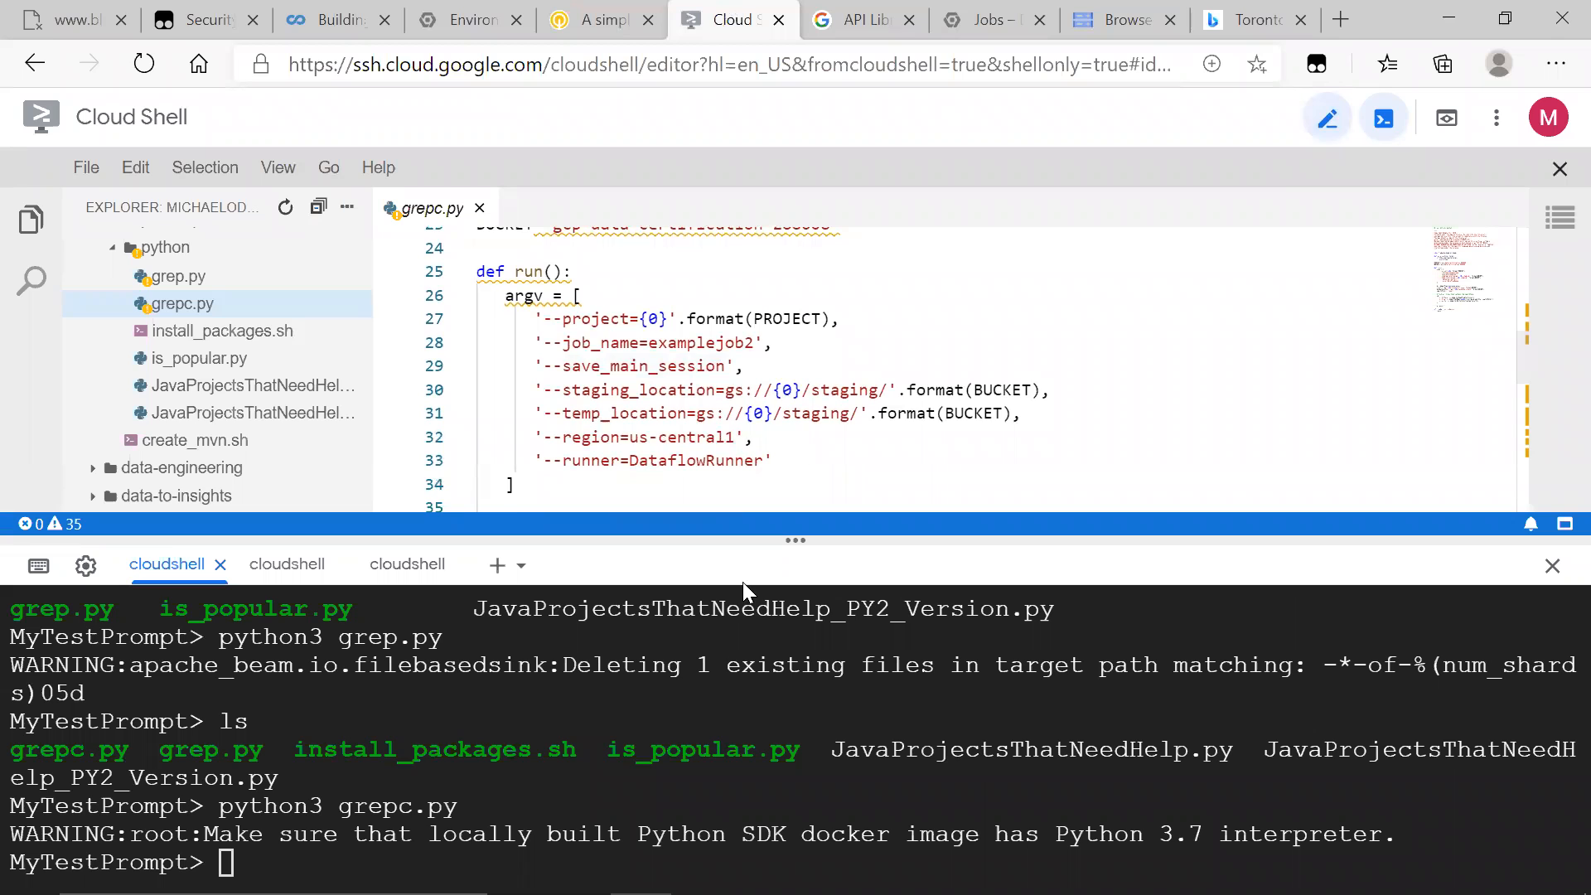
pyautogui.moveTo(800, 550)
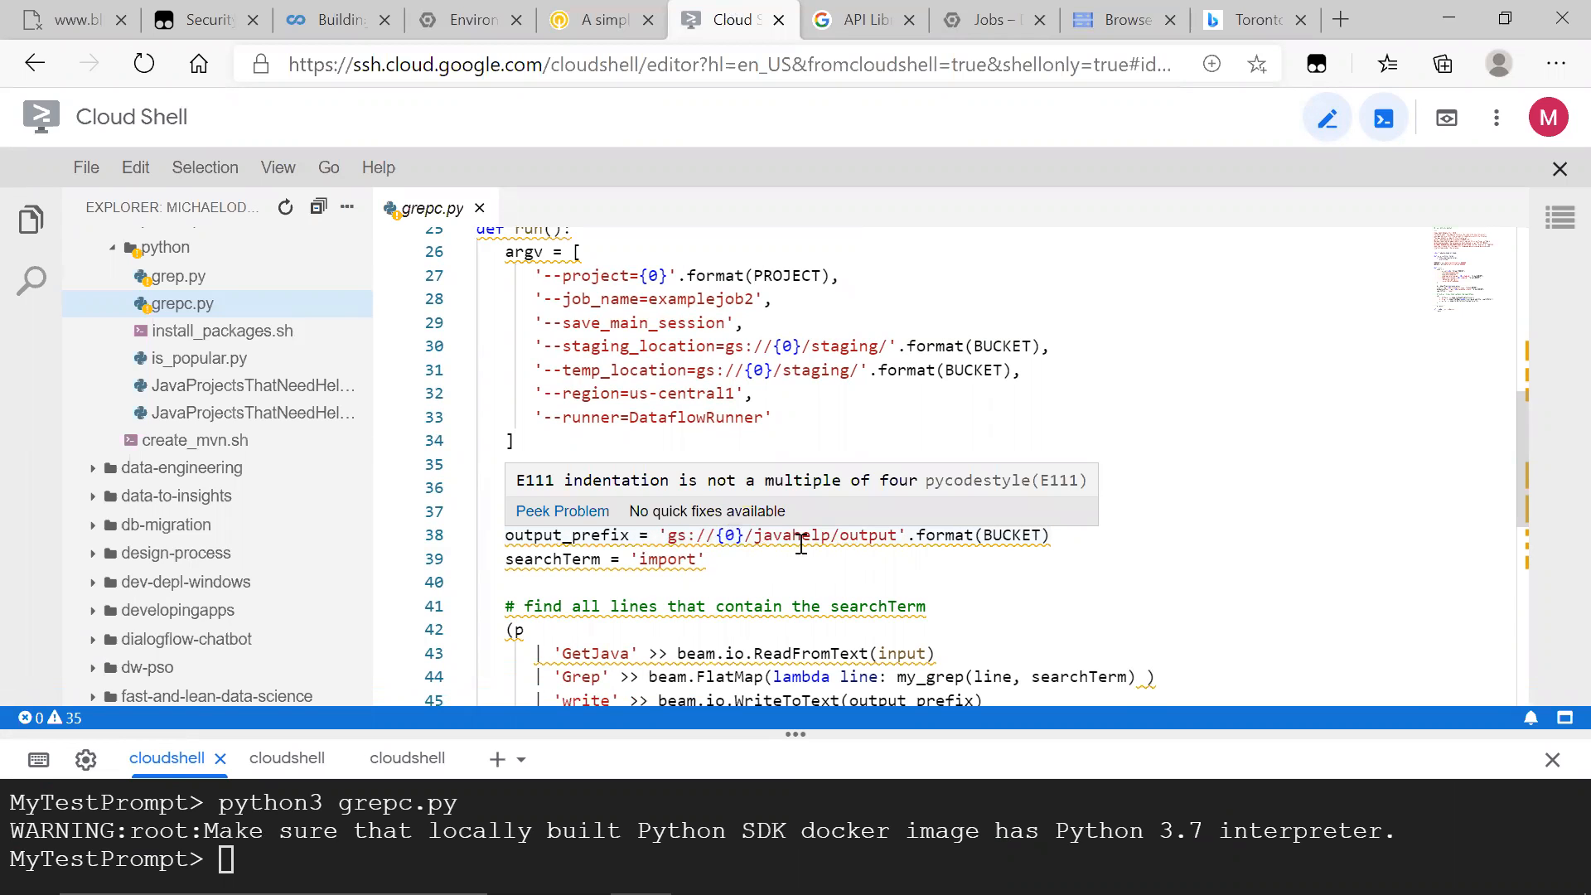
pyautogui.click(1119, 20)
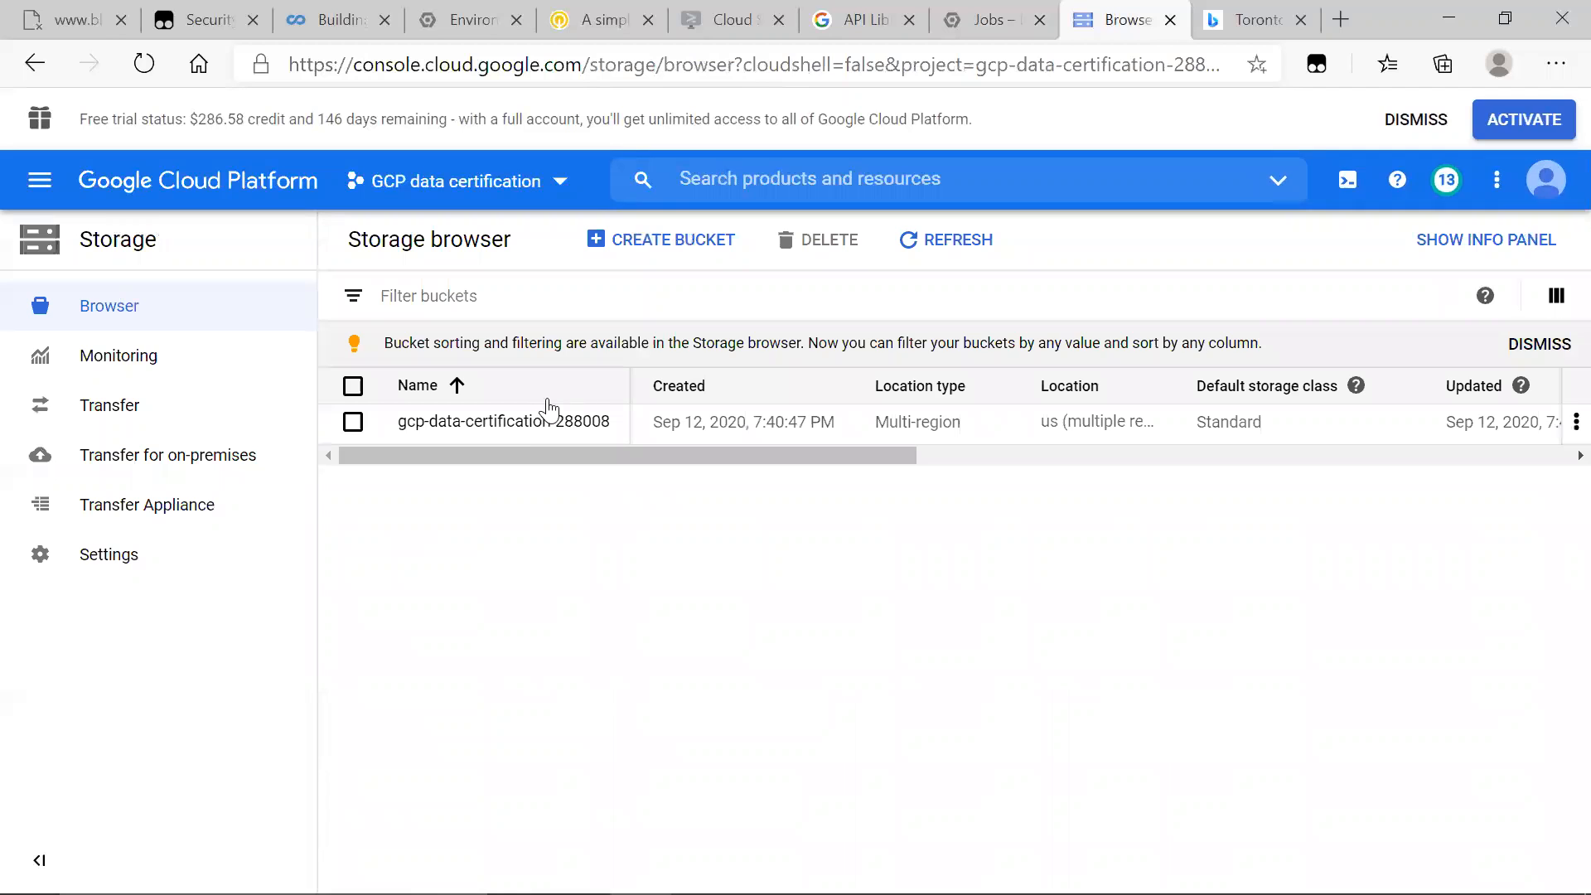
# - View output-00000-of-00004 in the bucket's javahelp folder showing Java import lines
pyautogui.click(504, 421)
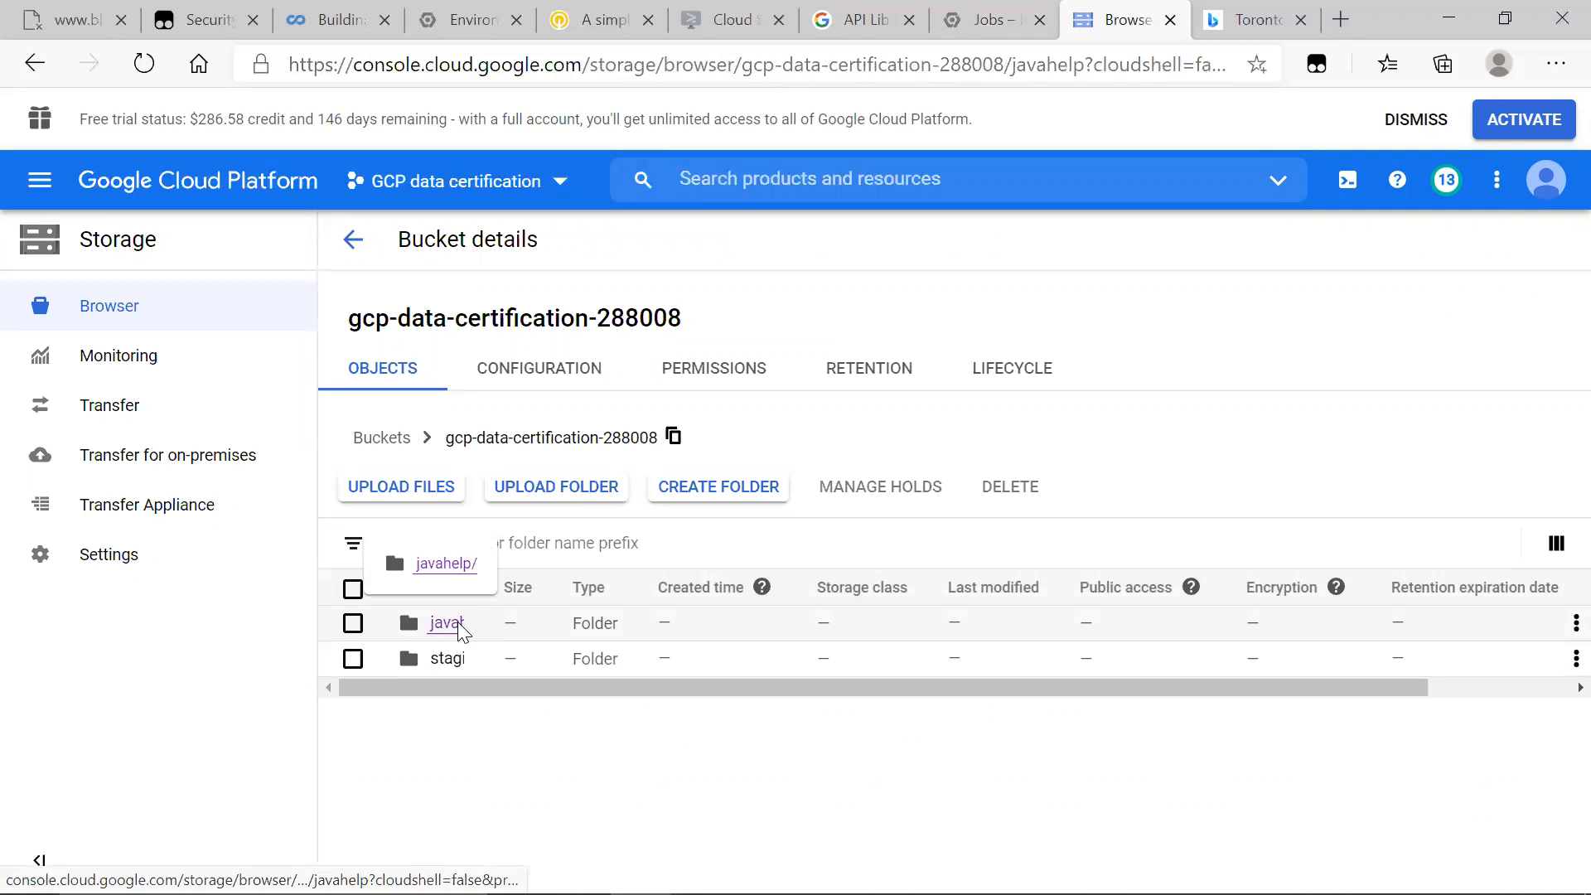
pyautogui.click(444, 622)
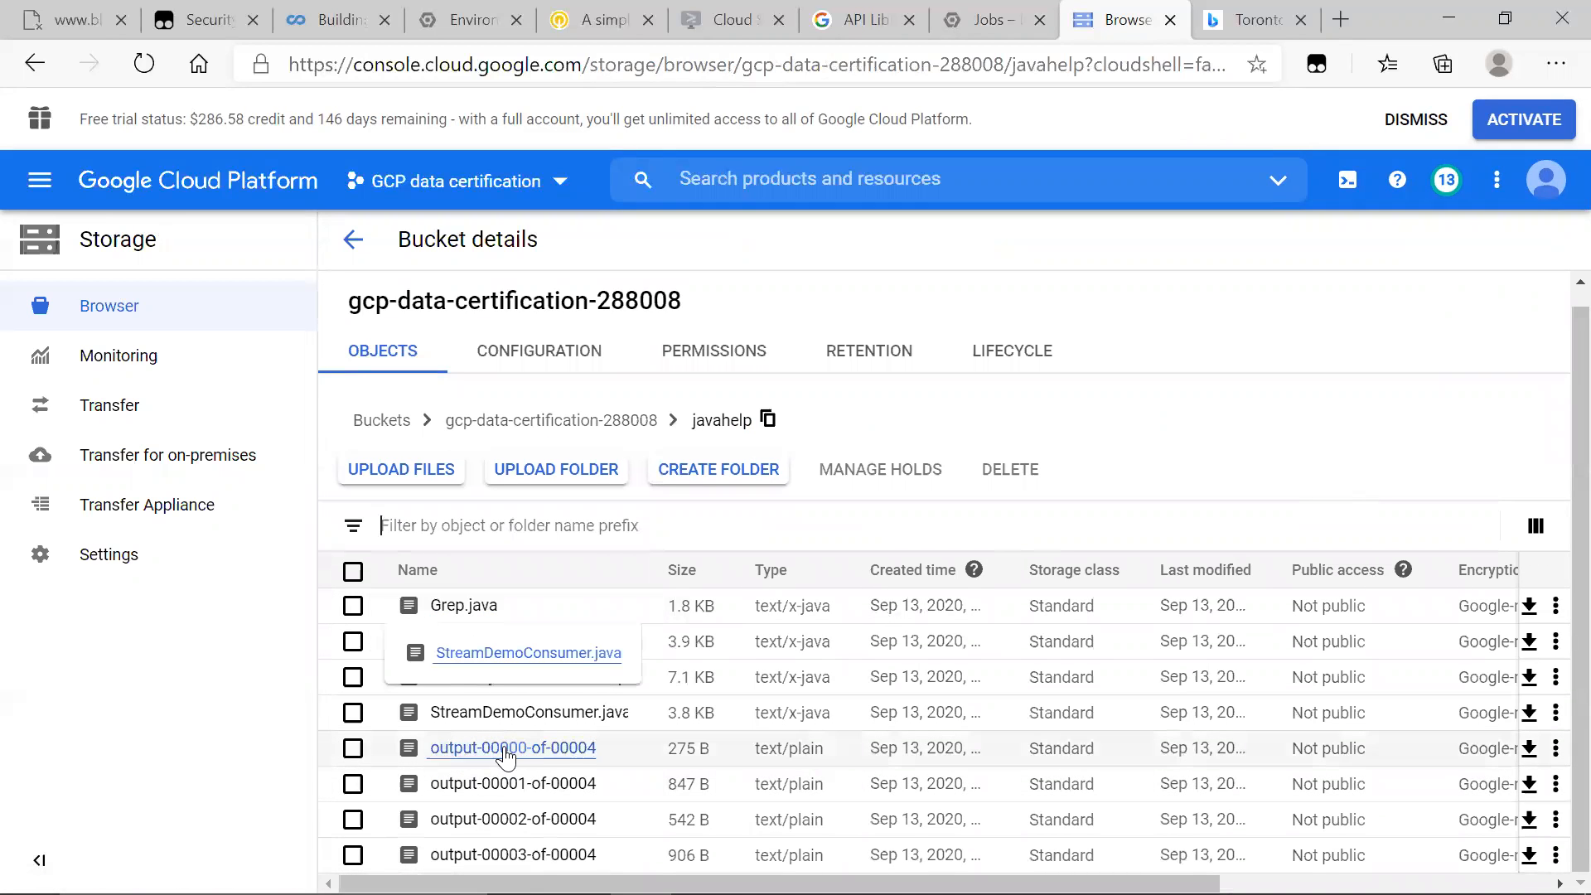
pyautogui.click(512, 748)
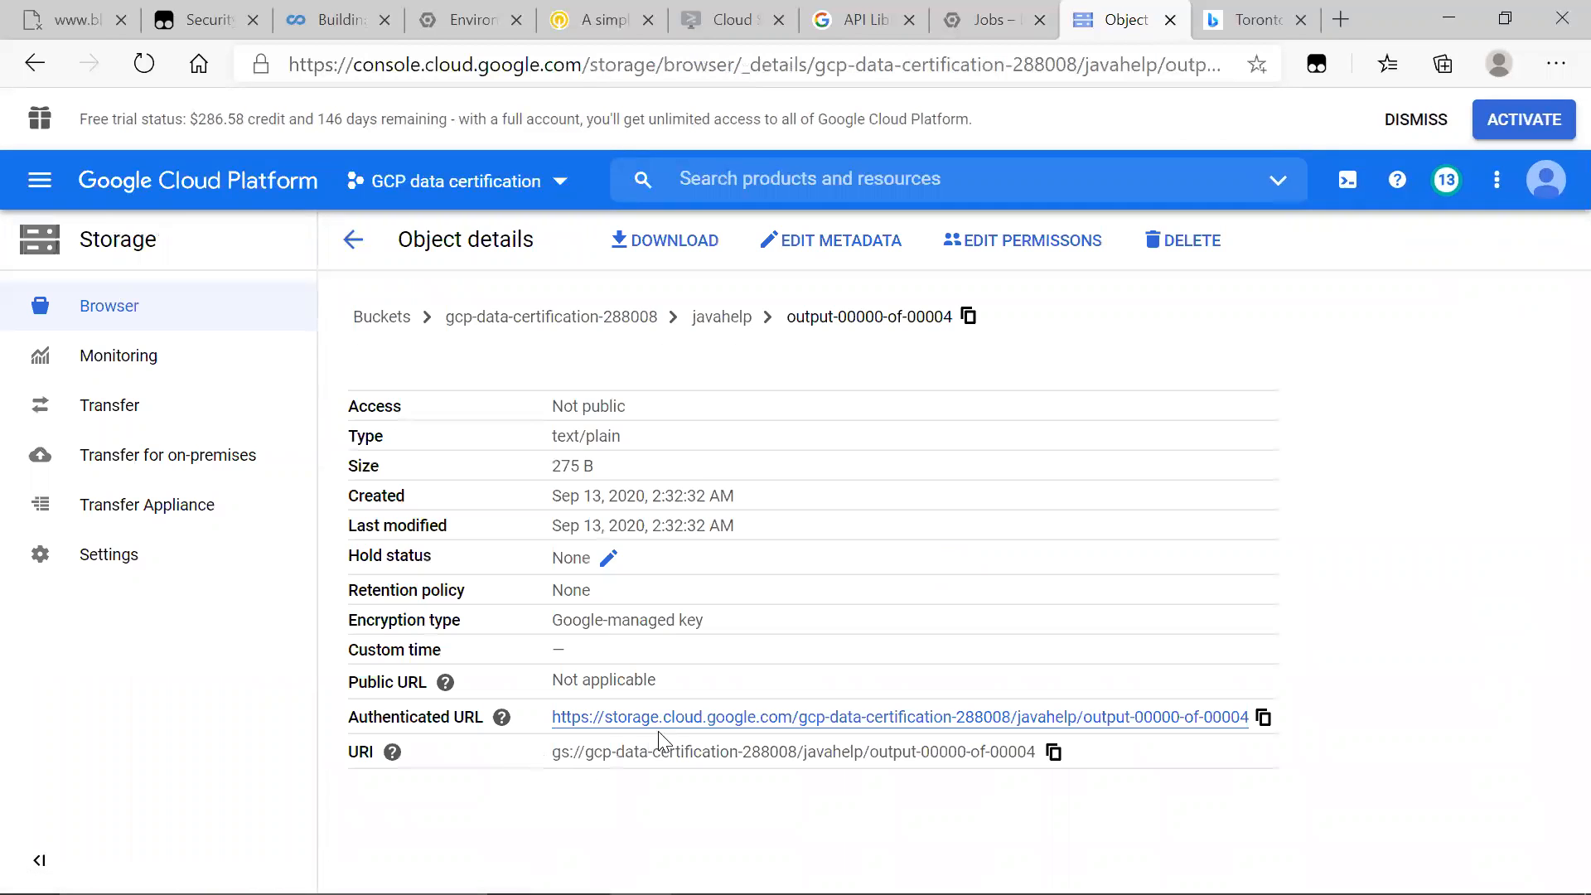
pyautogui.click(897, 716)
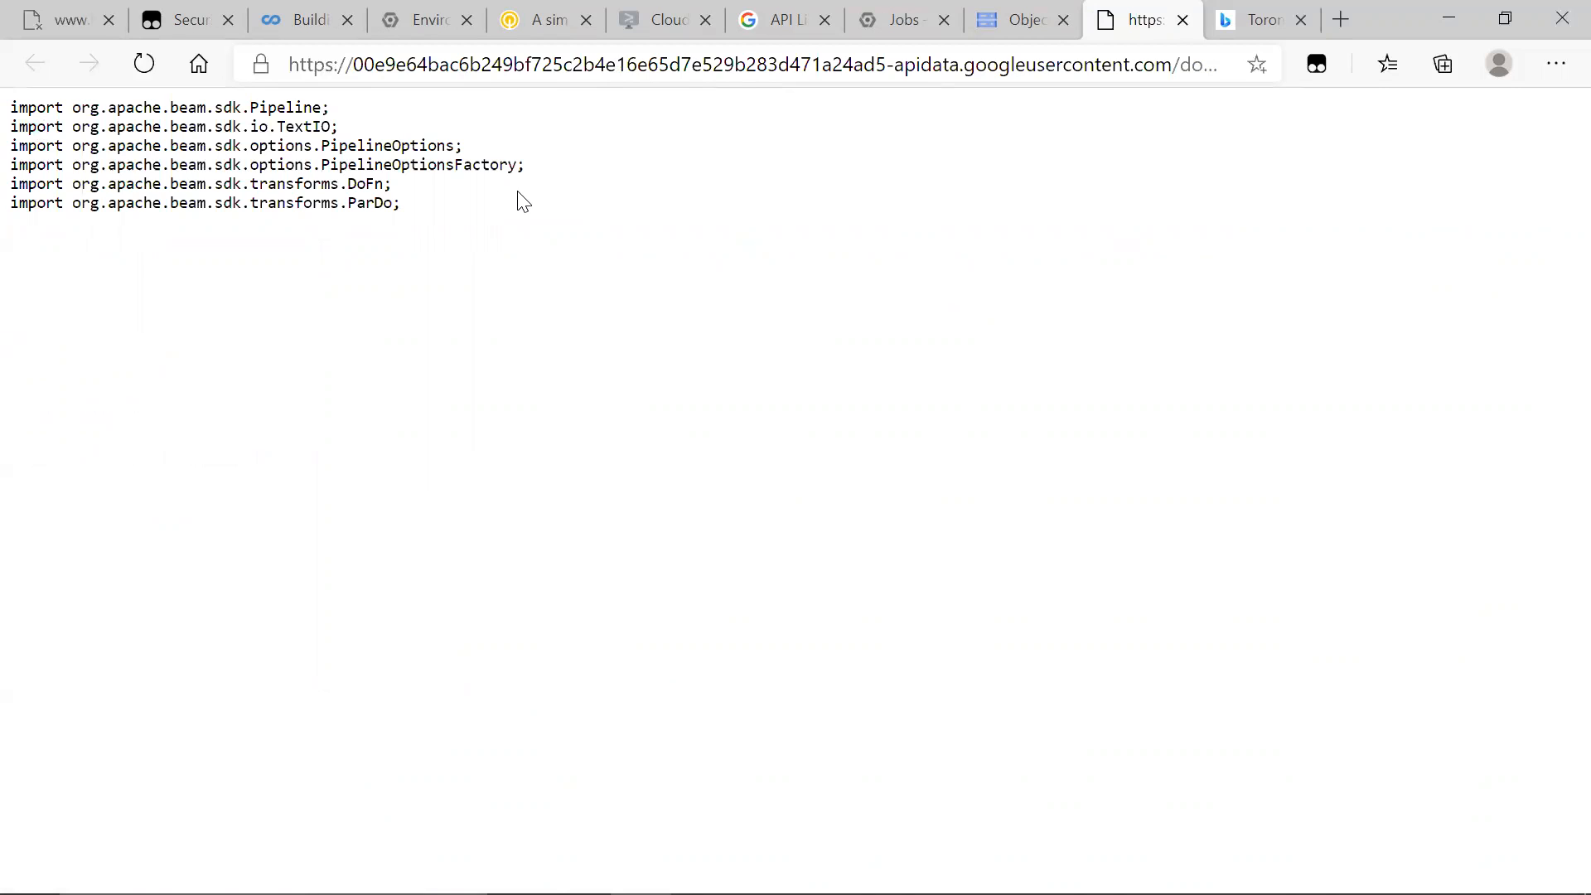
pyautogui.moveTo(1190, 12)
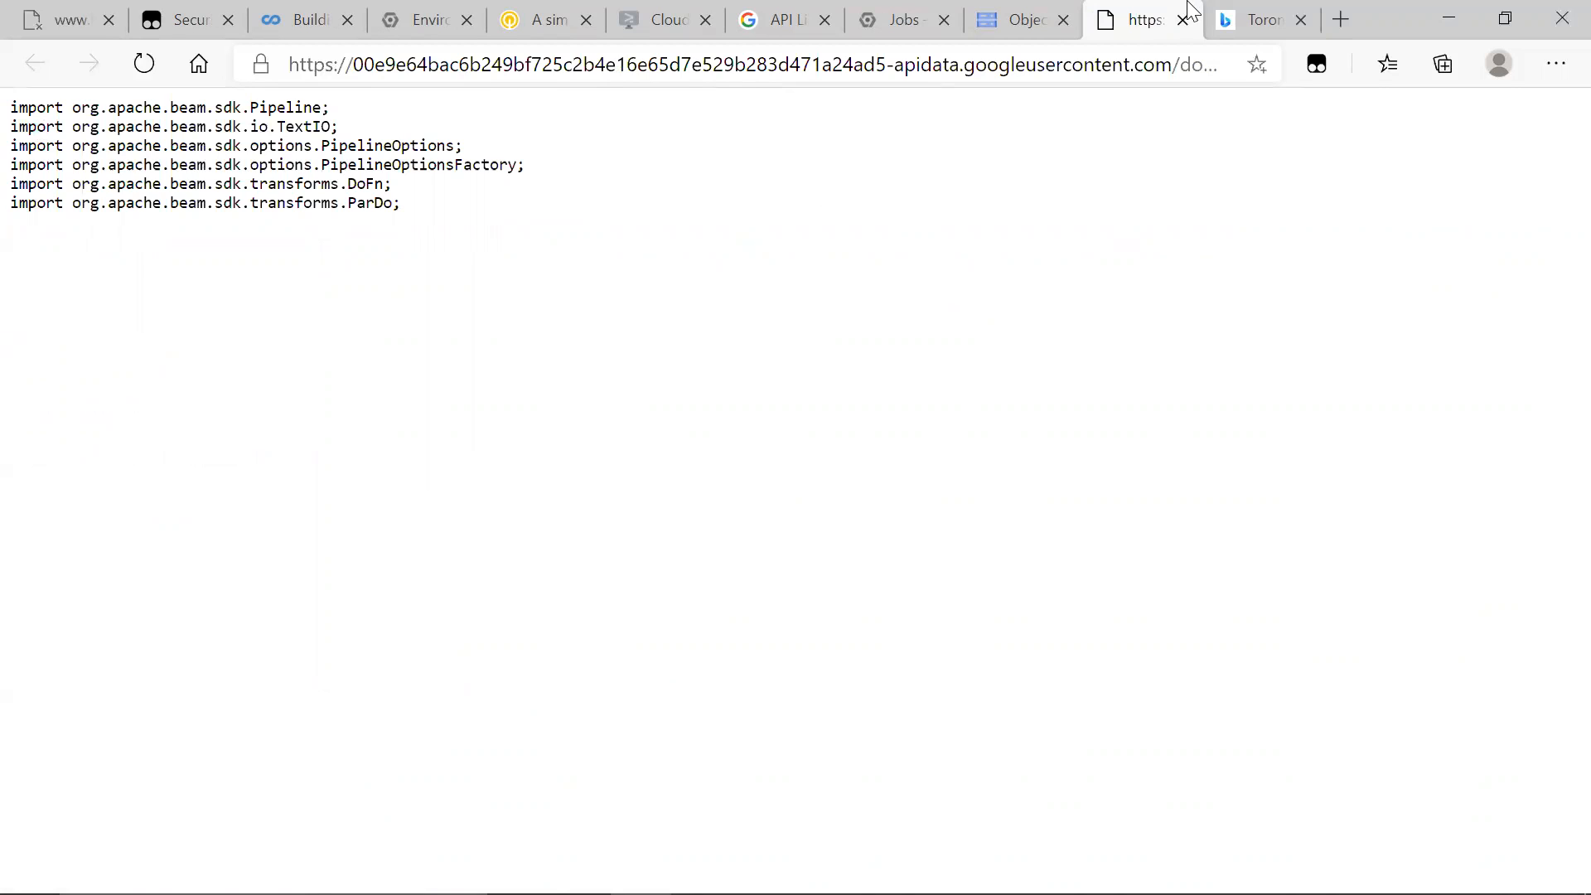
pyautogui.moveTo(903, 477)
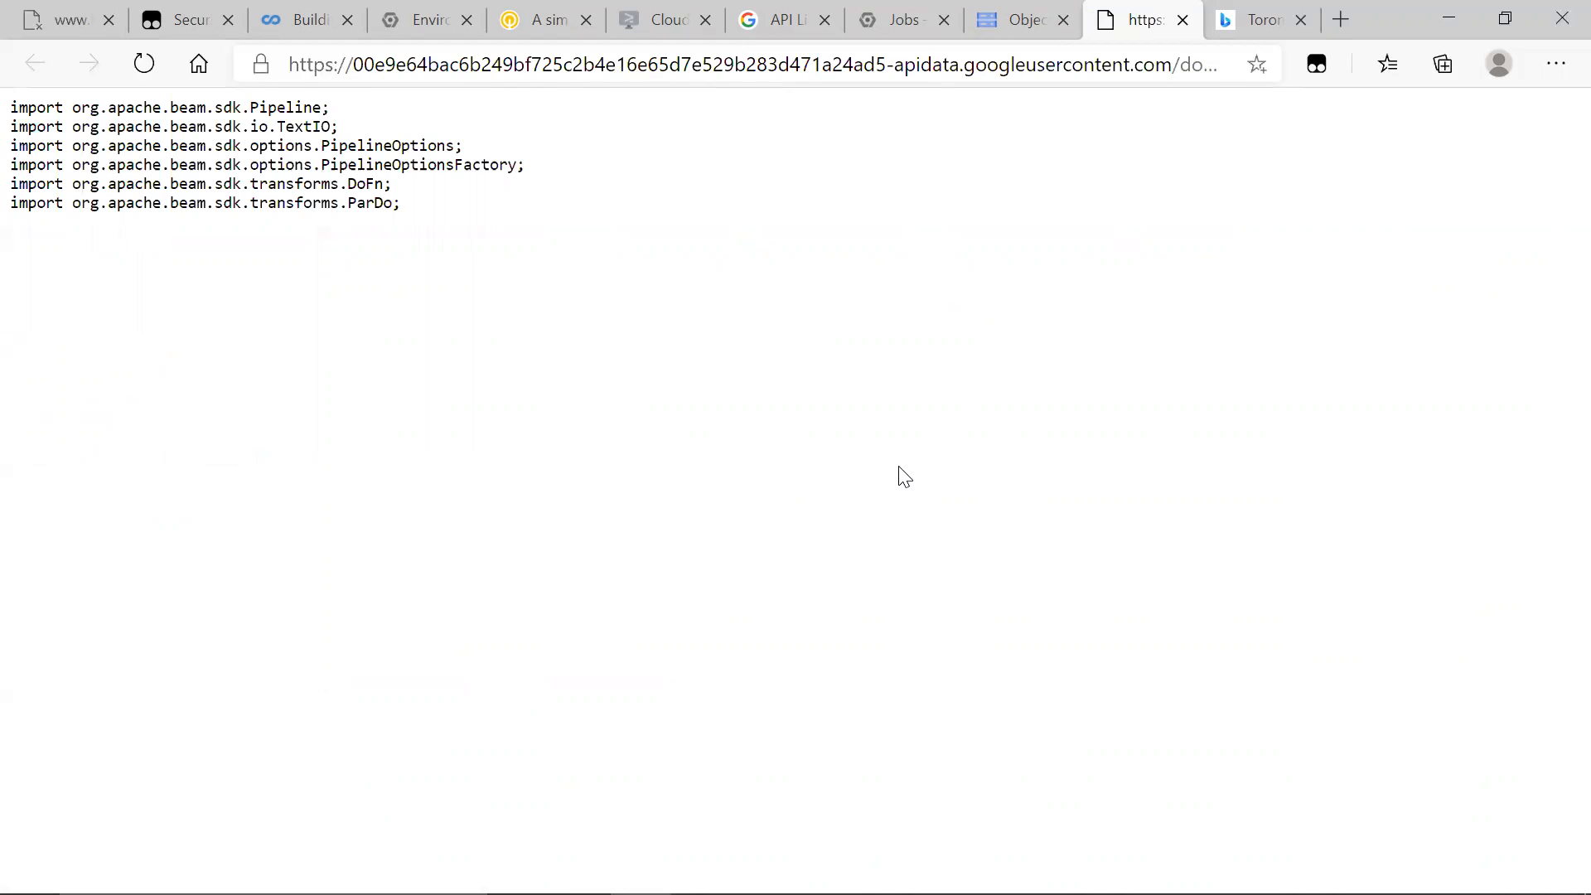